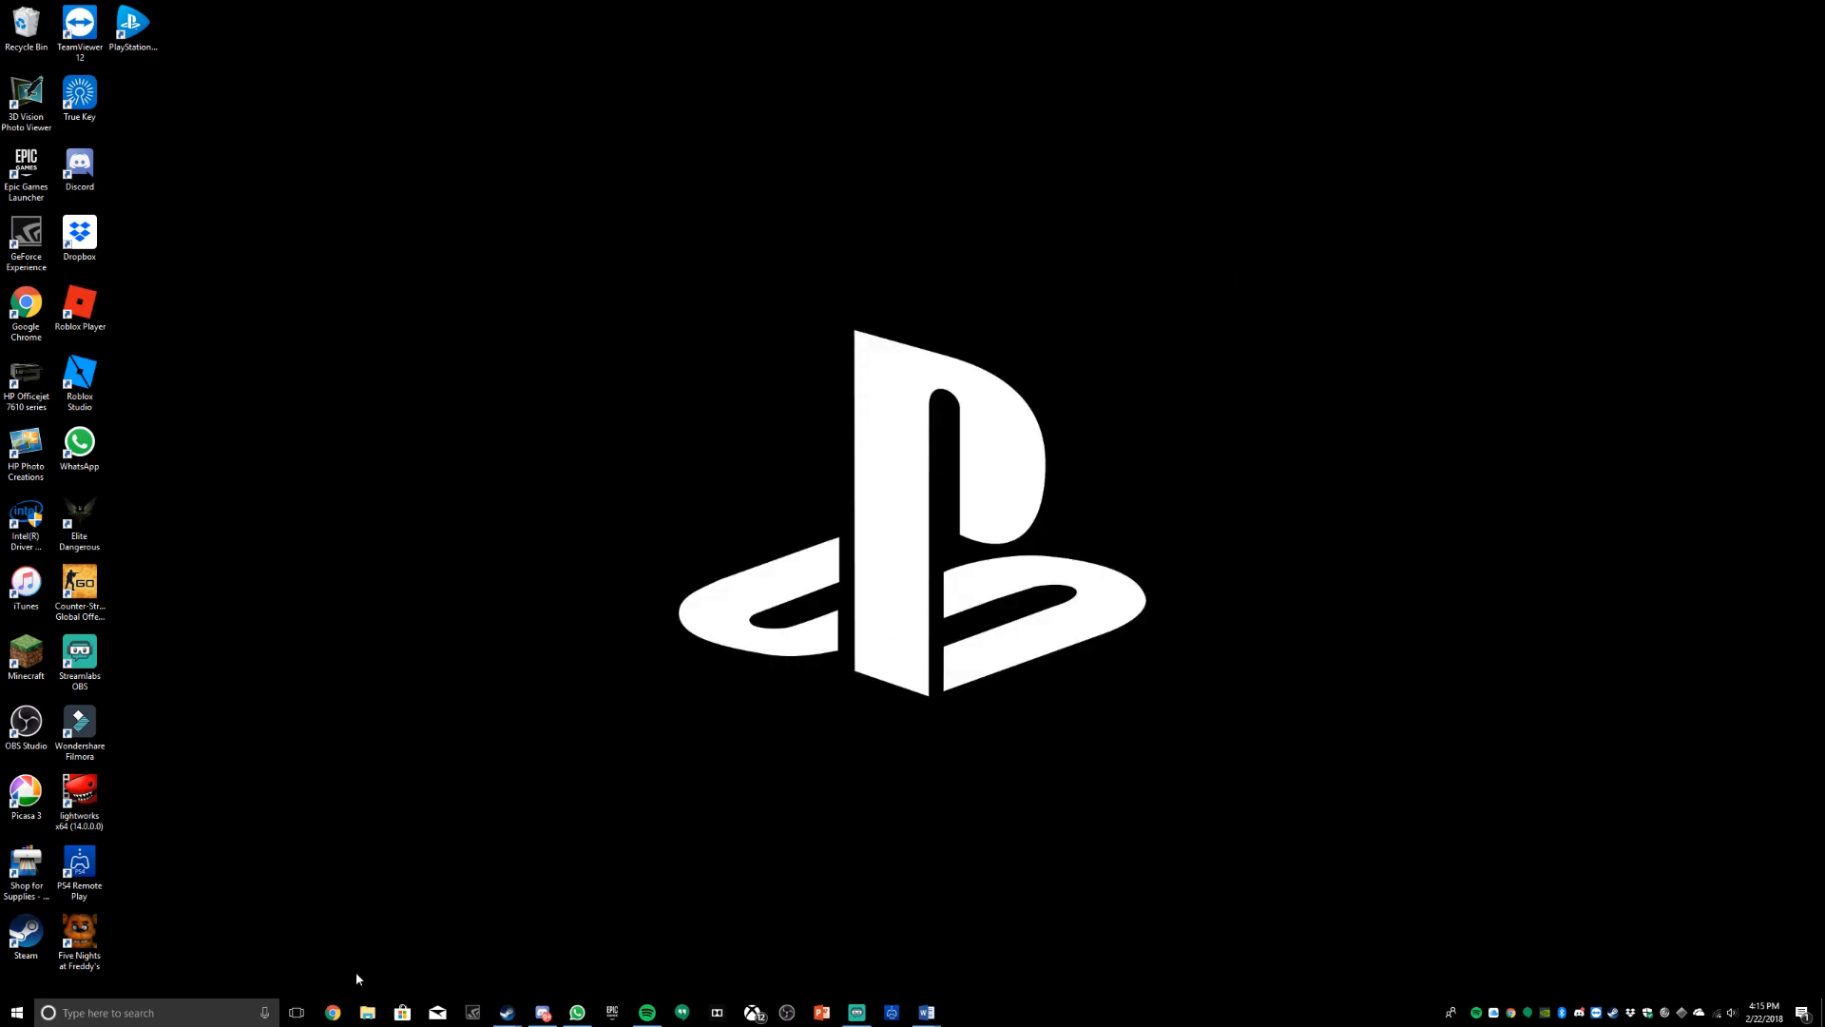
Step: Search 'streamlabs obs' in Chrome and open the Streamlabs OBS product page
click(333, 1012)
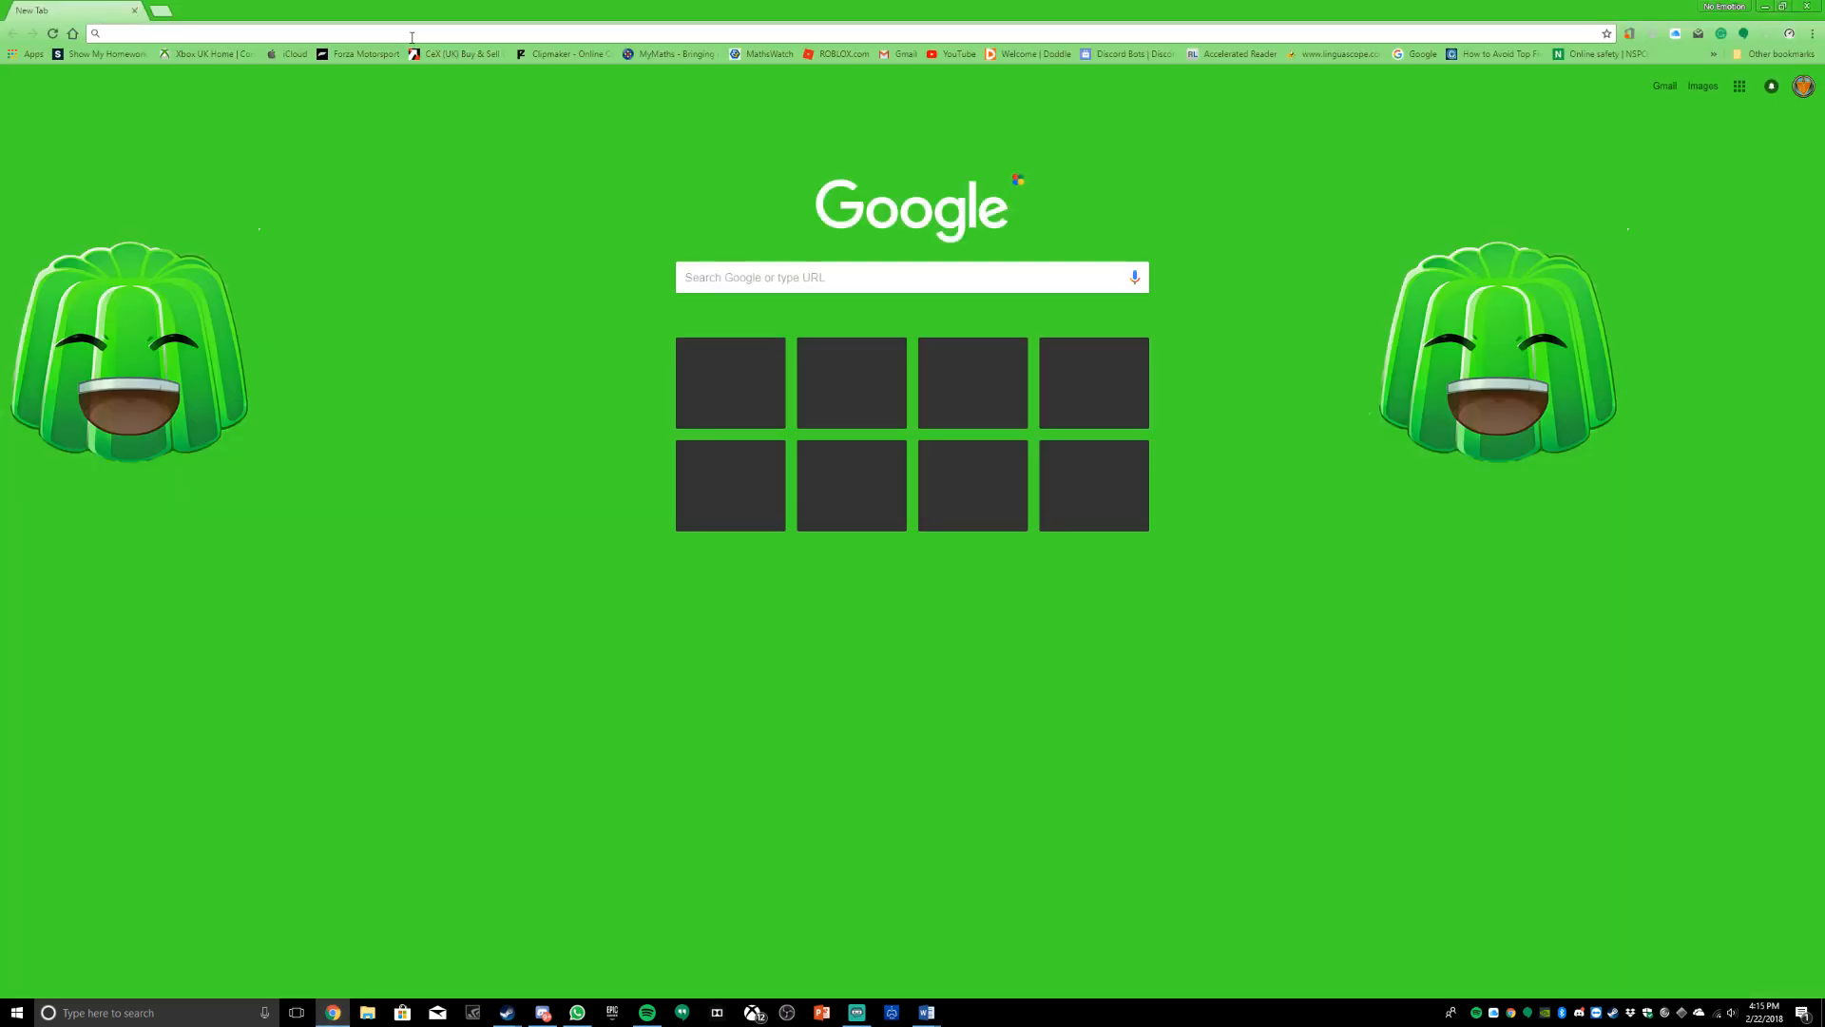
text(stremalbas)
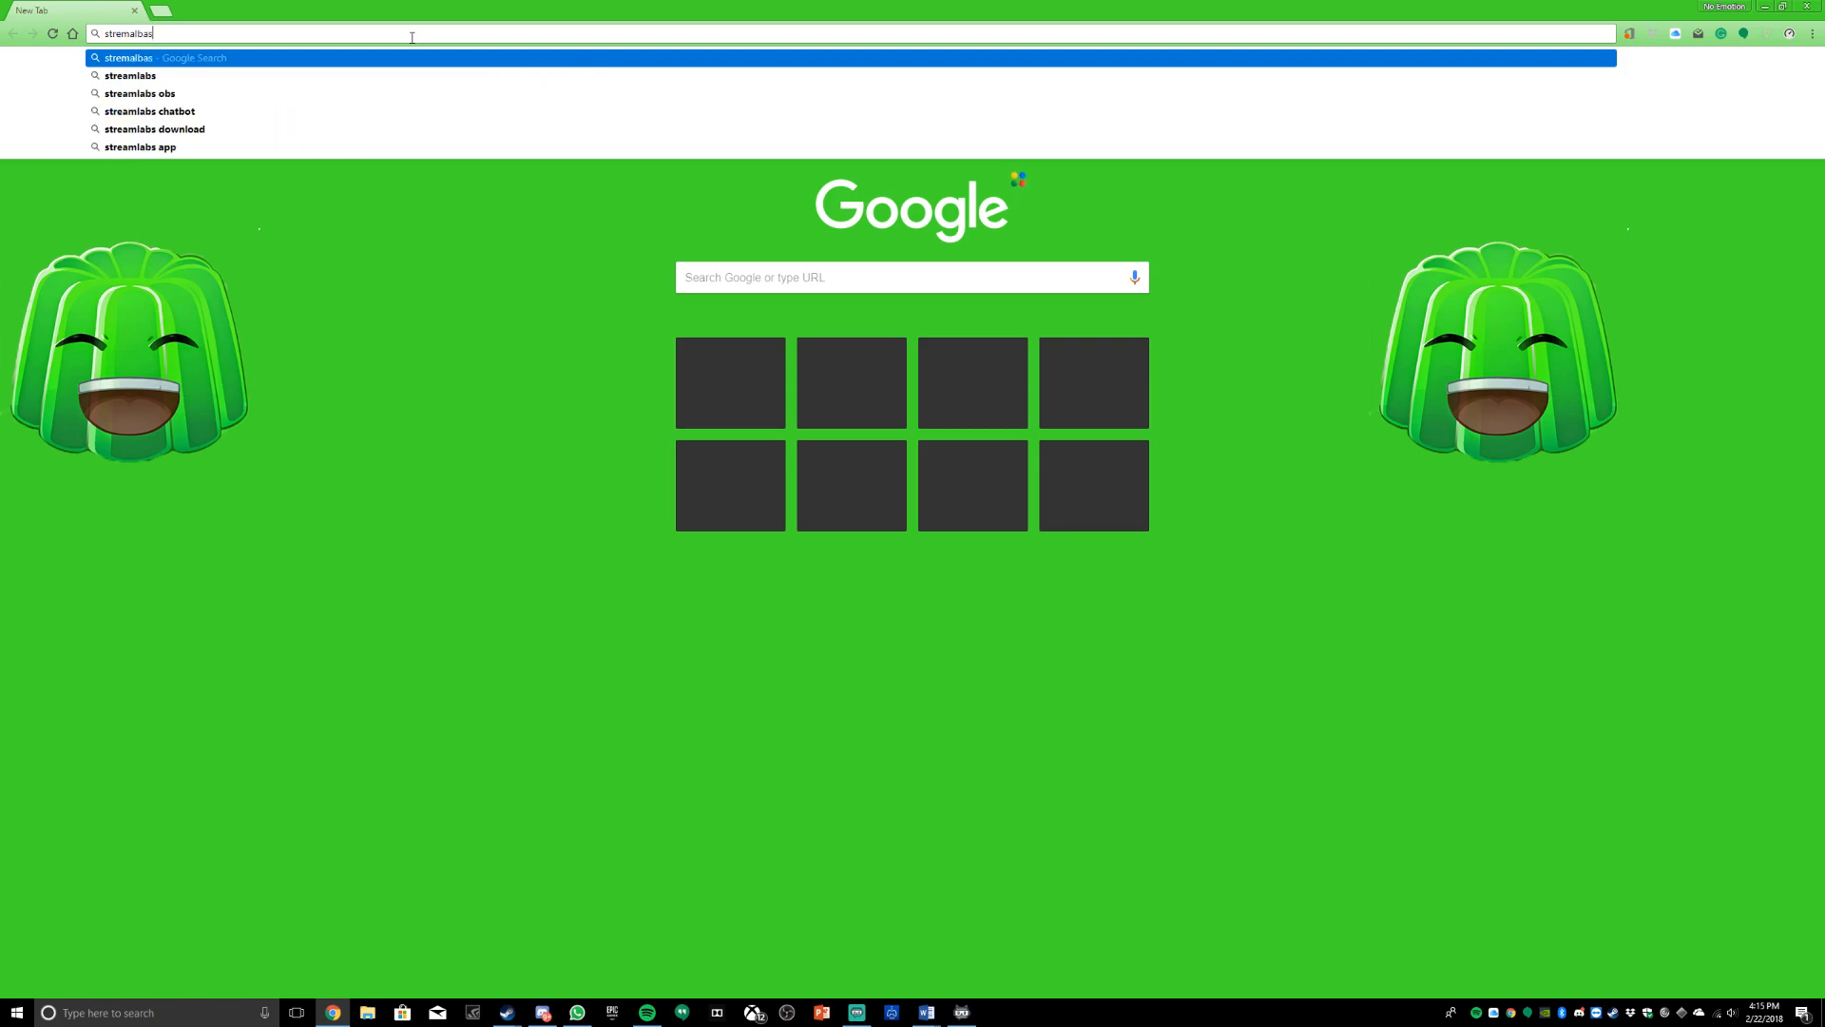
click(139, 93)
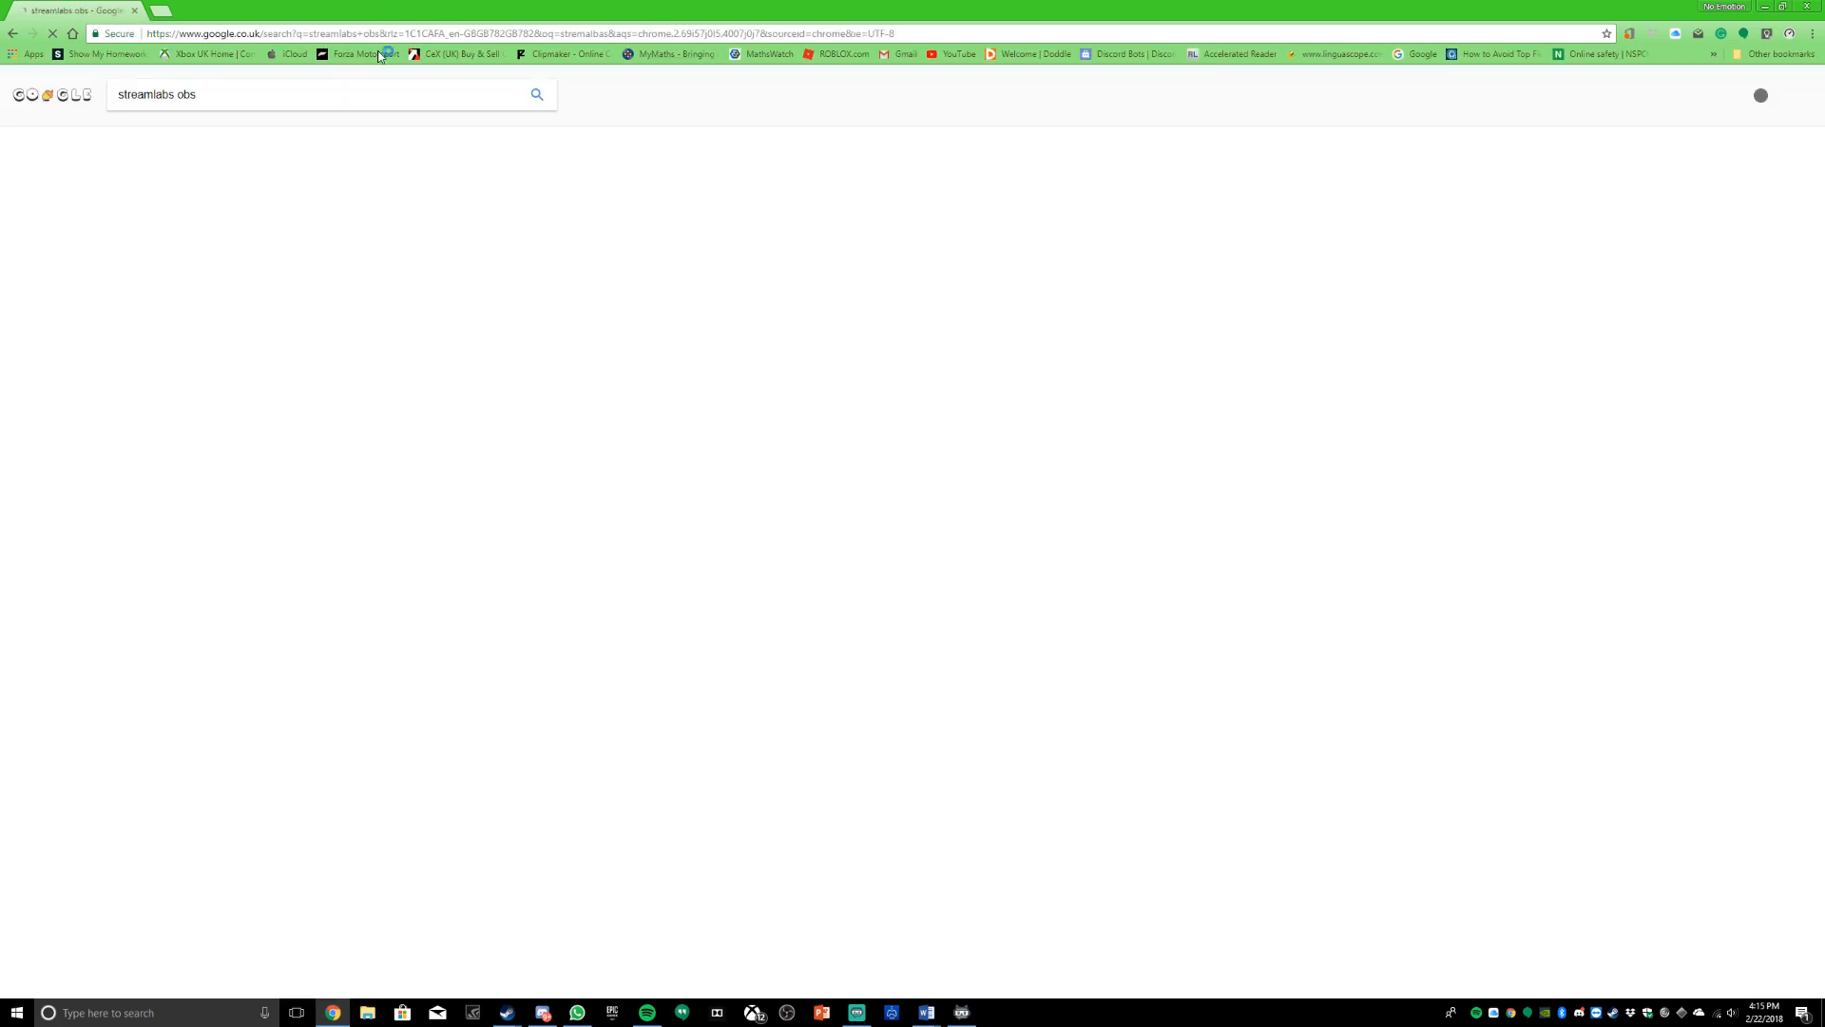
click(166, 196)
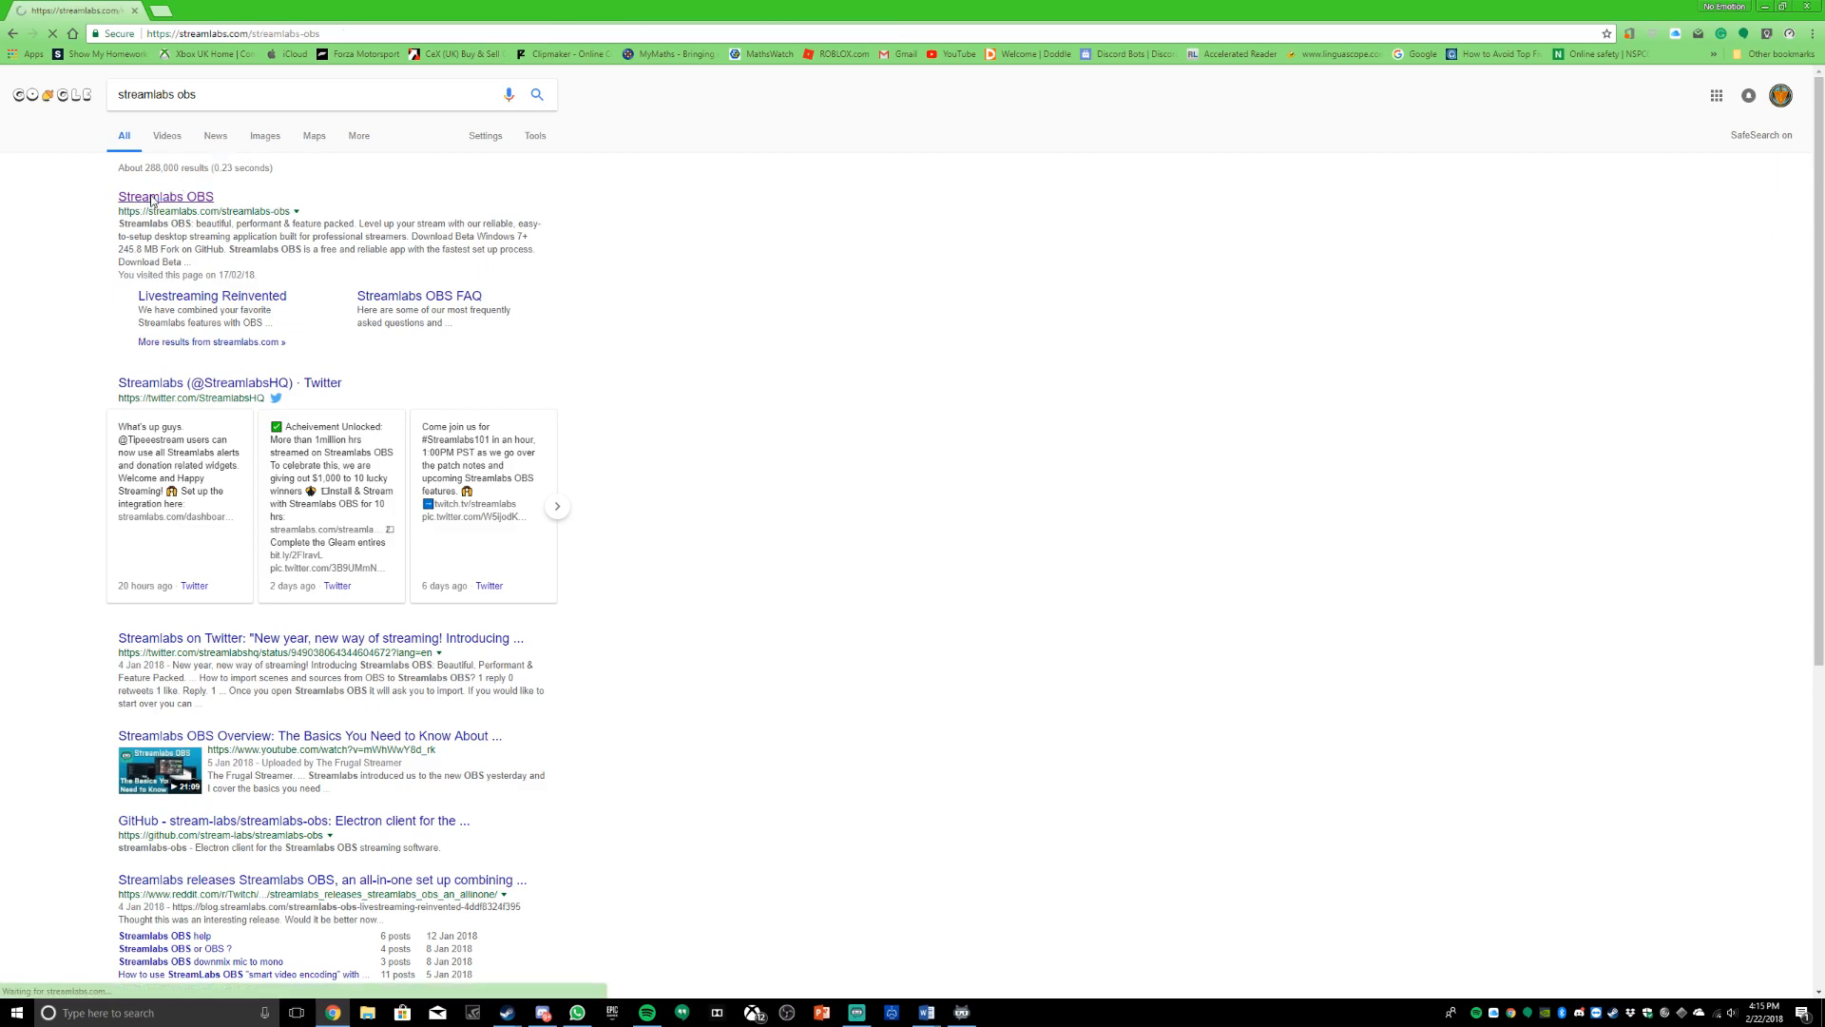
click(165, 195)
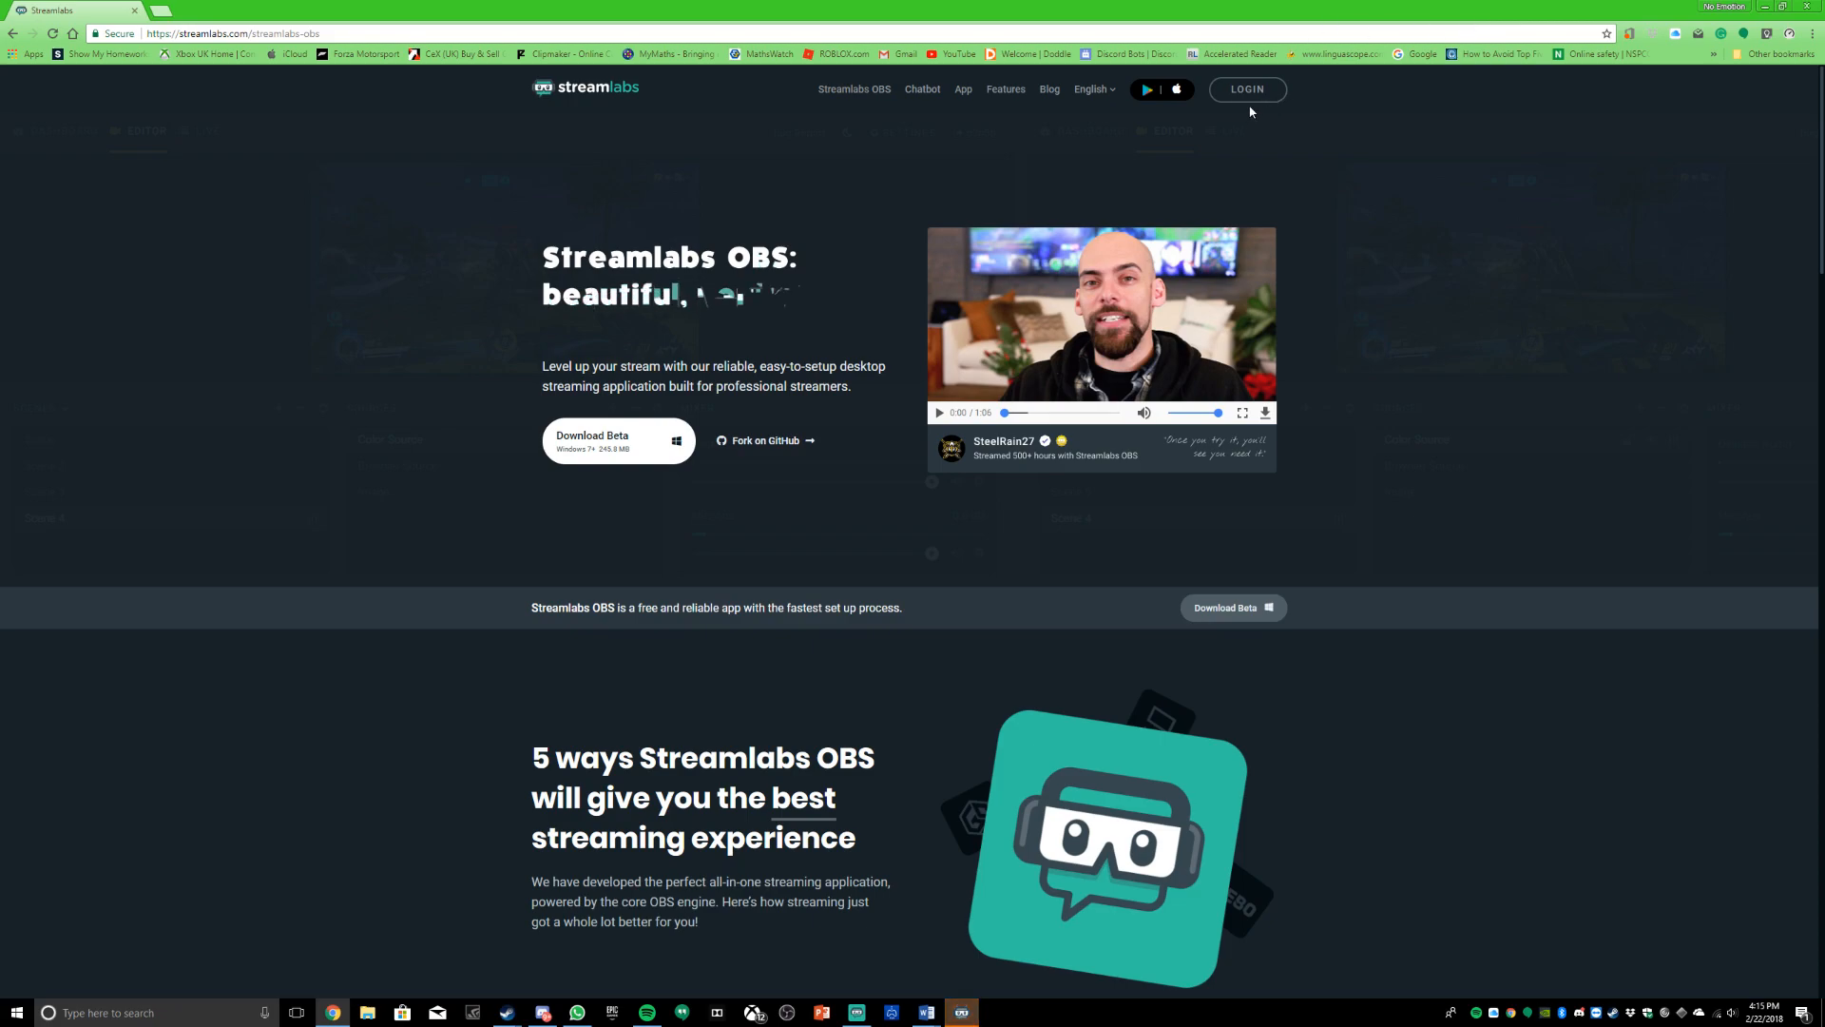
Step: Log in to the dashboard and open the Chat Box widget from the Widgets list
click(1248, 90)
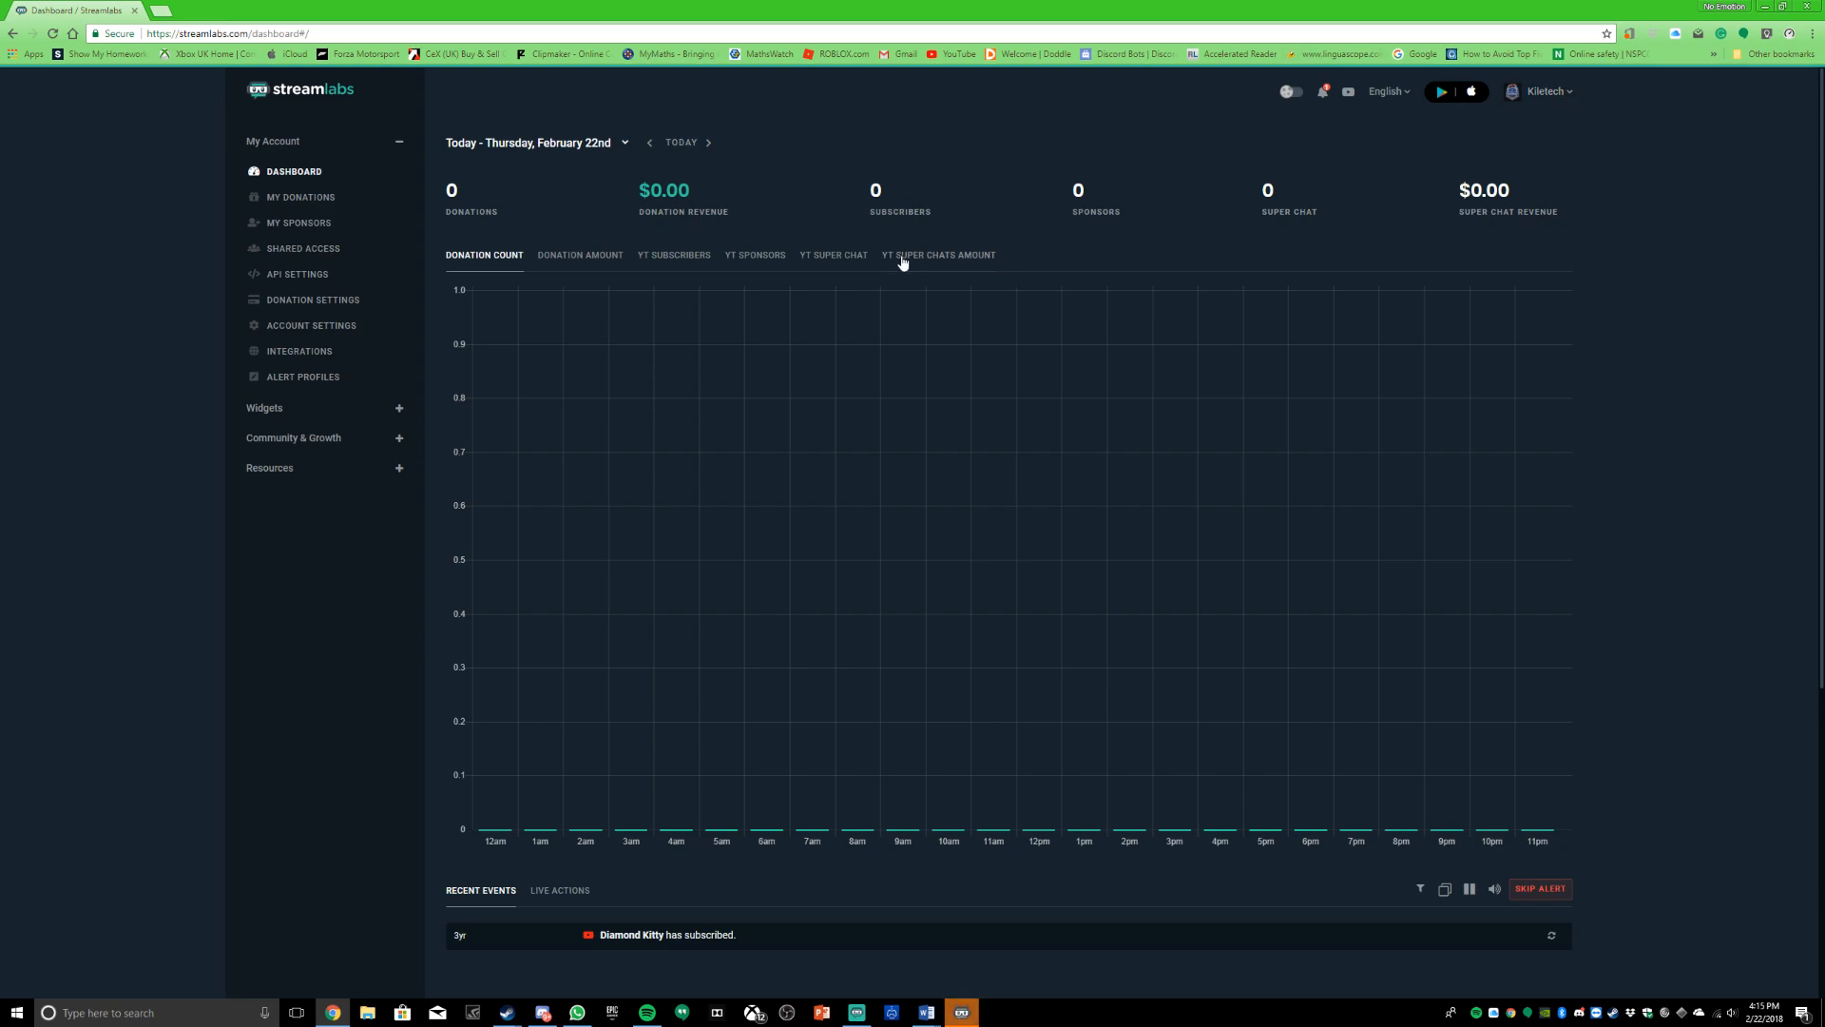
mouse_move(534, 372)
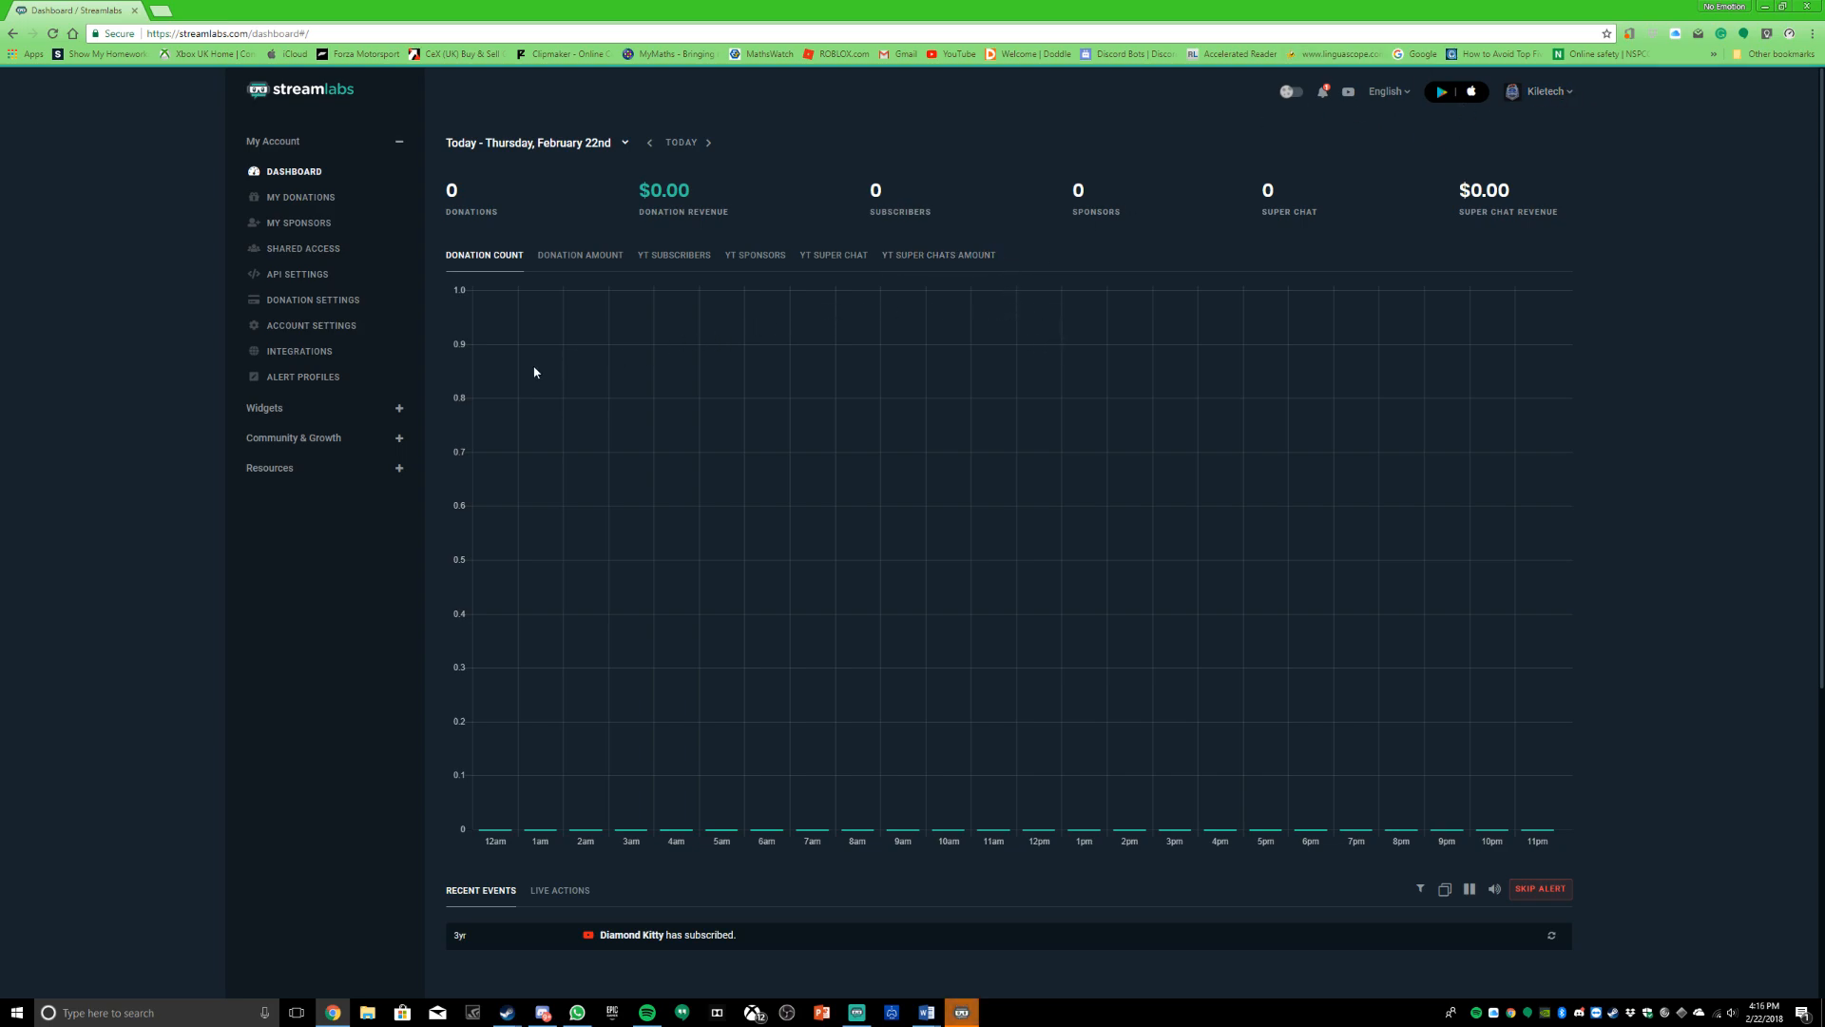
mouse_move(401, 416)
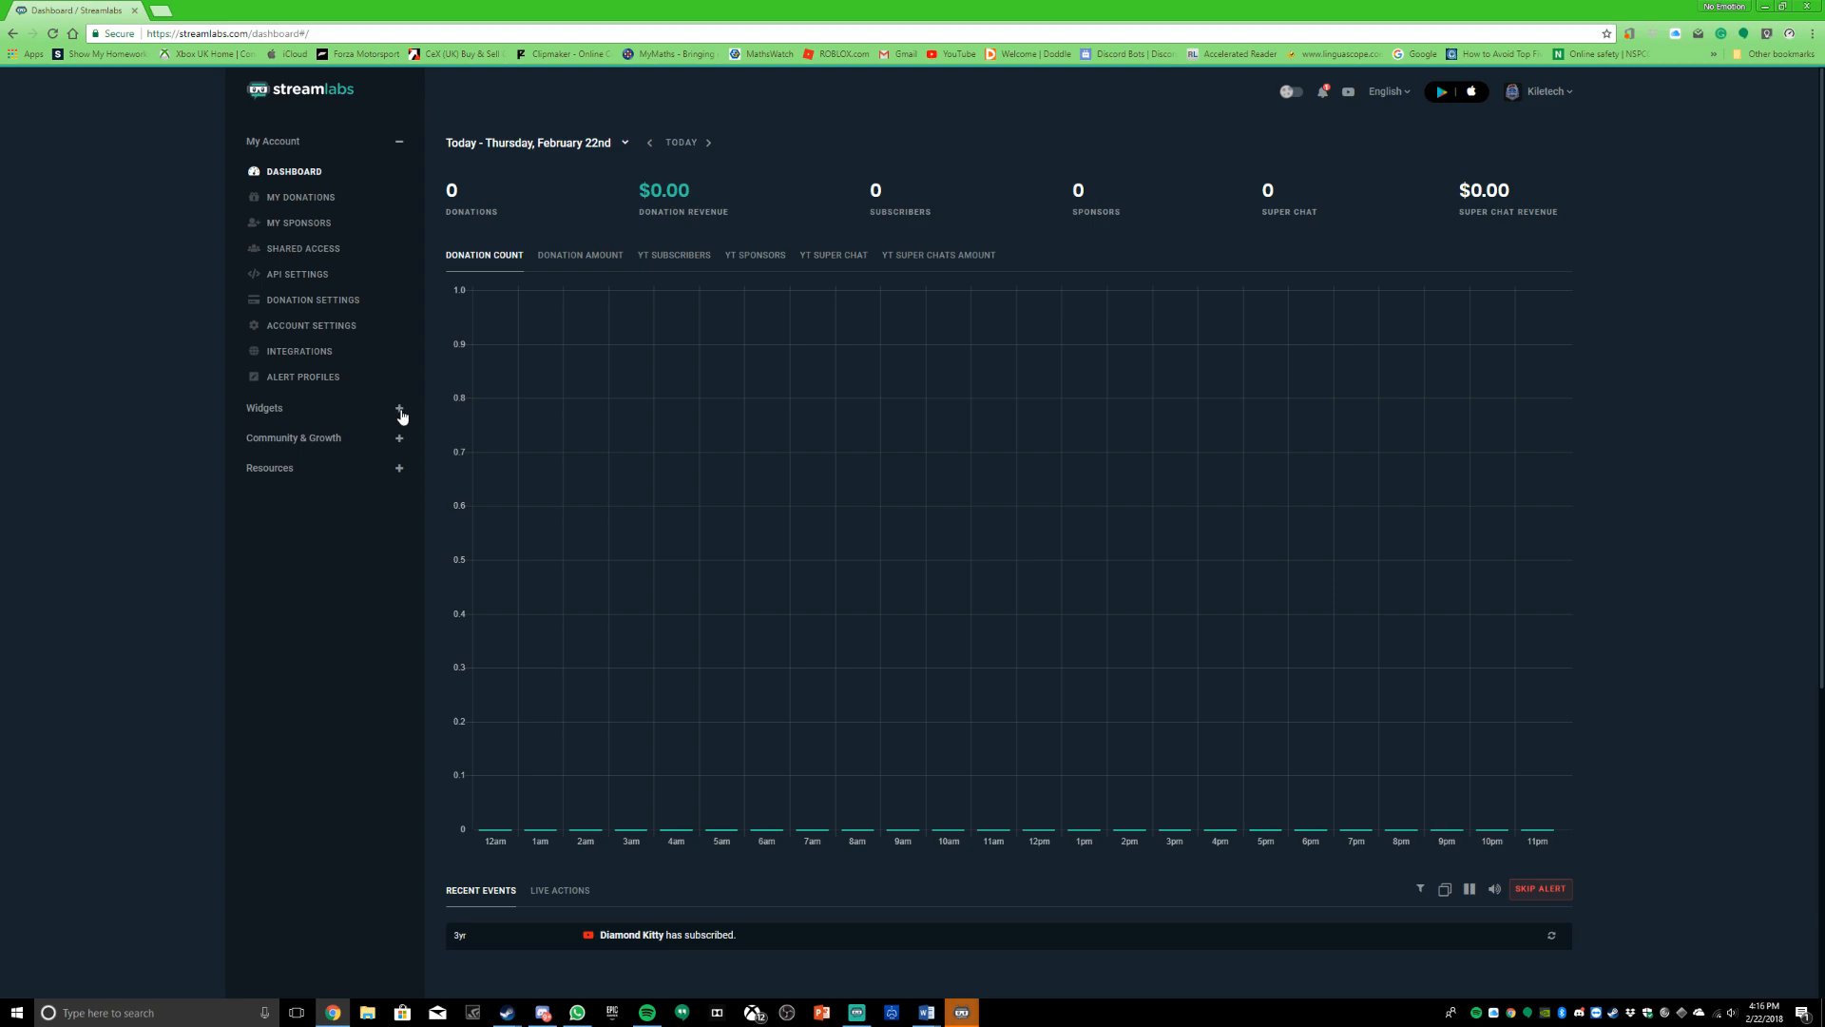
click(399, 406)
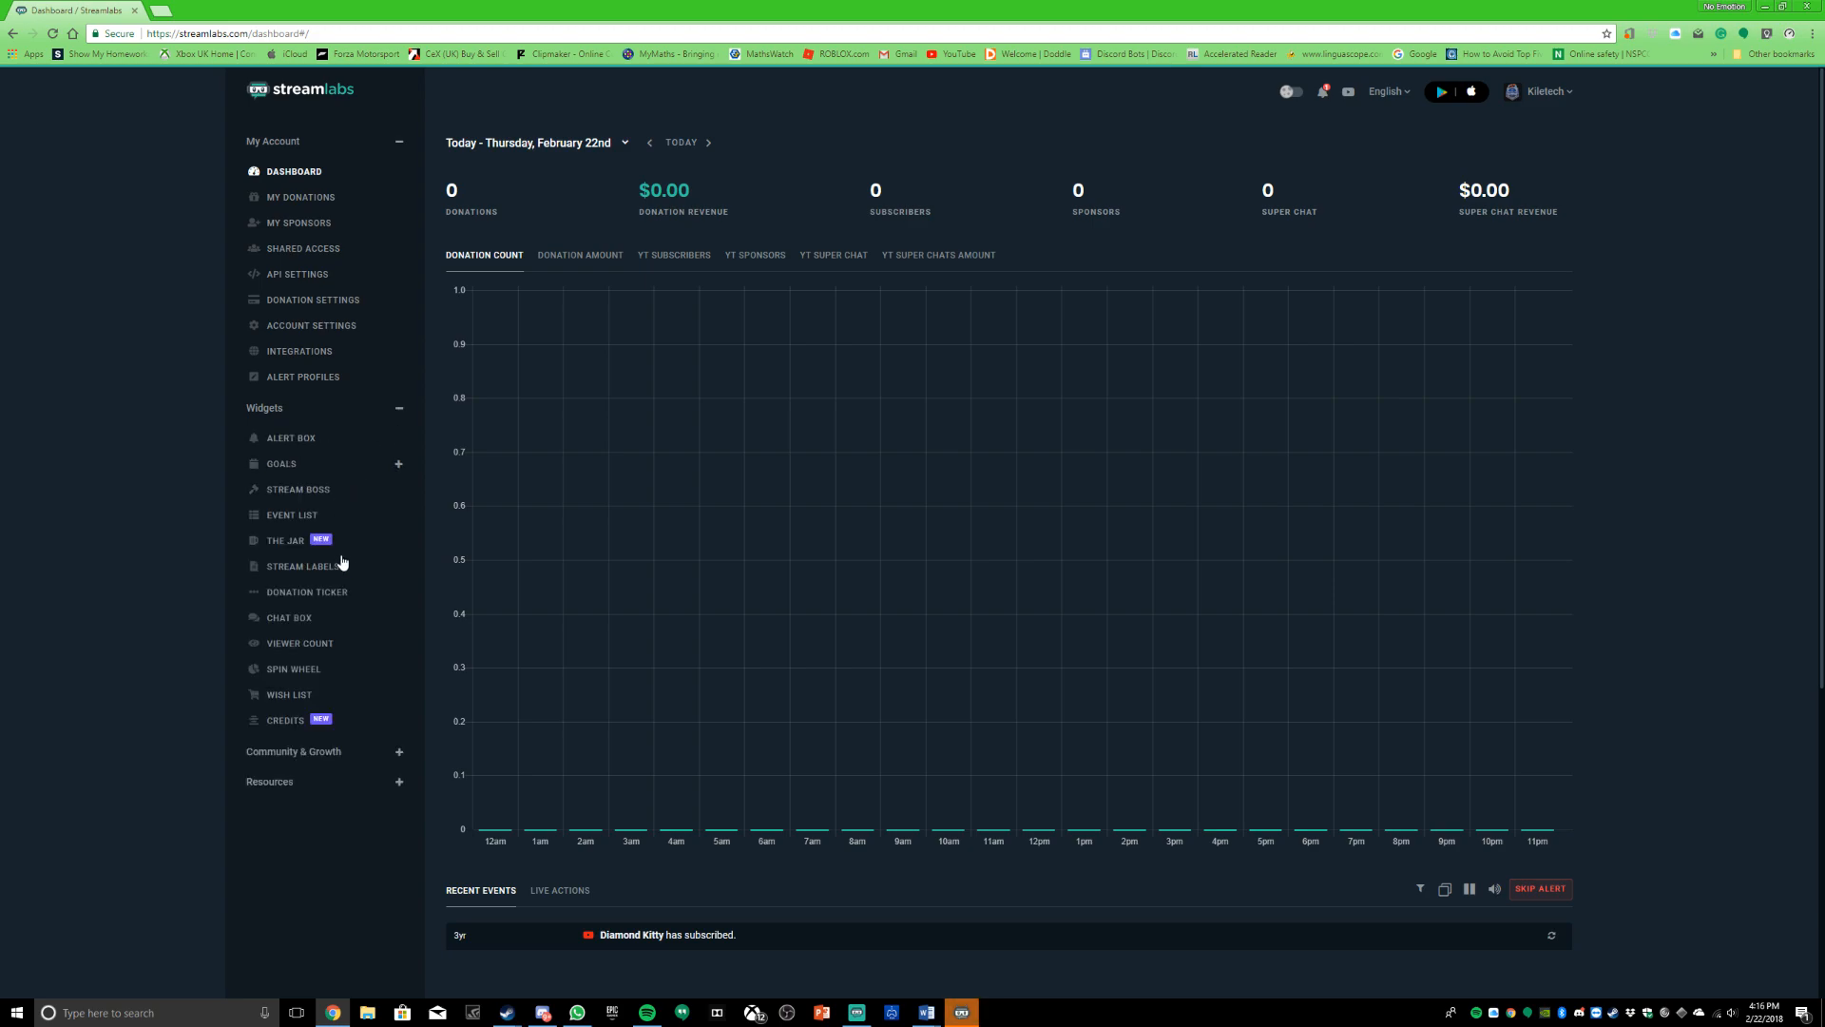
click(289, 616)
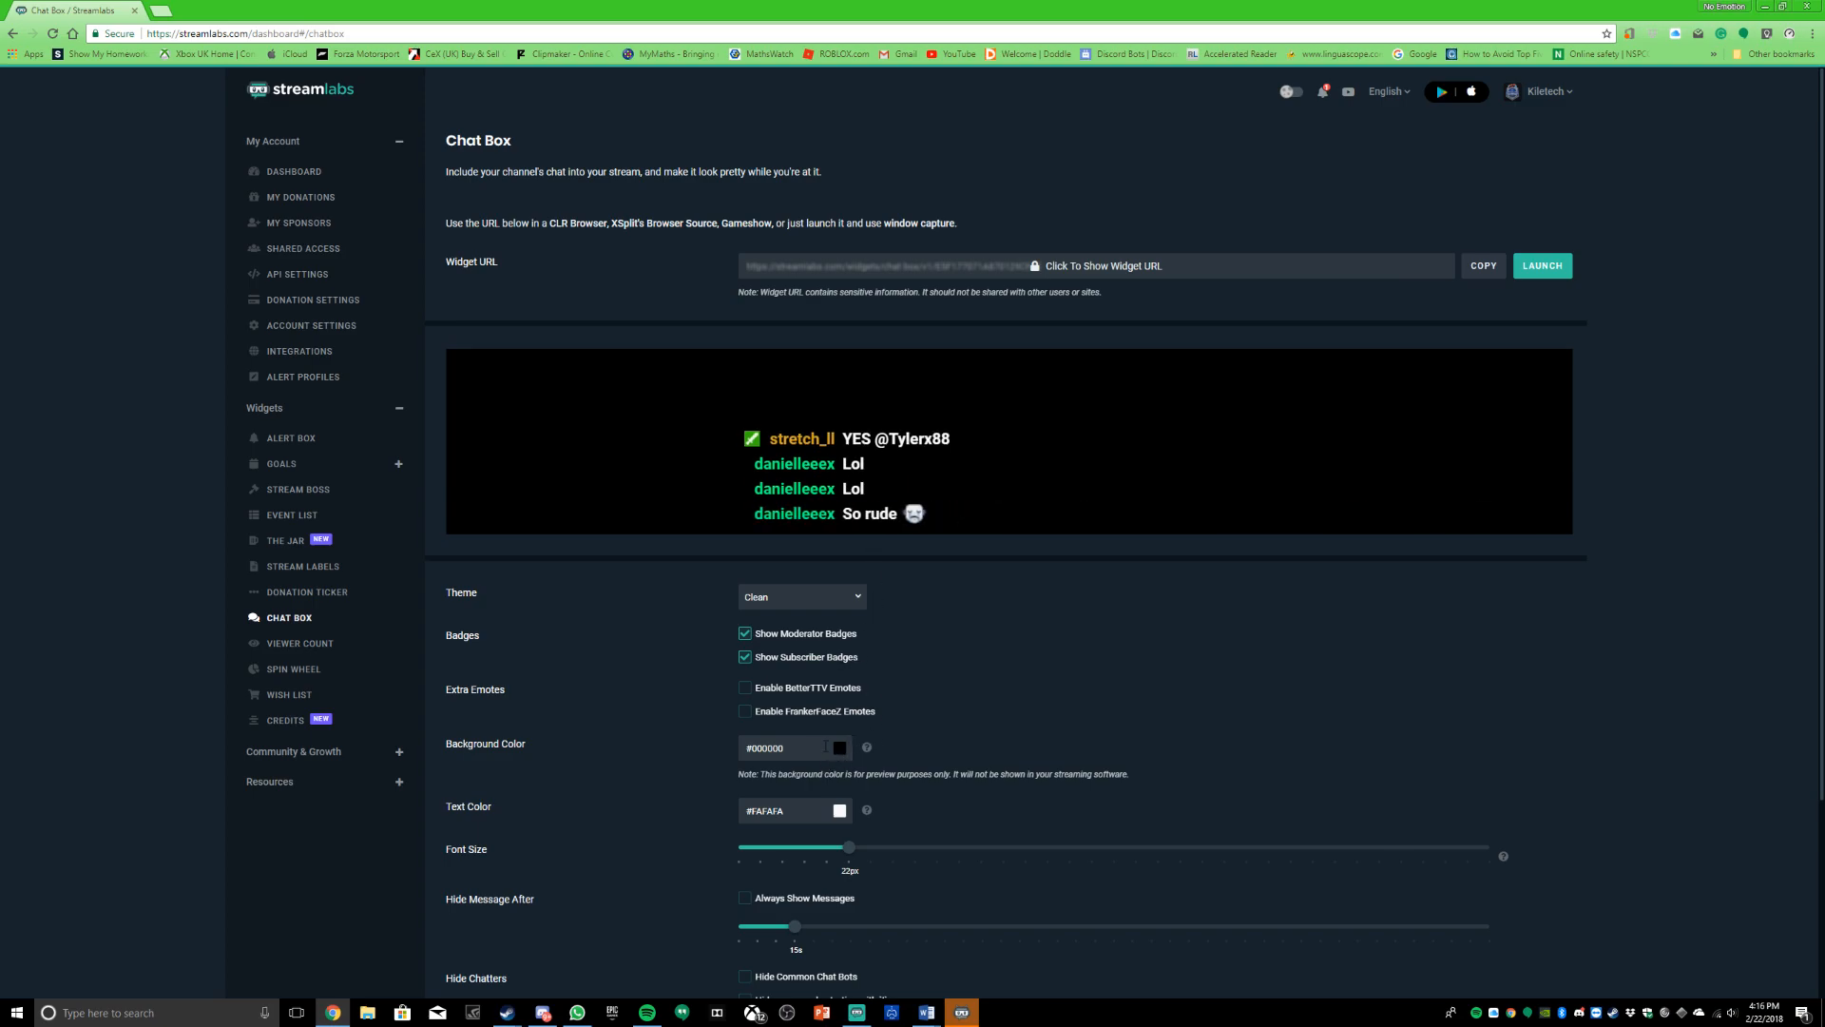
Step: Preview the Boxed, Twitch, Chunky and Old School themes and settle on Old School
click(839, 747)
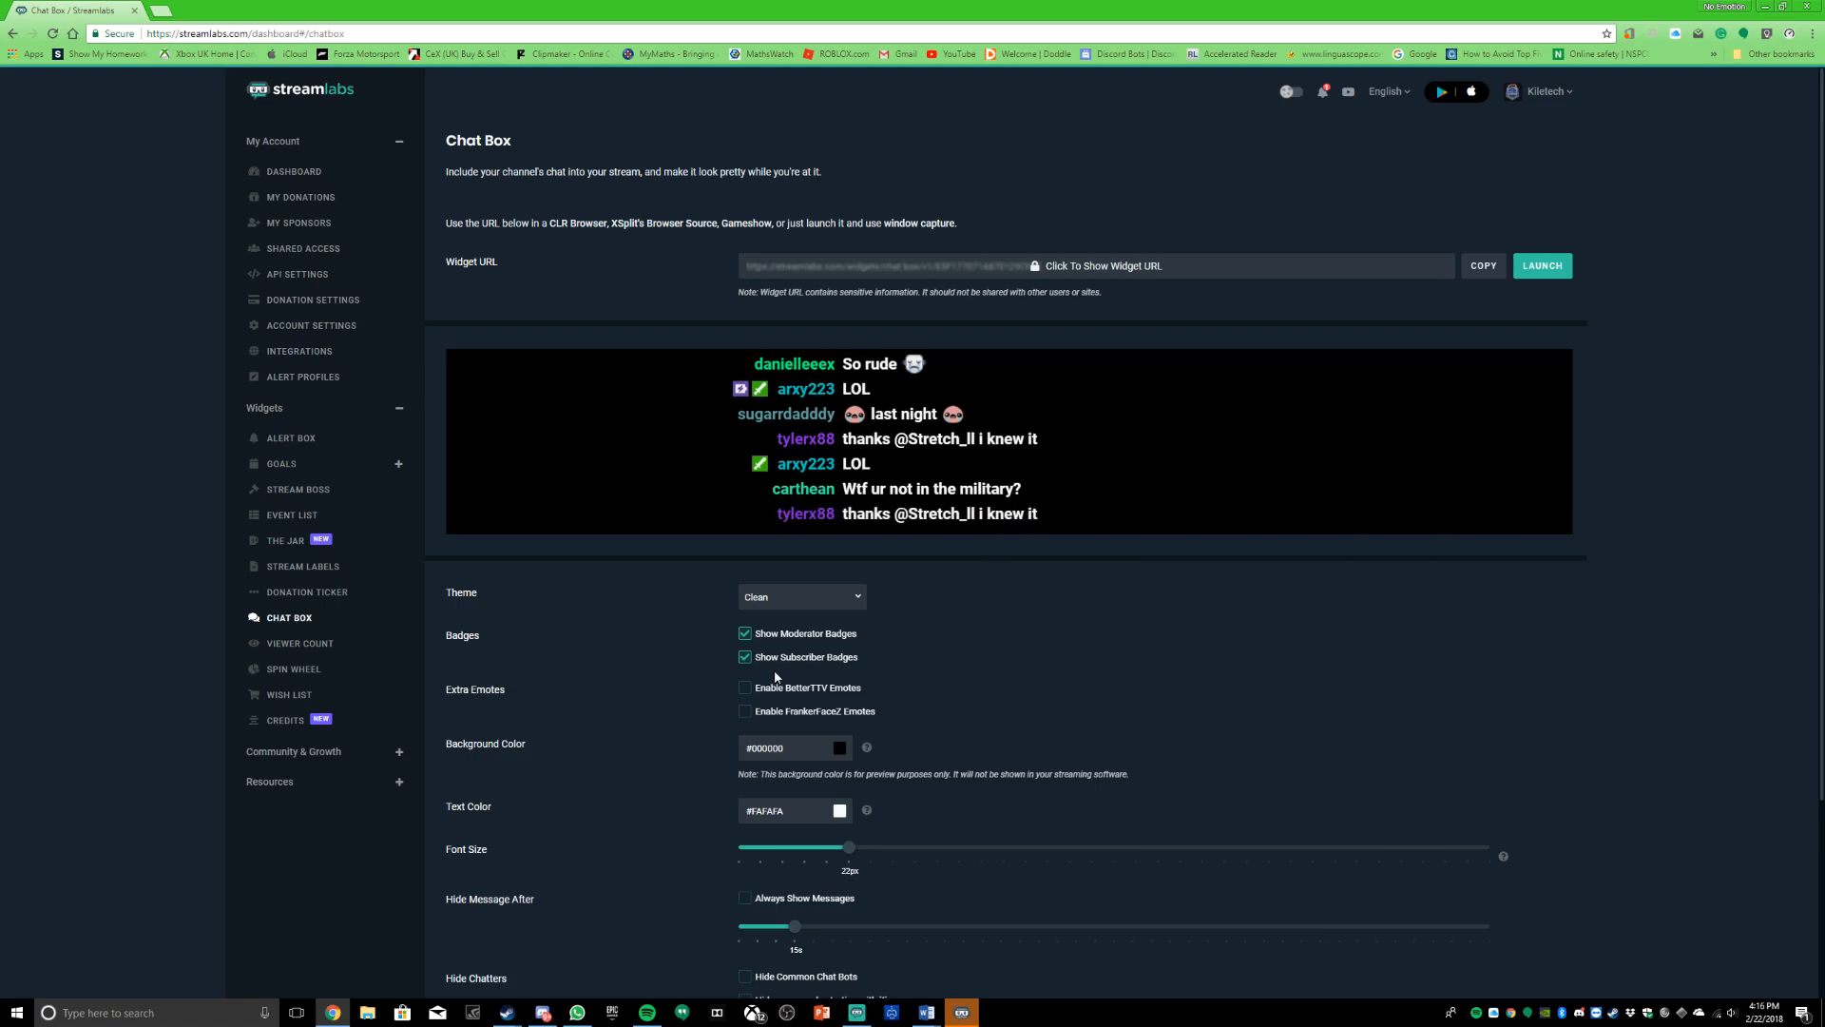
click(801, 595)
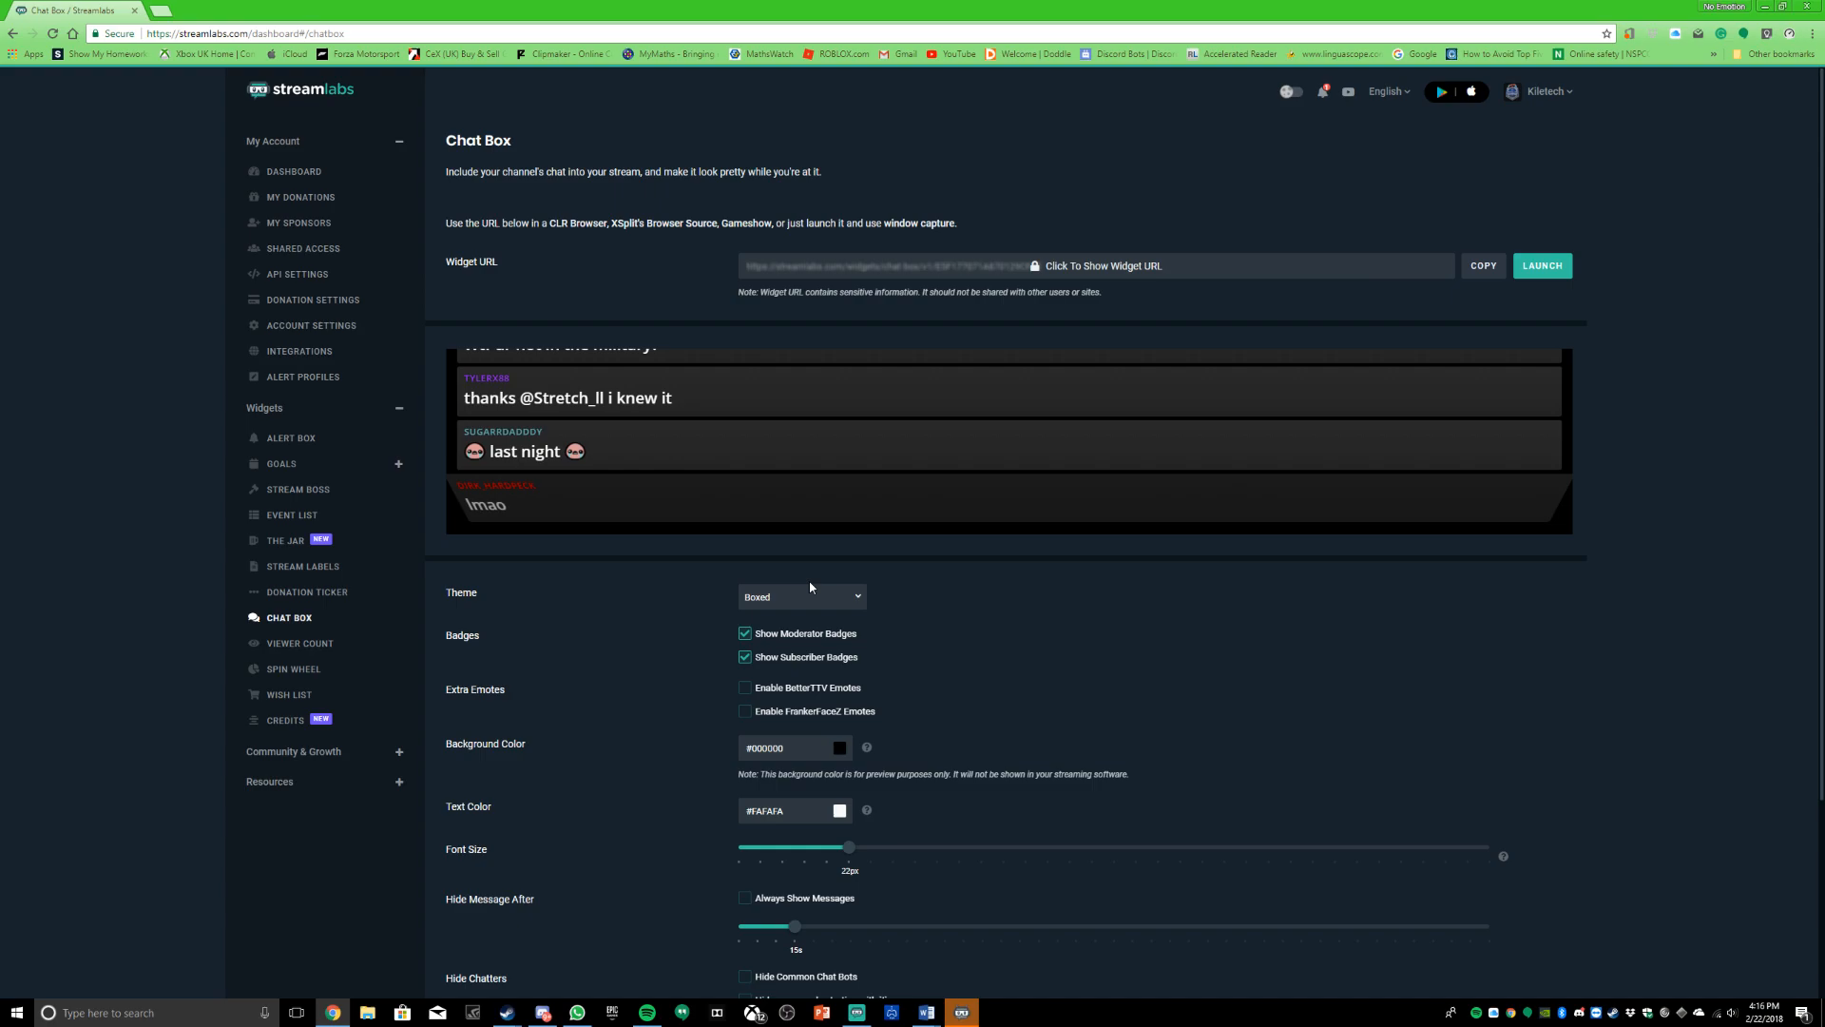
click(801, 595)
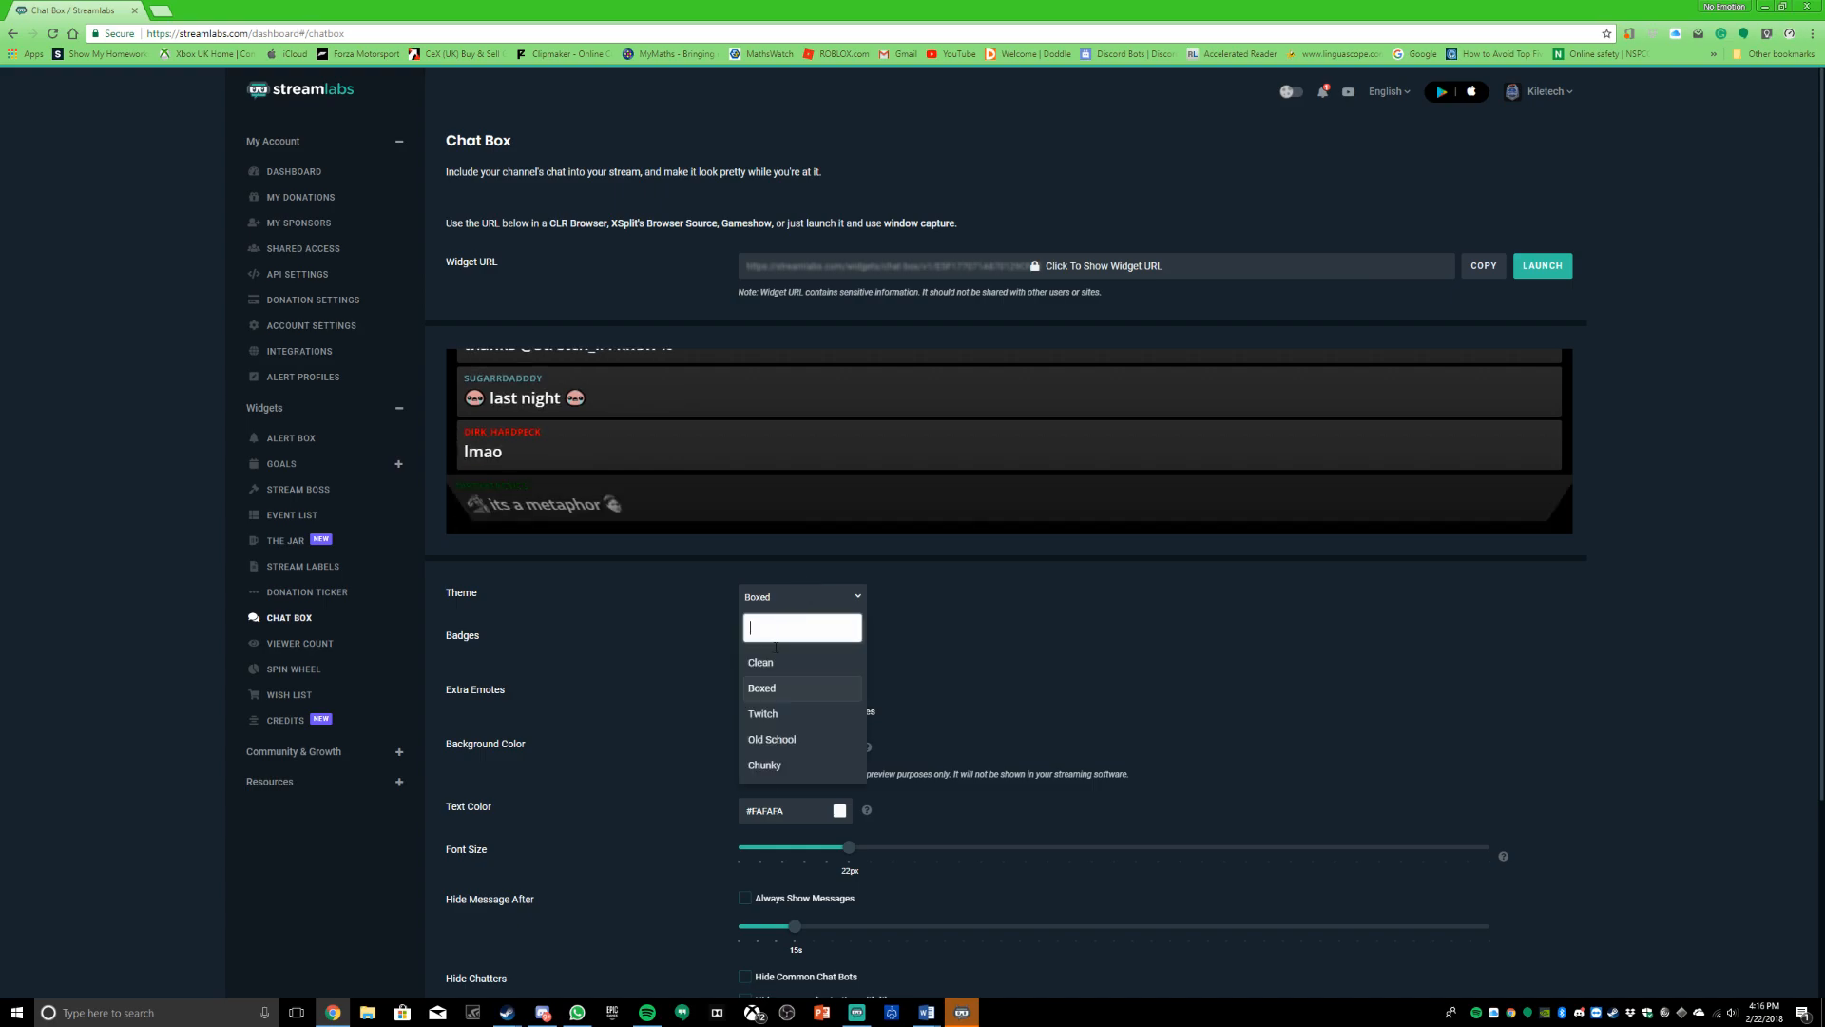
click(763, 713)
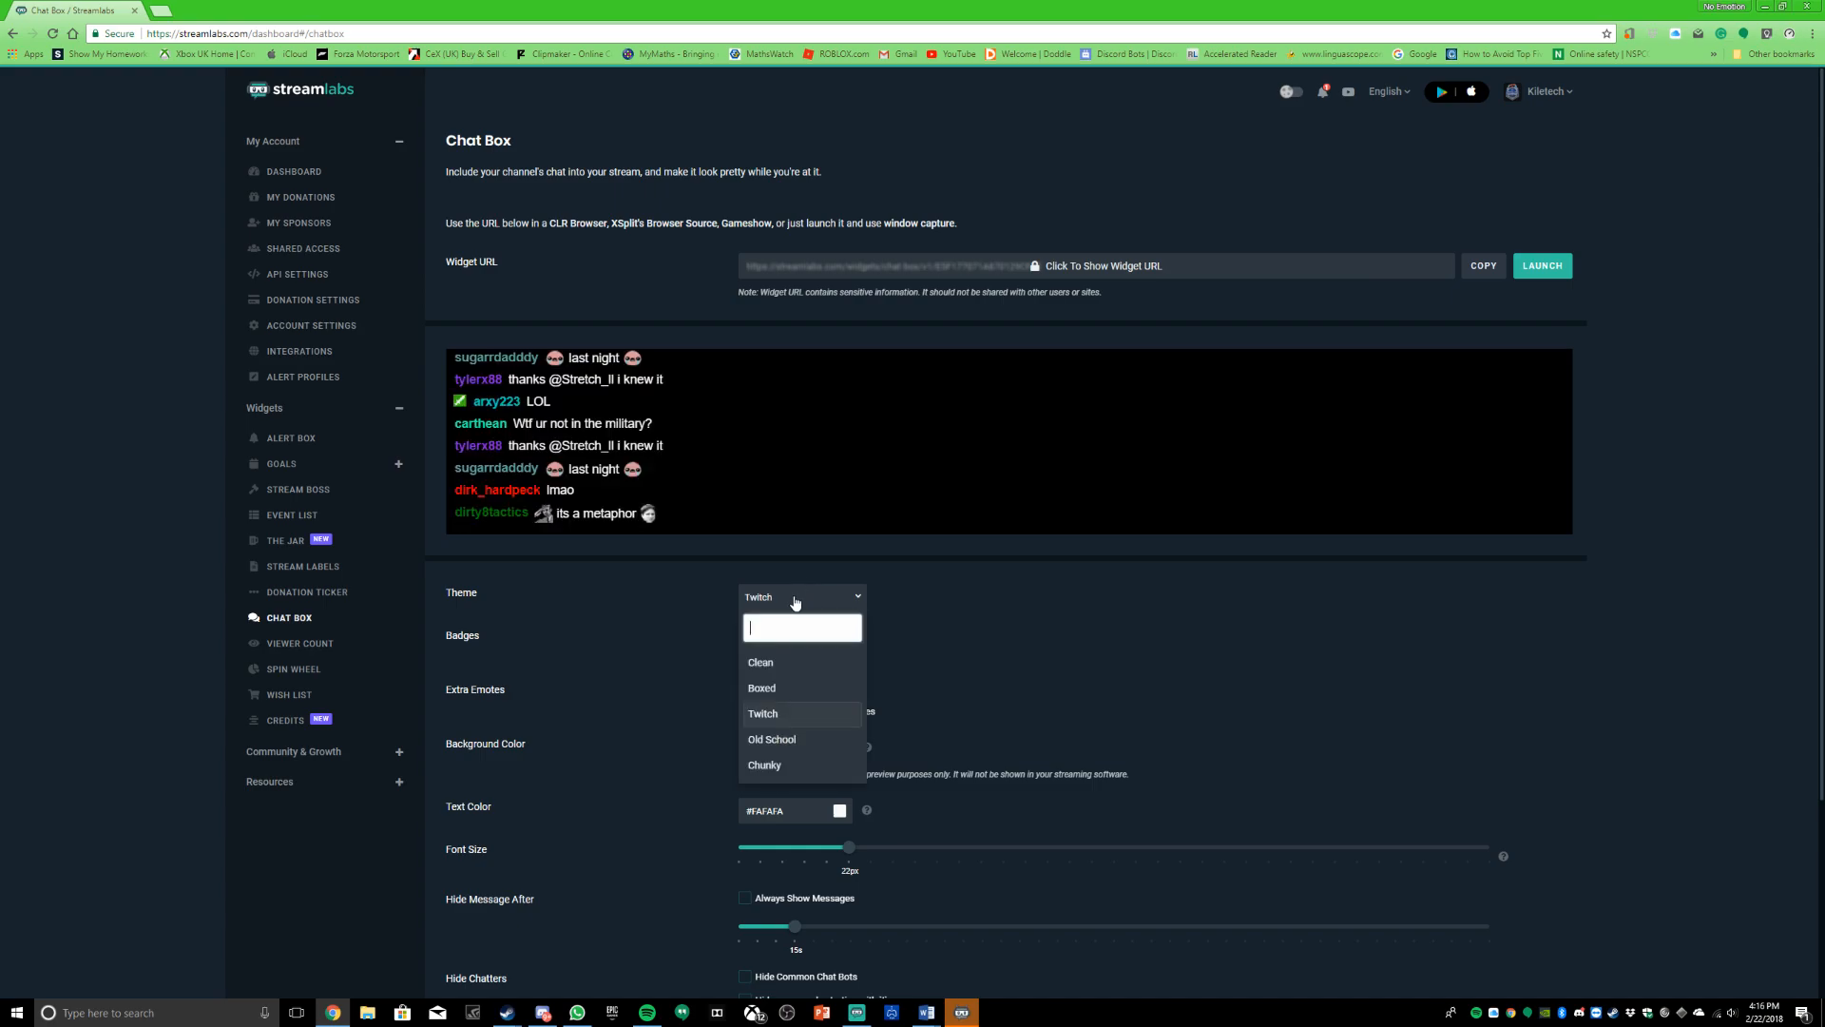
click(770, 740)
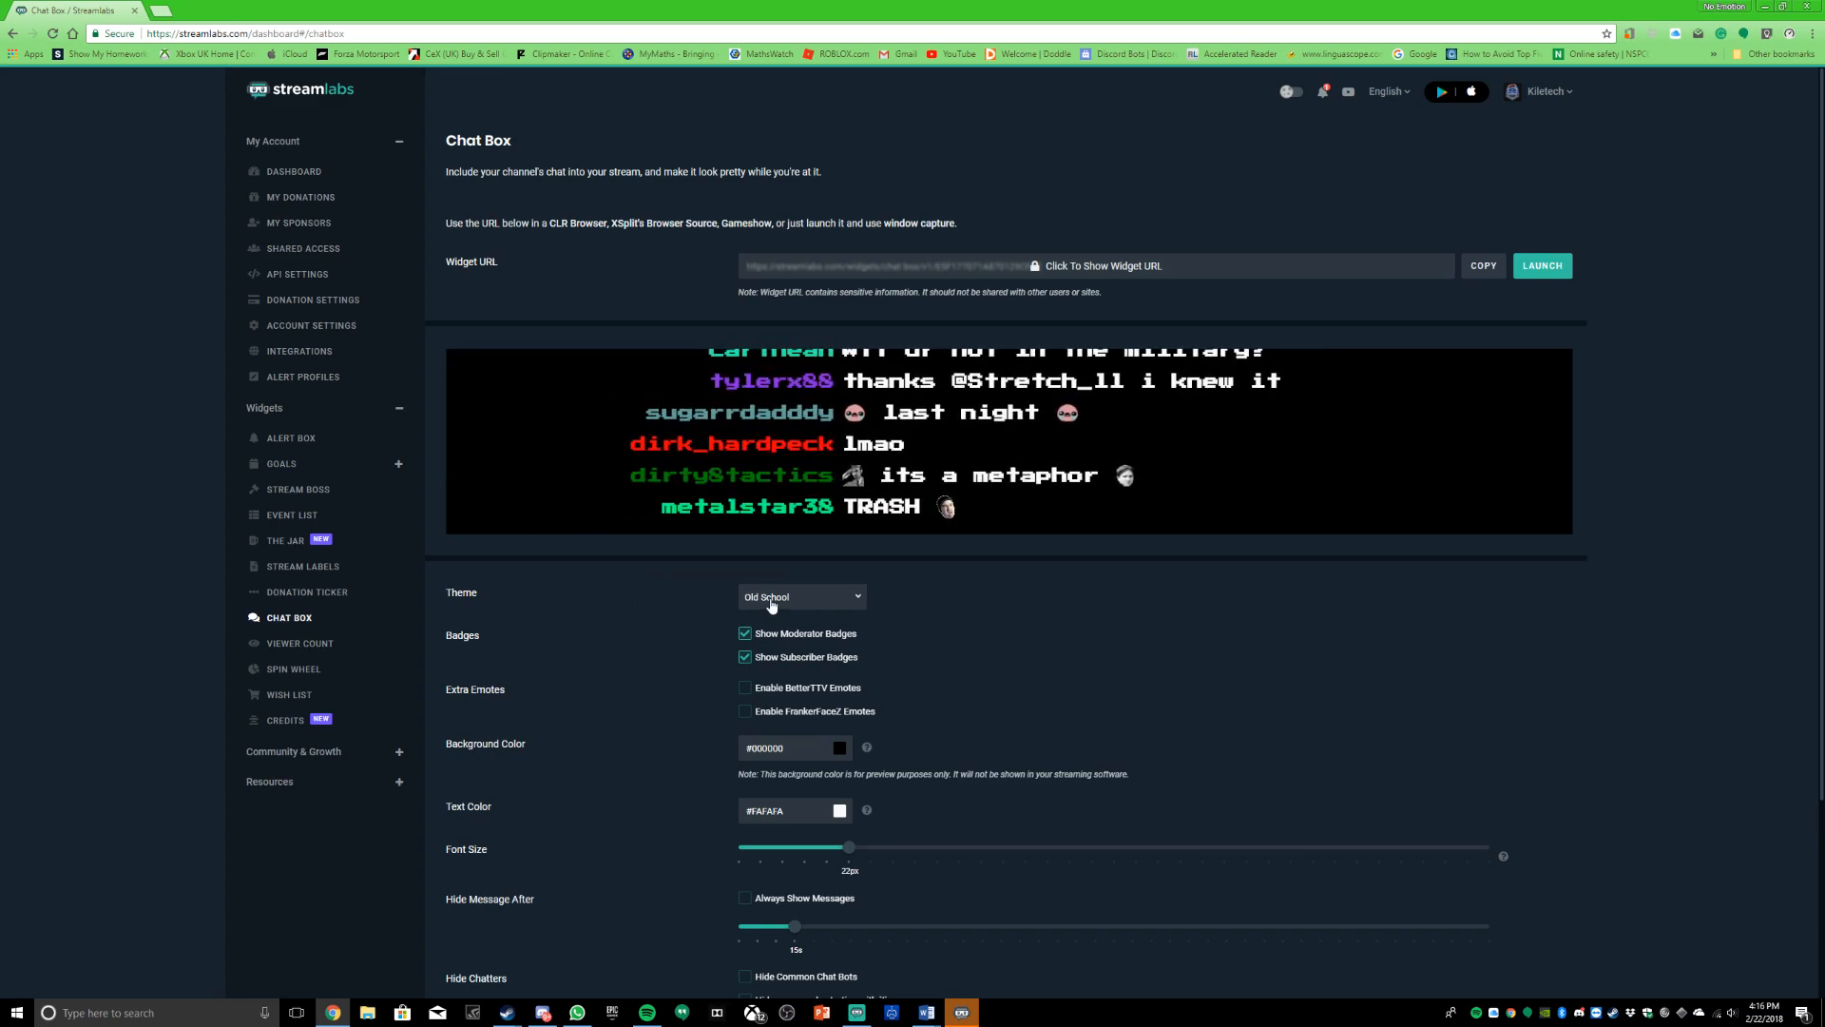
click(800, 595)
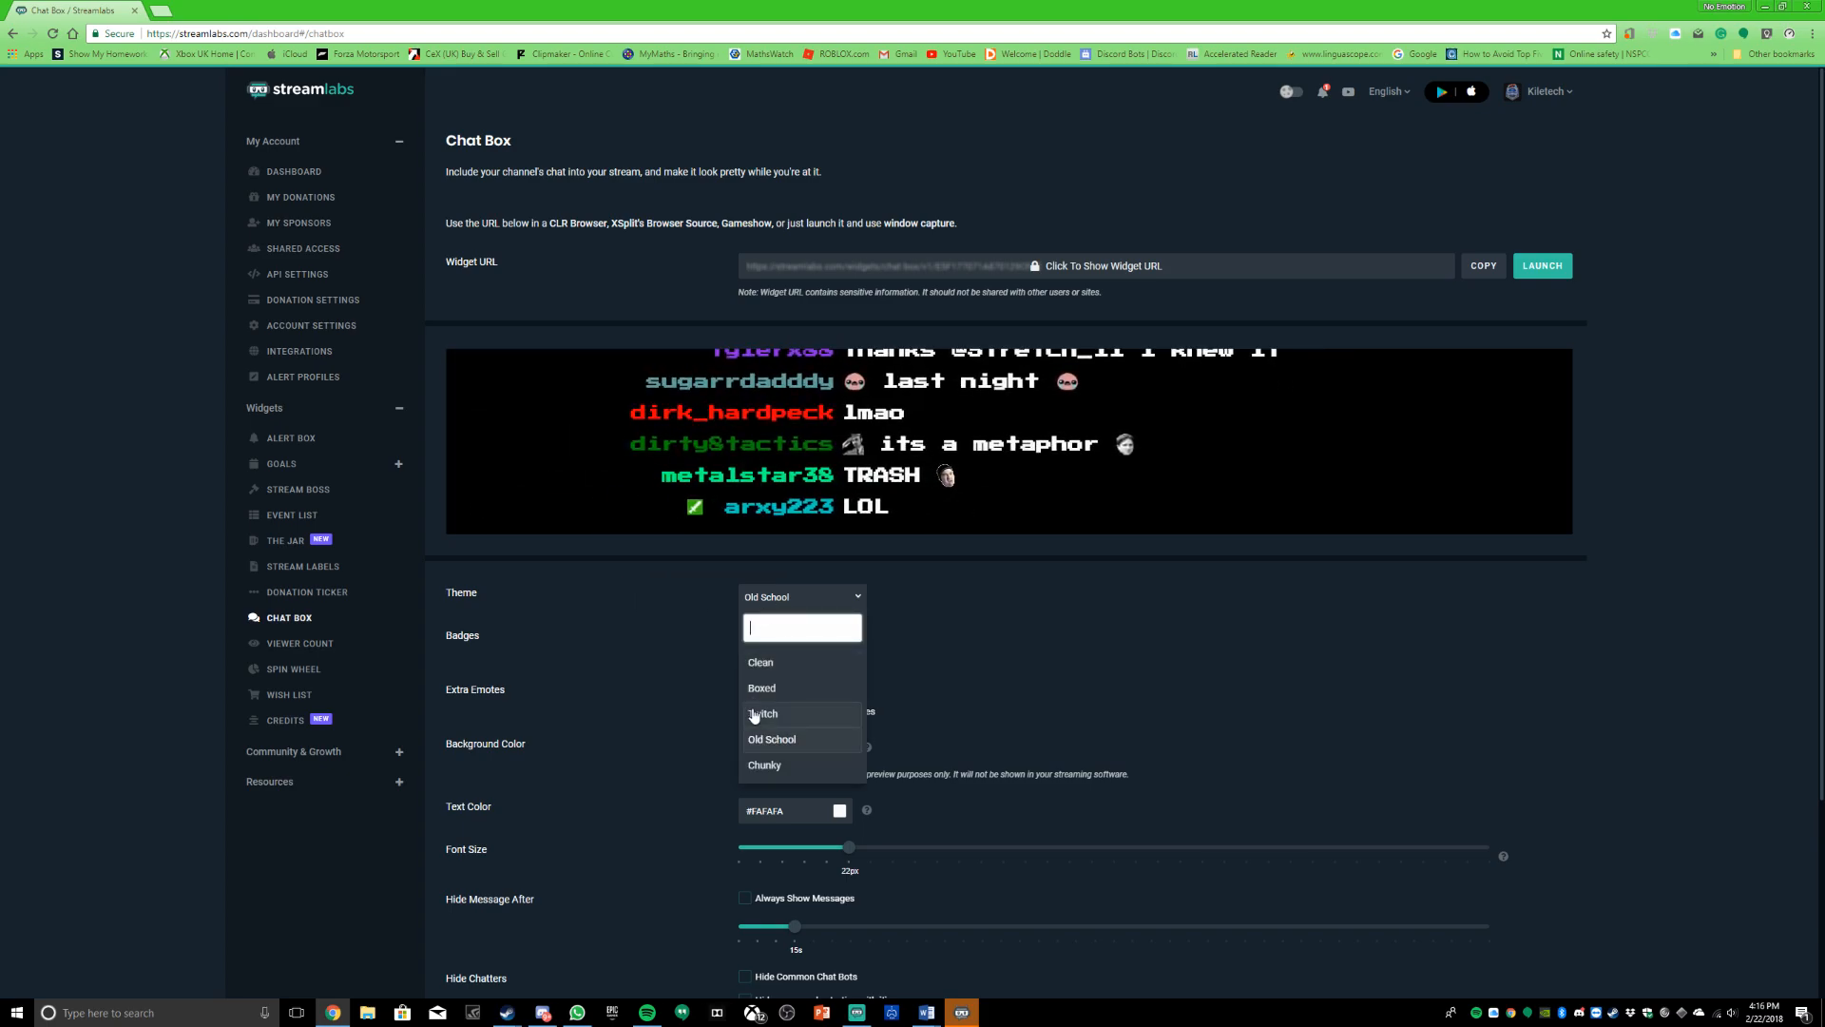
click(764, 765)
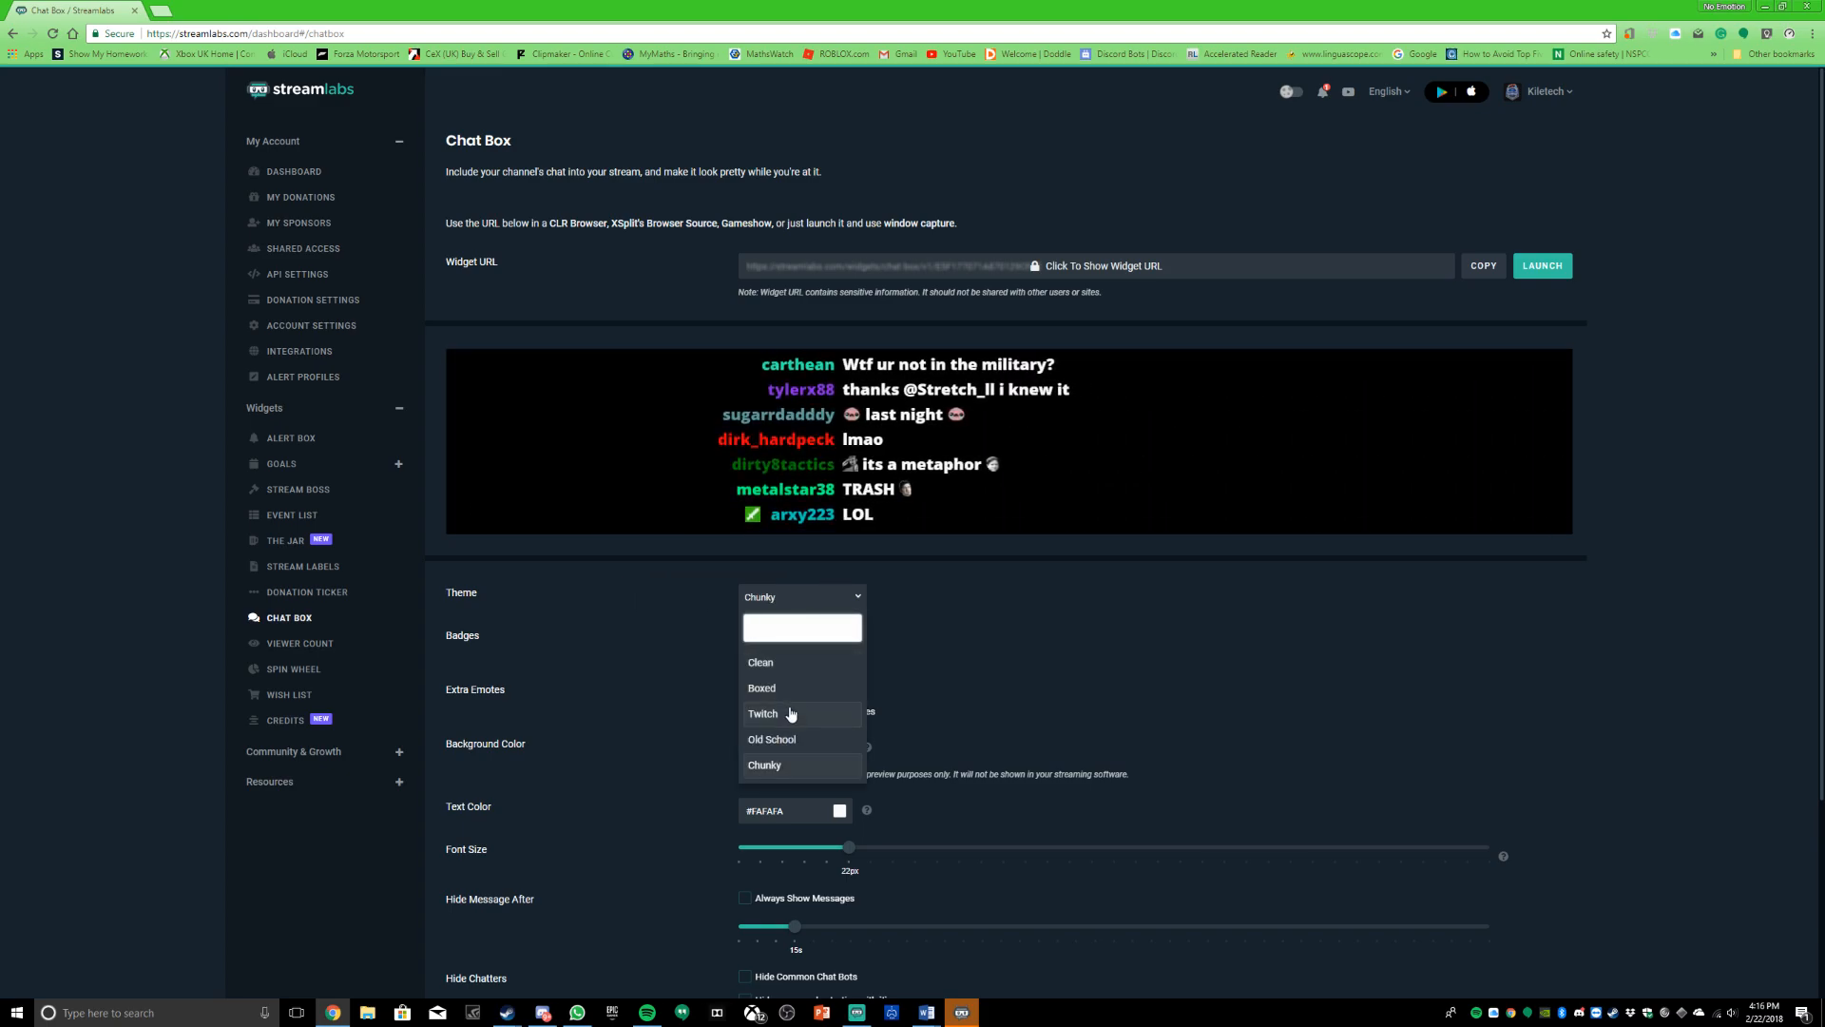
click(764, 713)
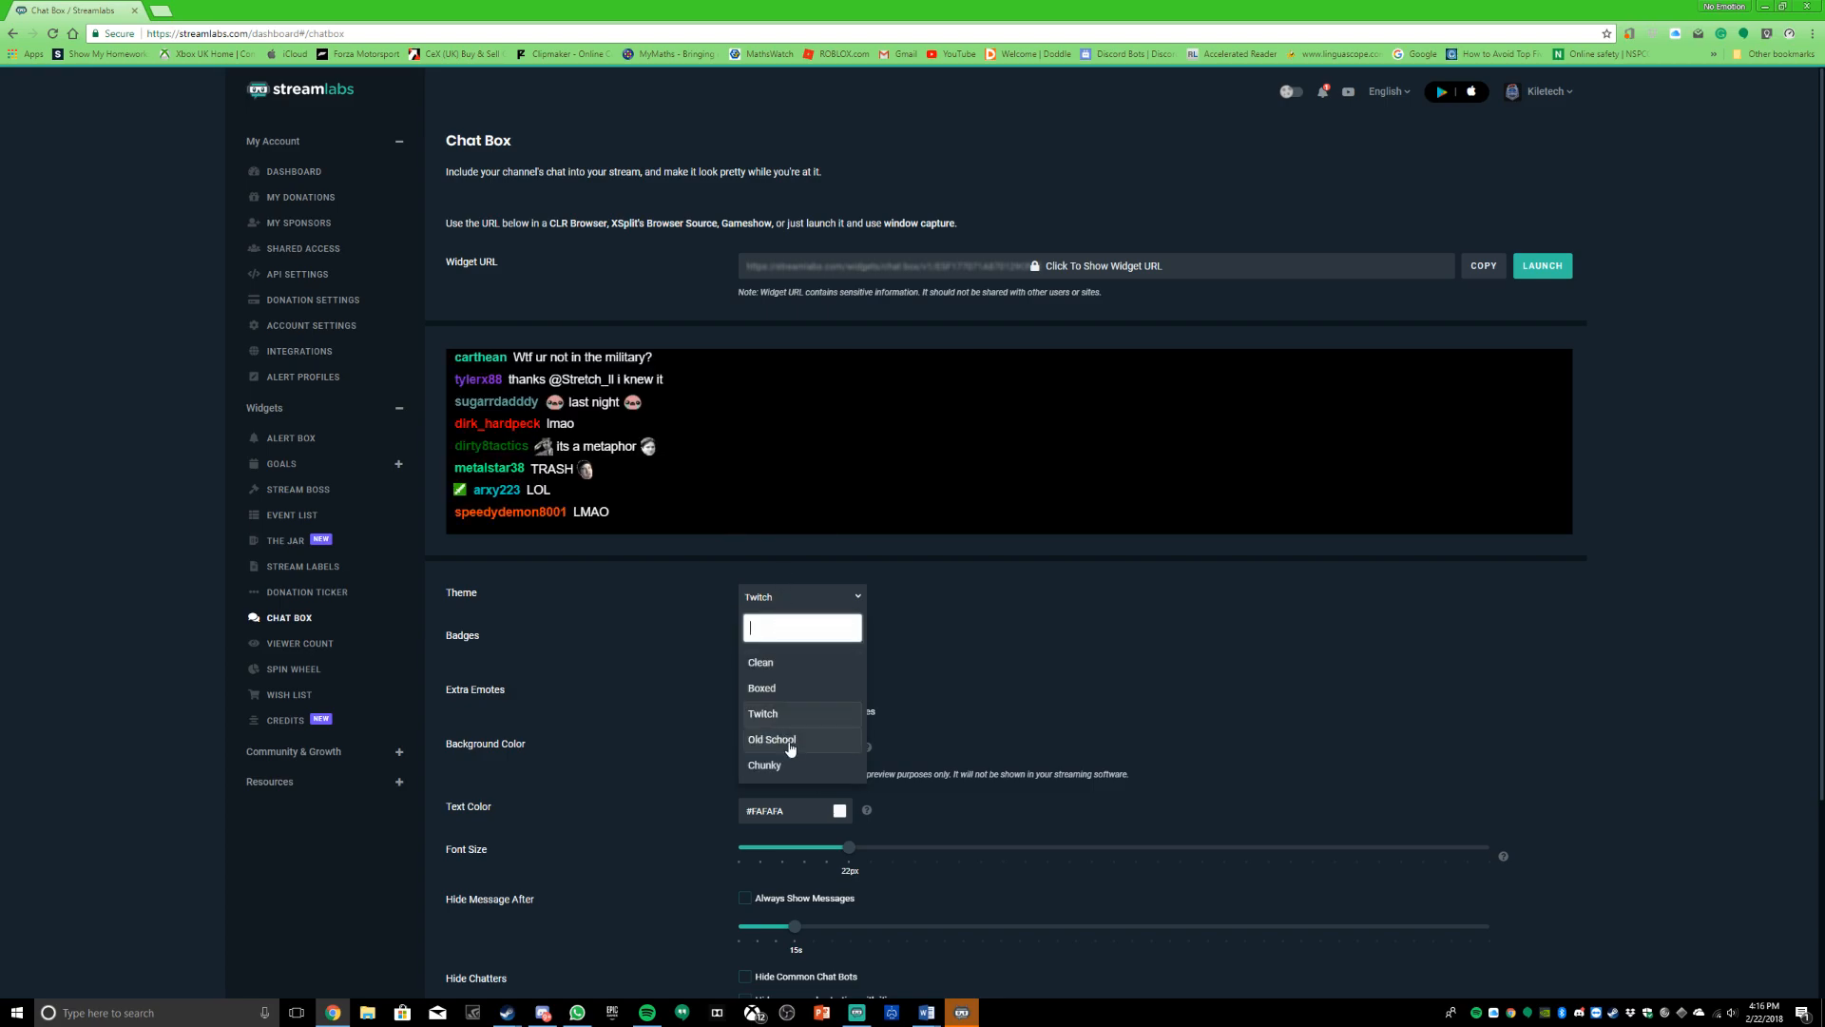
click(770, 740)
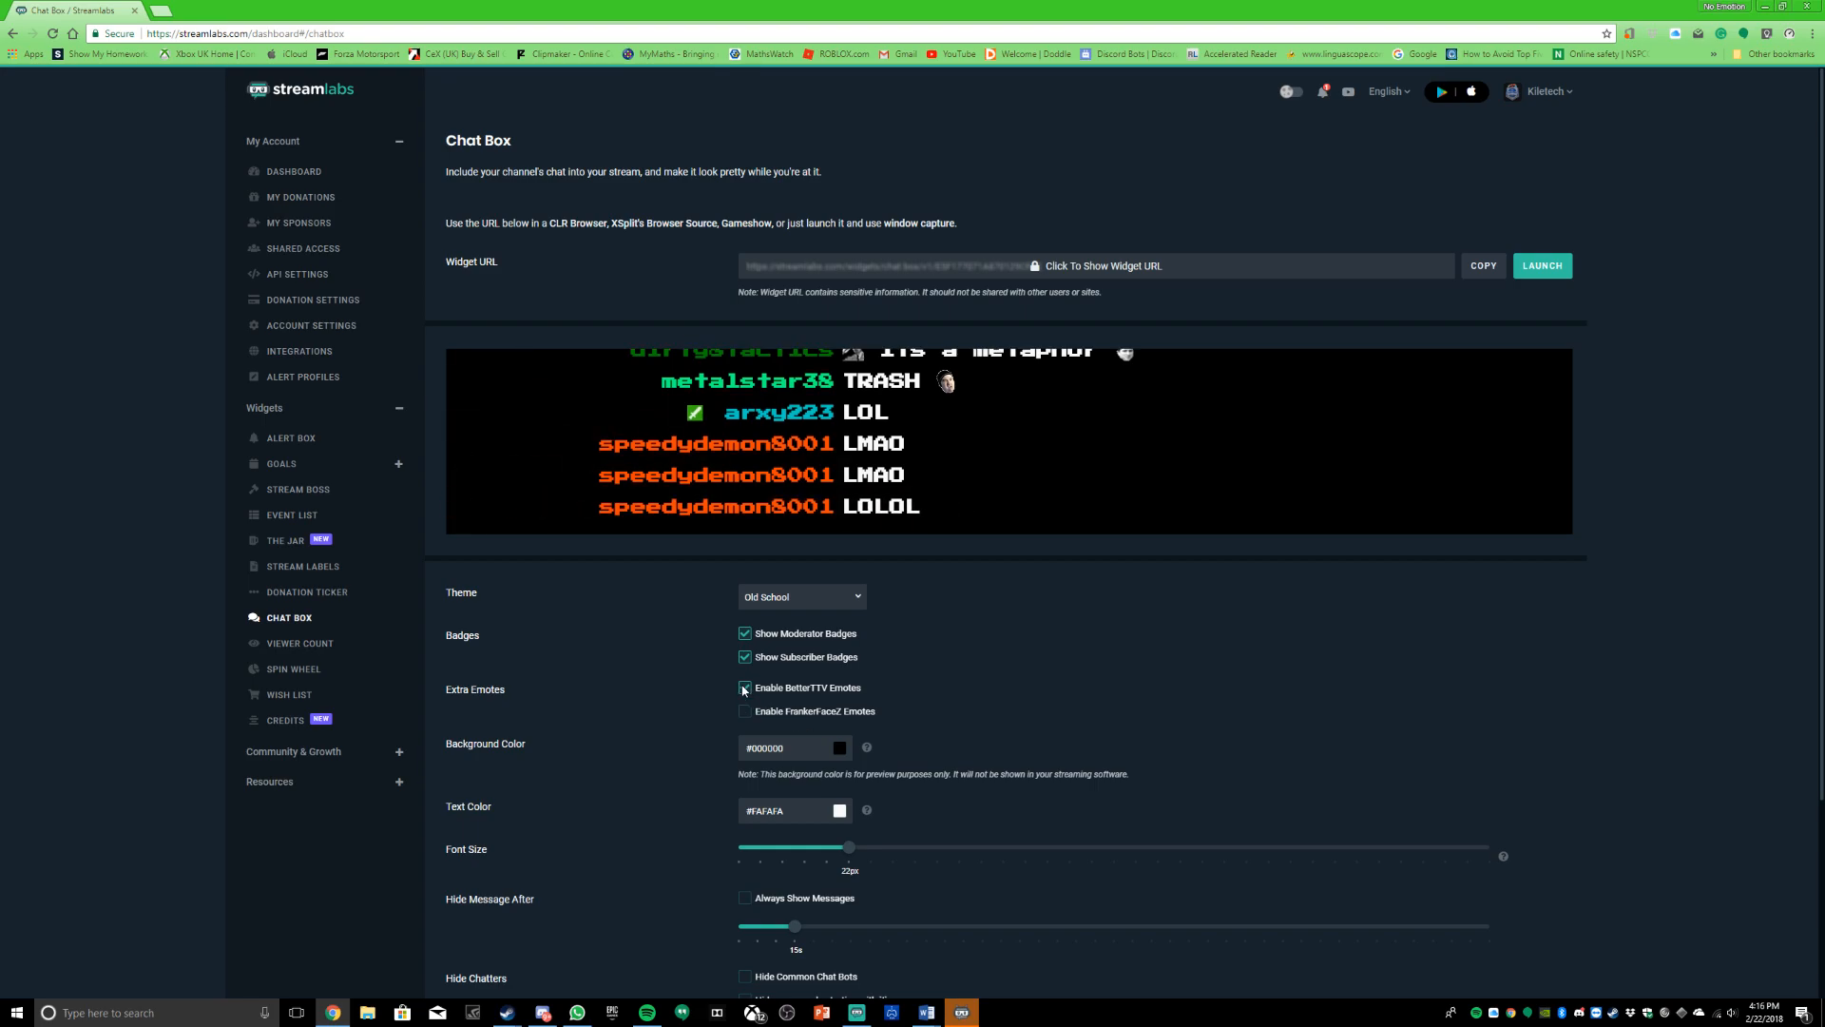
Step: Enable both BetterTTV and FrankerFaceZ emotes for the chat box
click(743, 687)
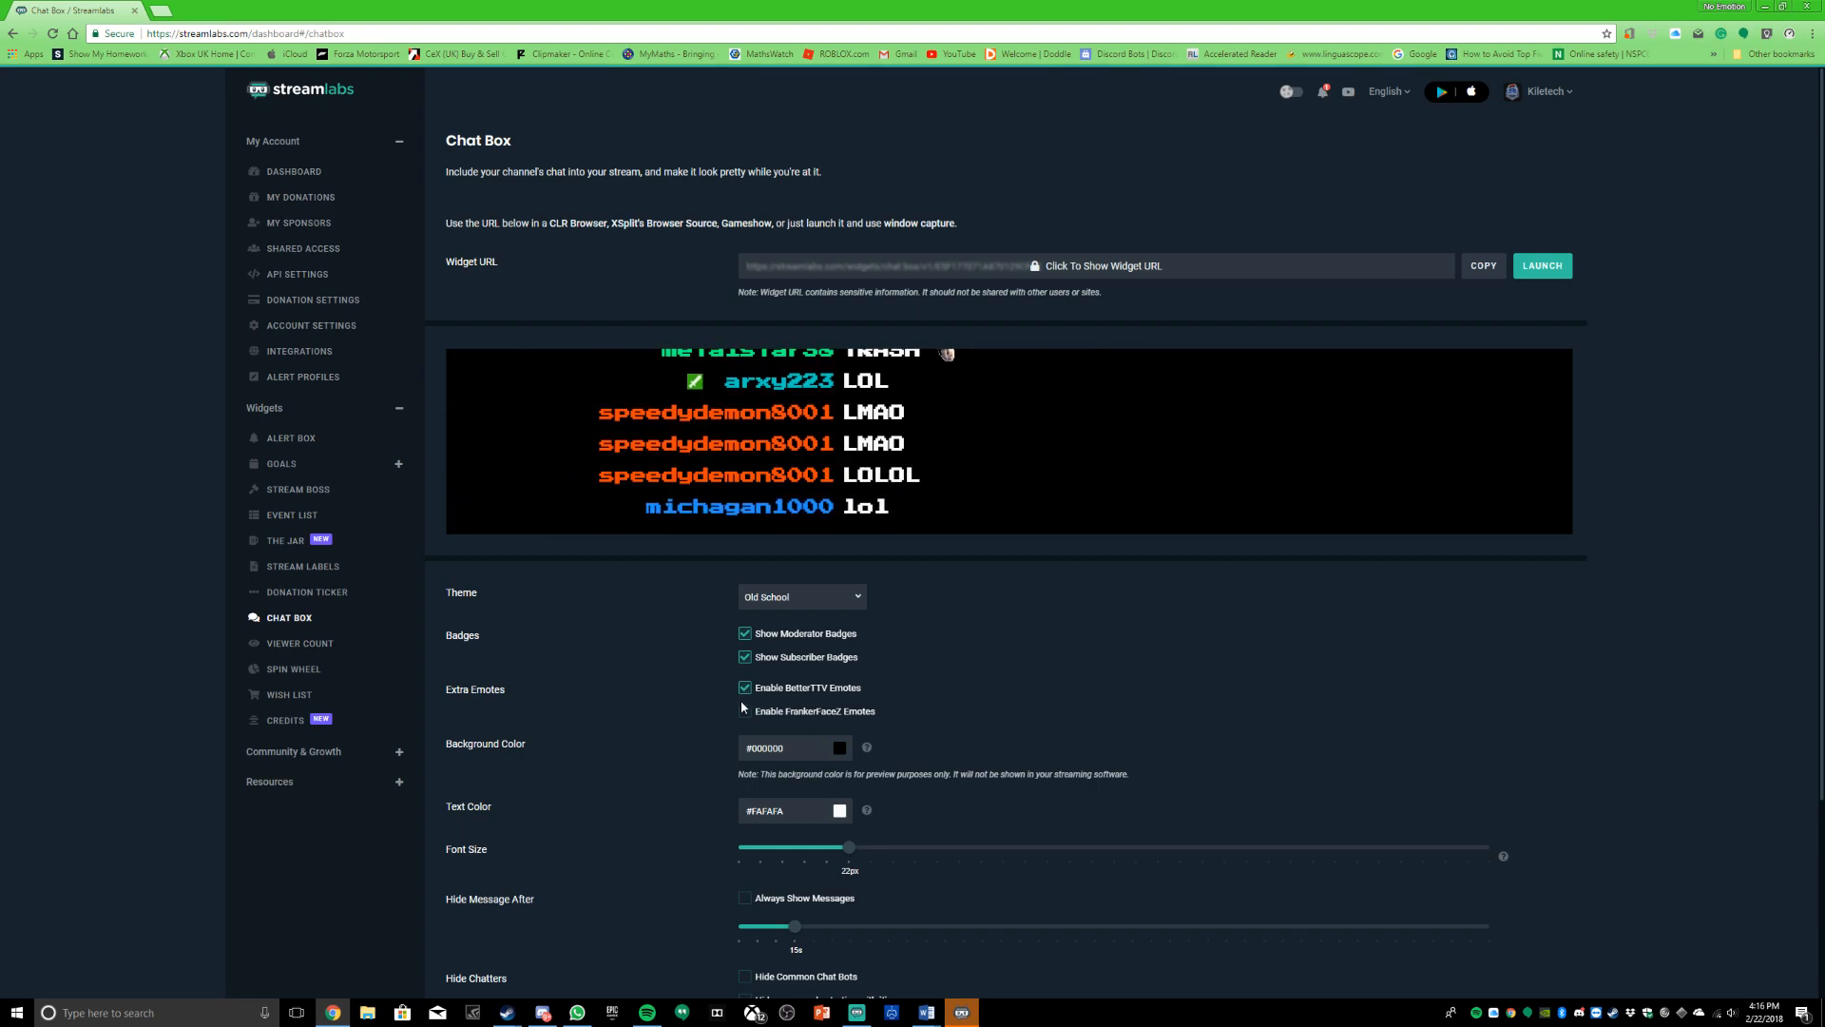
click(743, 711)
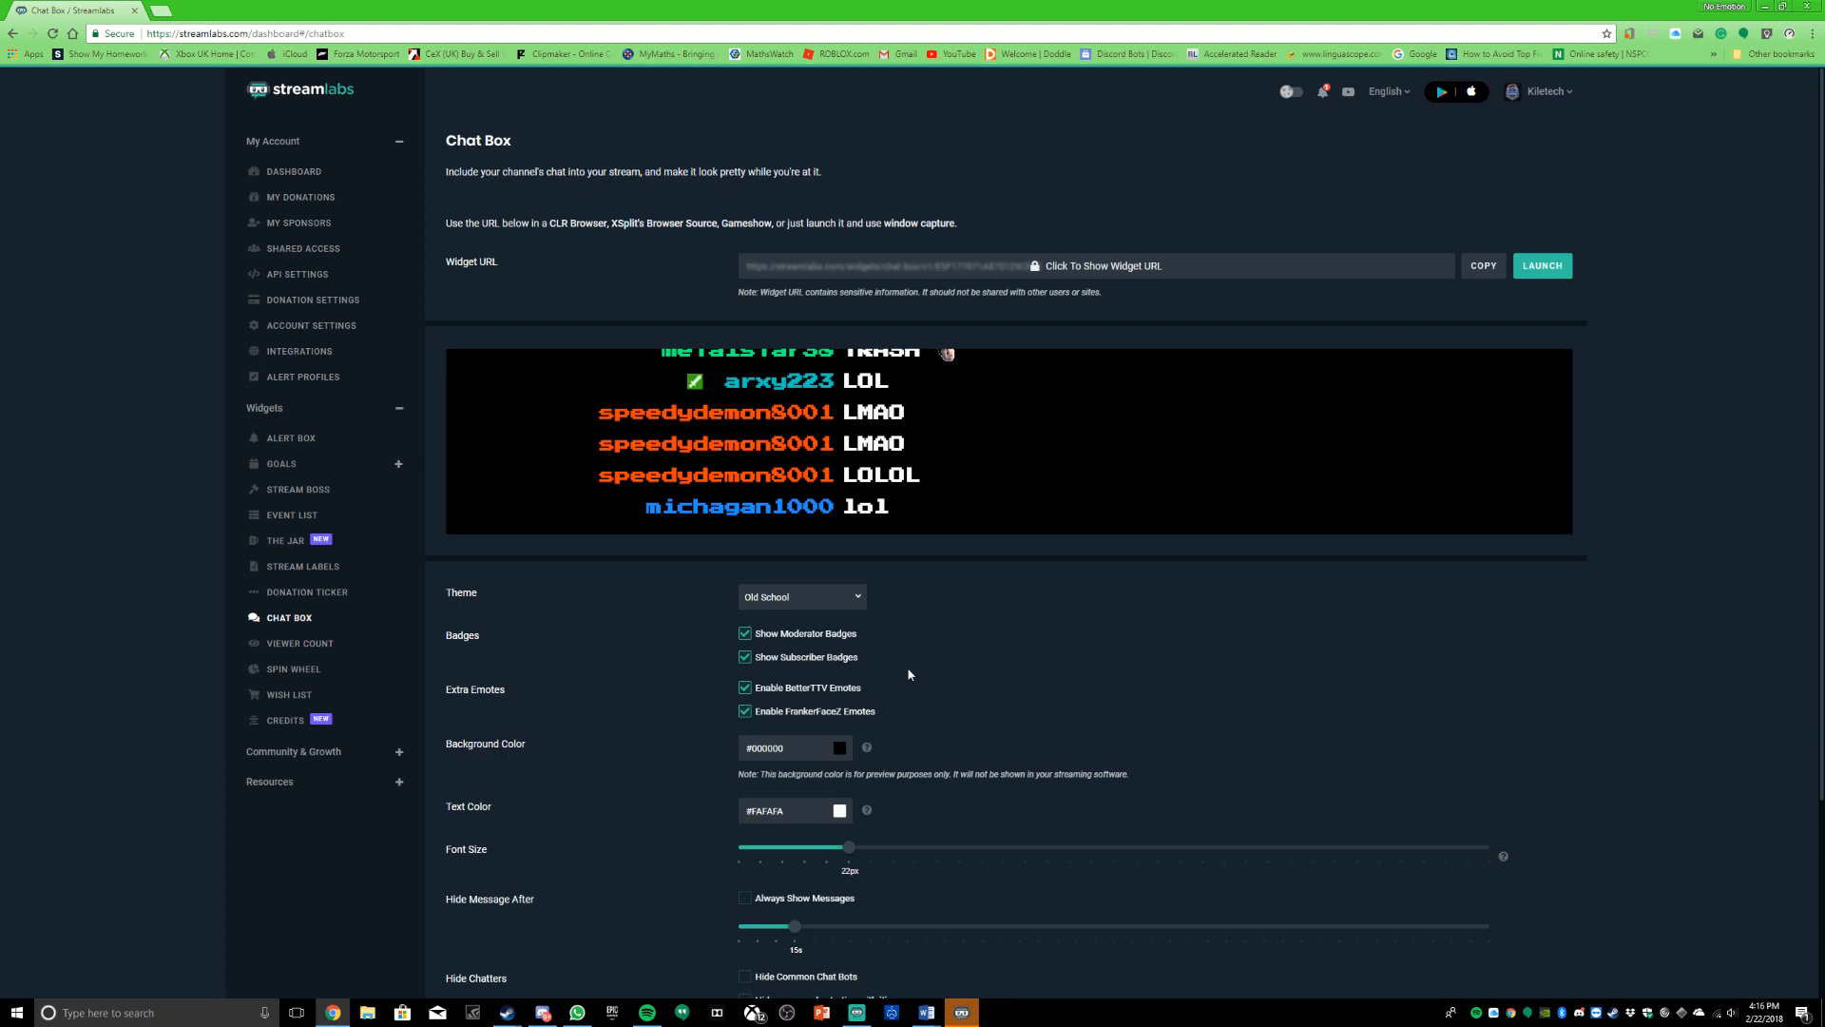
scroll(down, 3)
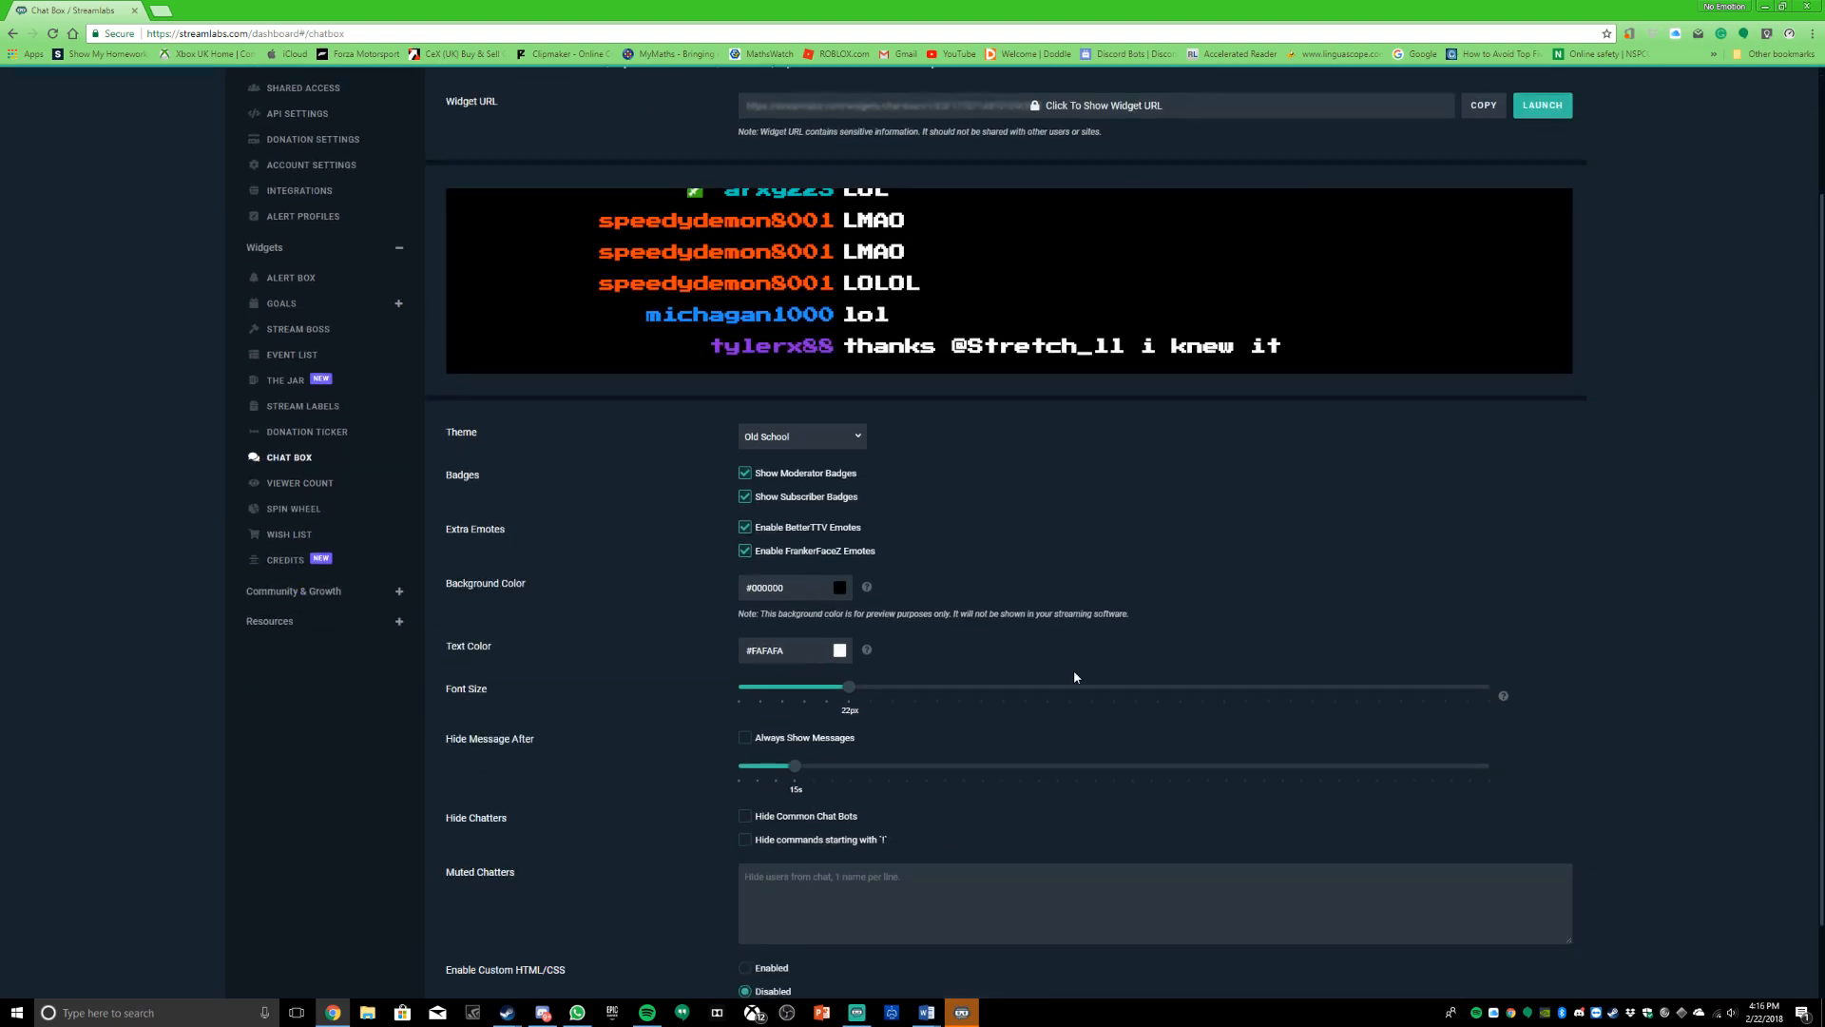
scroll(down, 3)
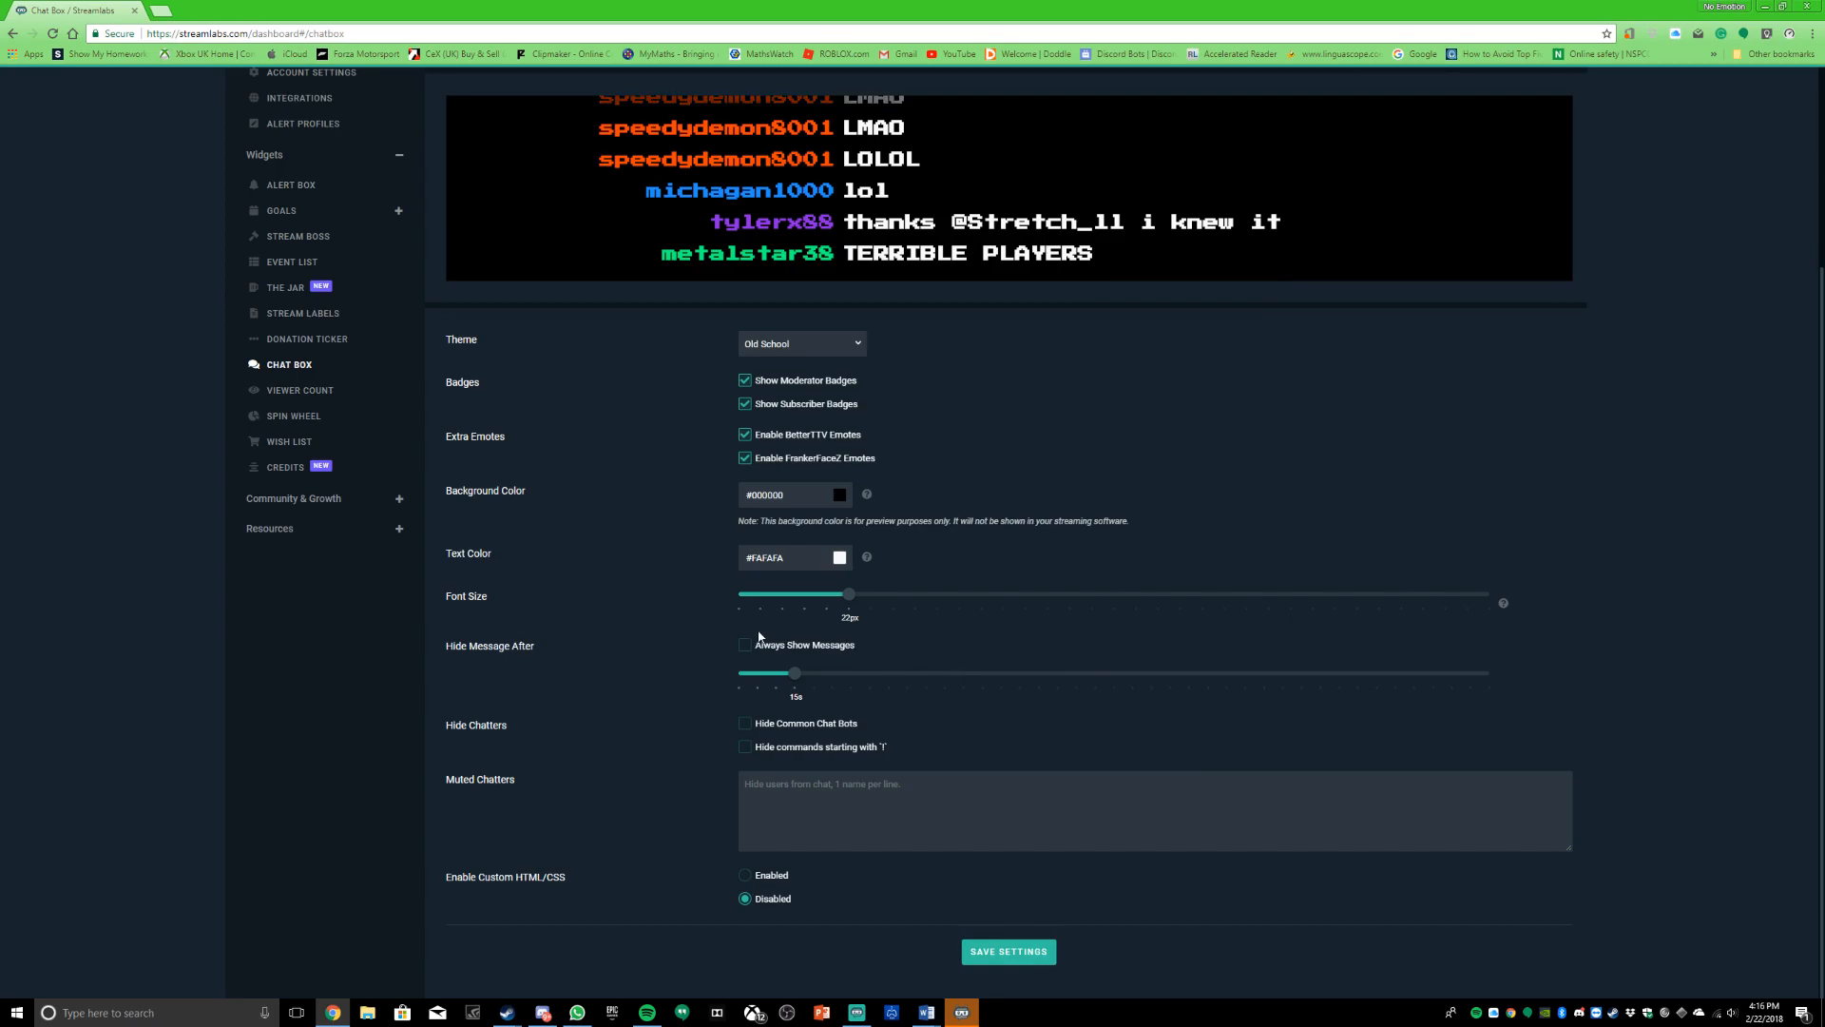
Step: Switch on Always Show Messages, leaving text color at #FAFAFA
click(744, 644)
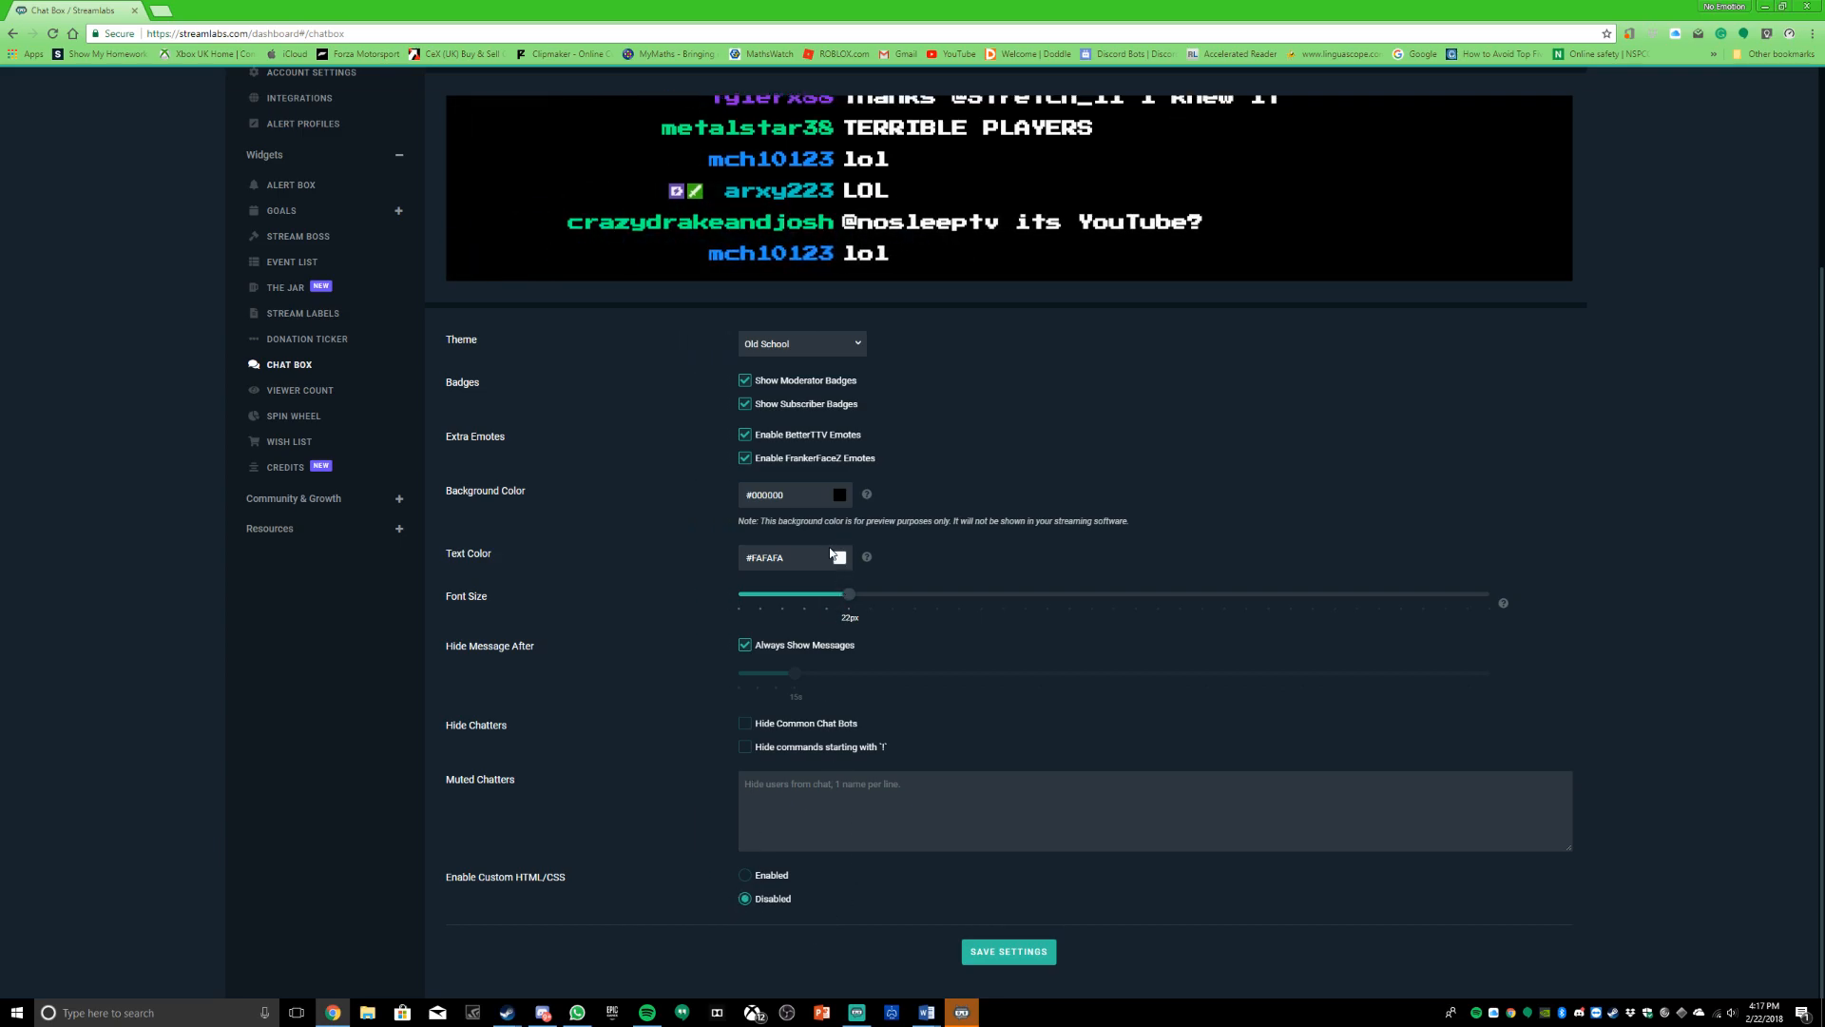
click(839, 557)
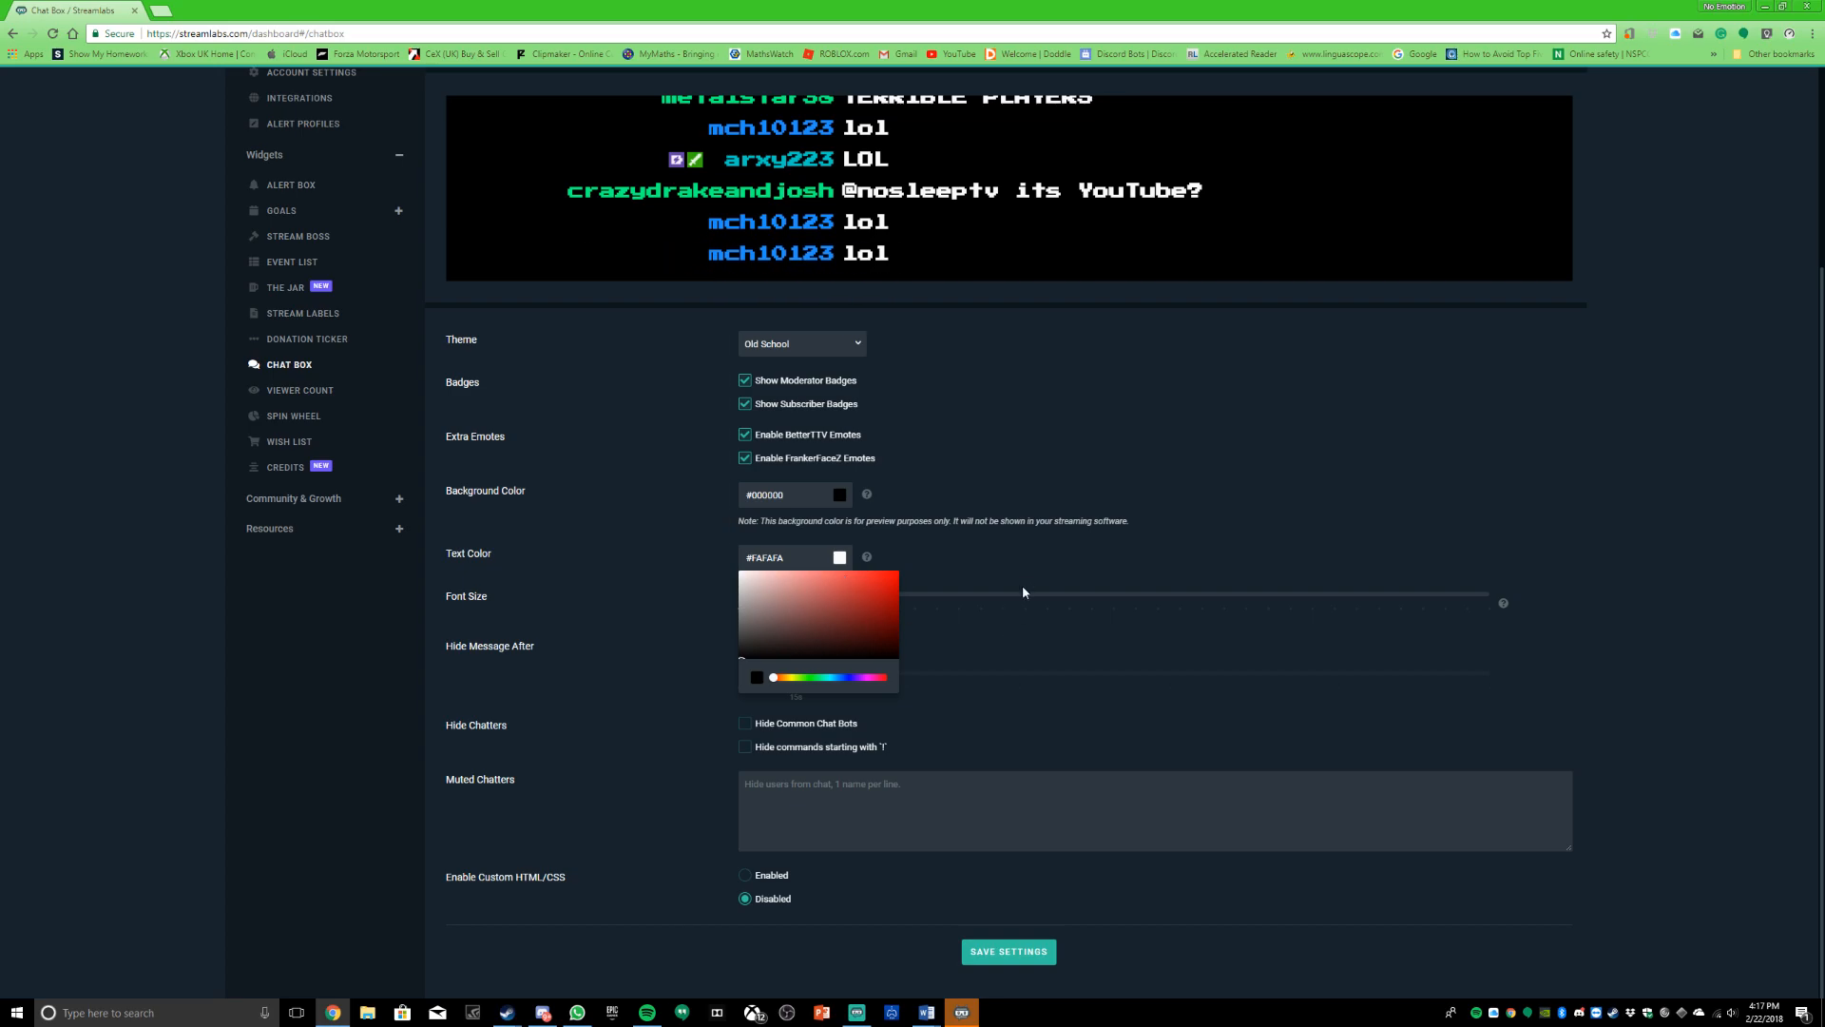
scroll(down, 3)
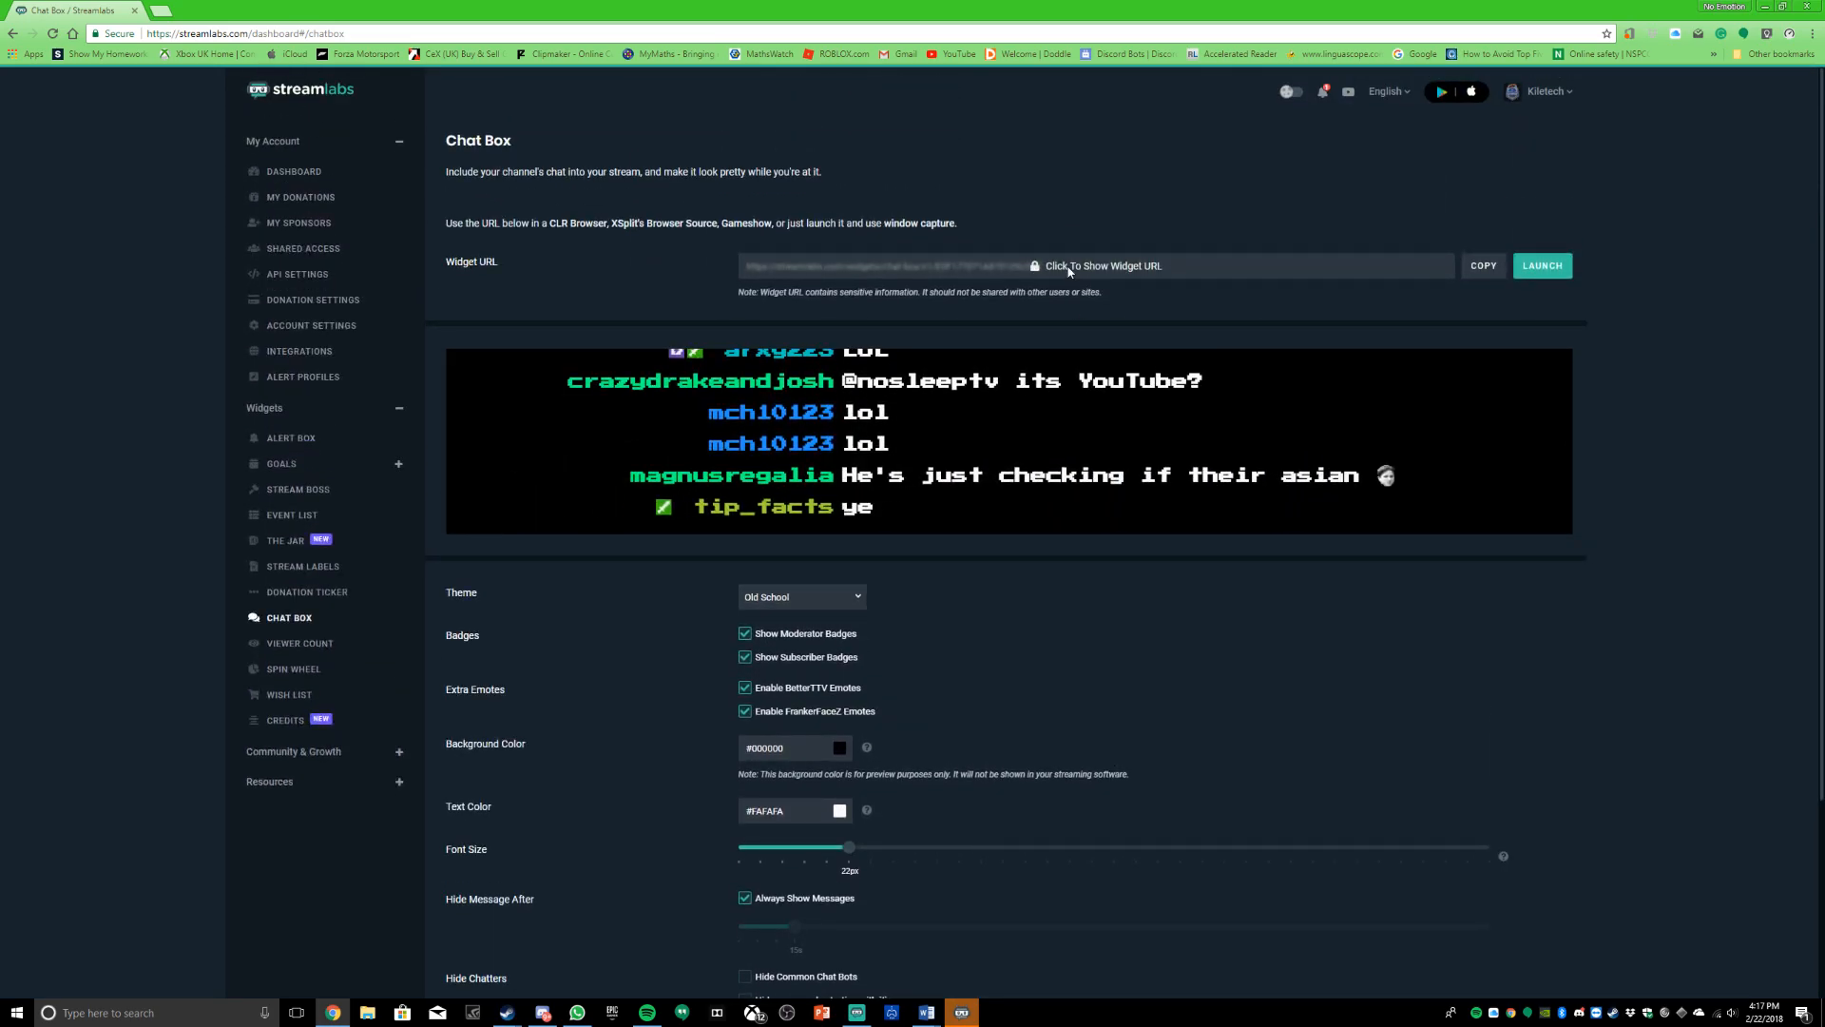
Step: Reveal the widget URL, save the chat box settings and select the URL to copy
click(1101, 266)
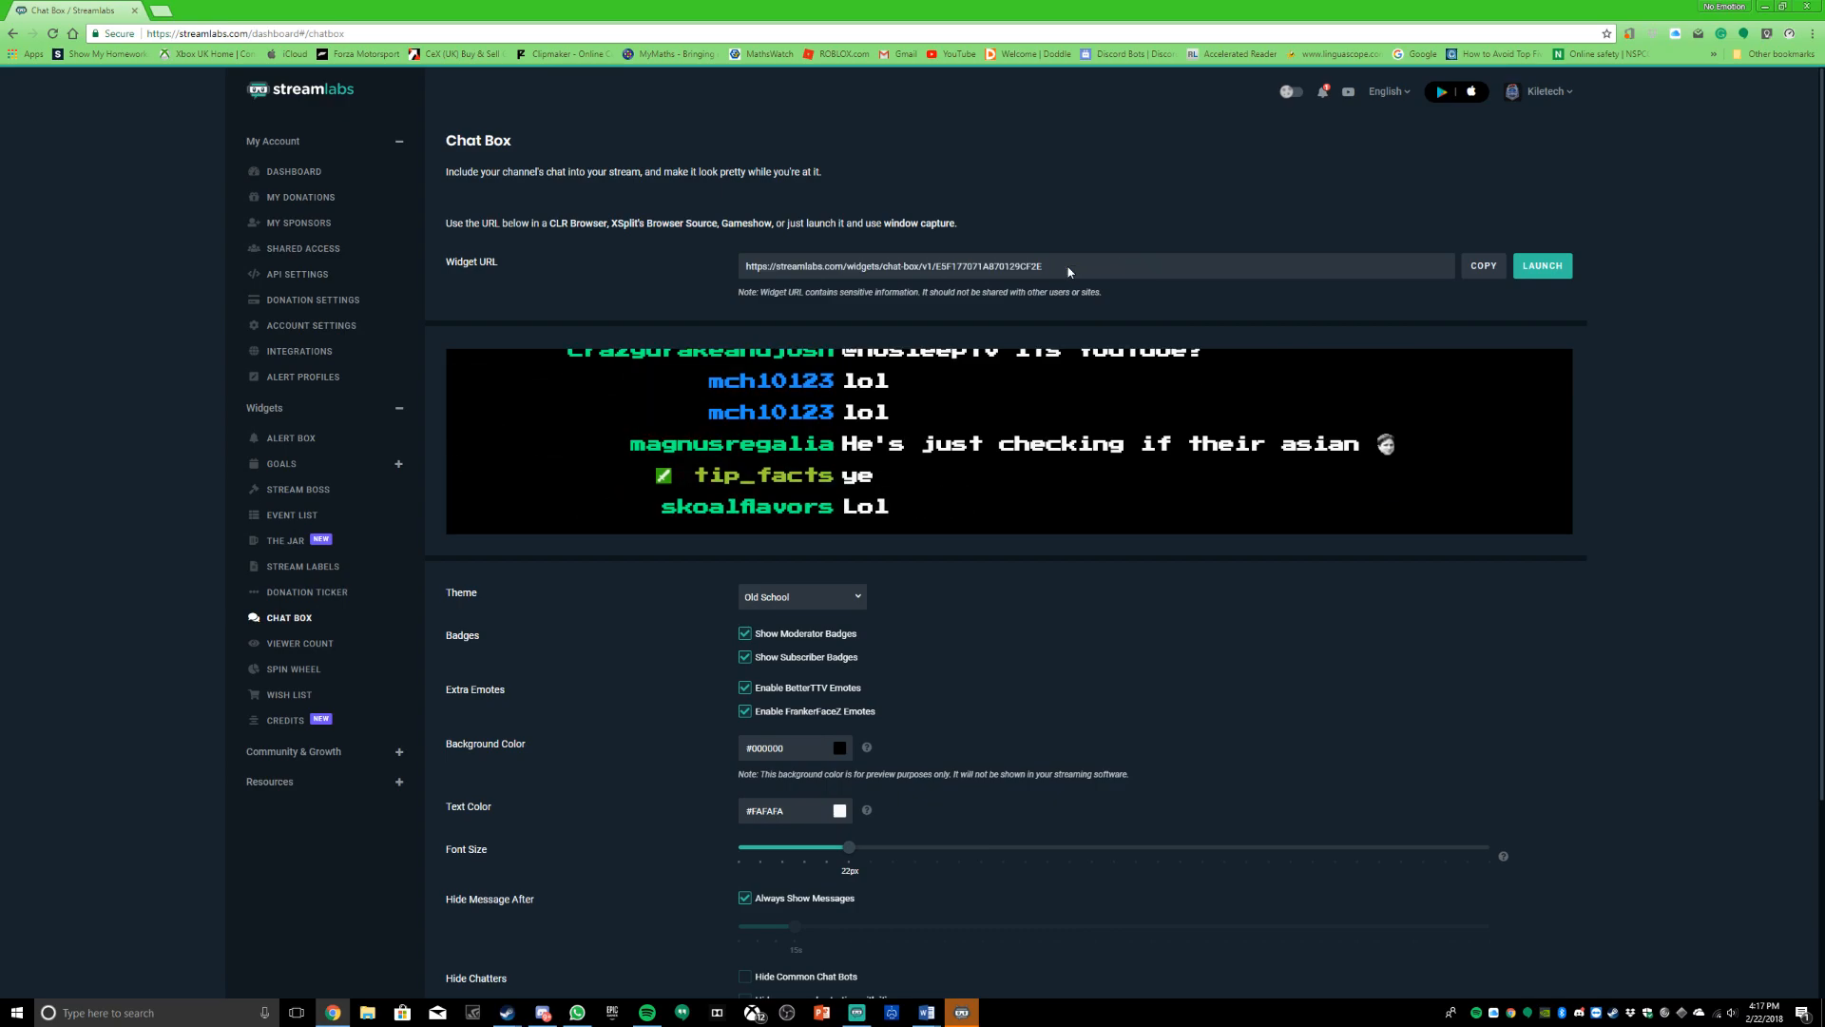
scroll(down, 3)
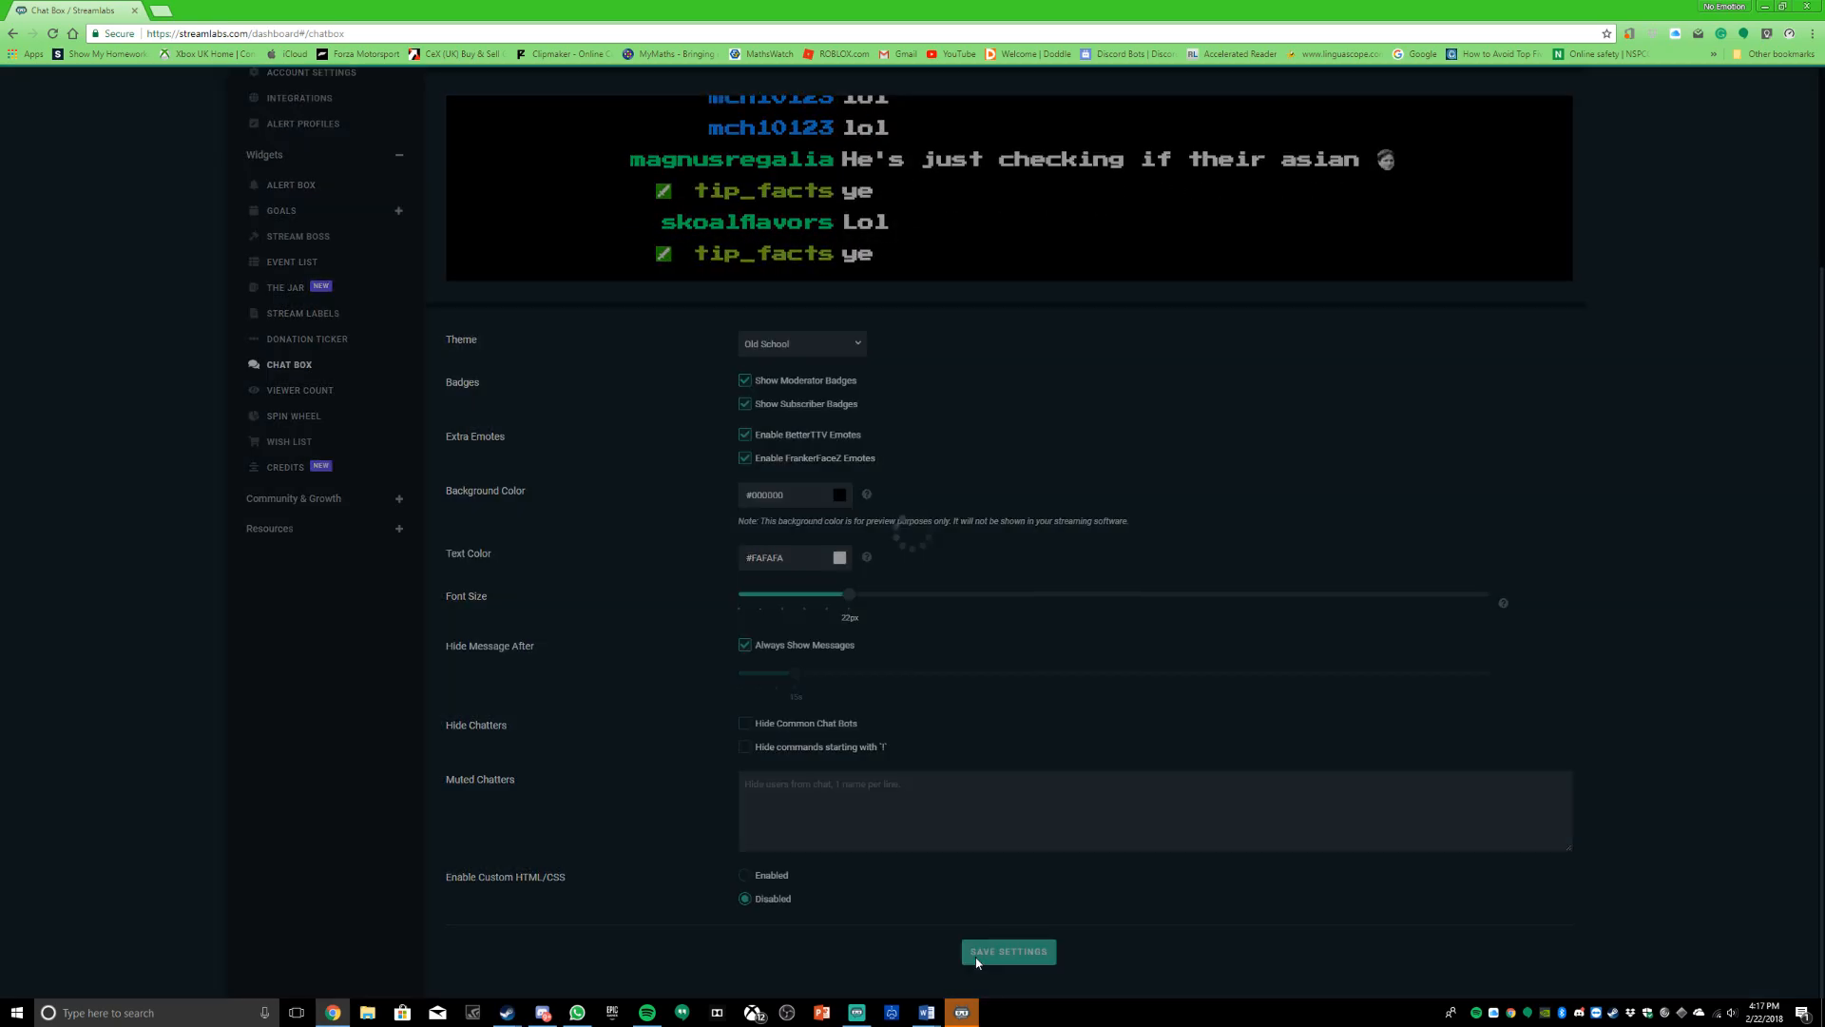
click(1007, 951)
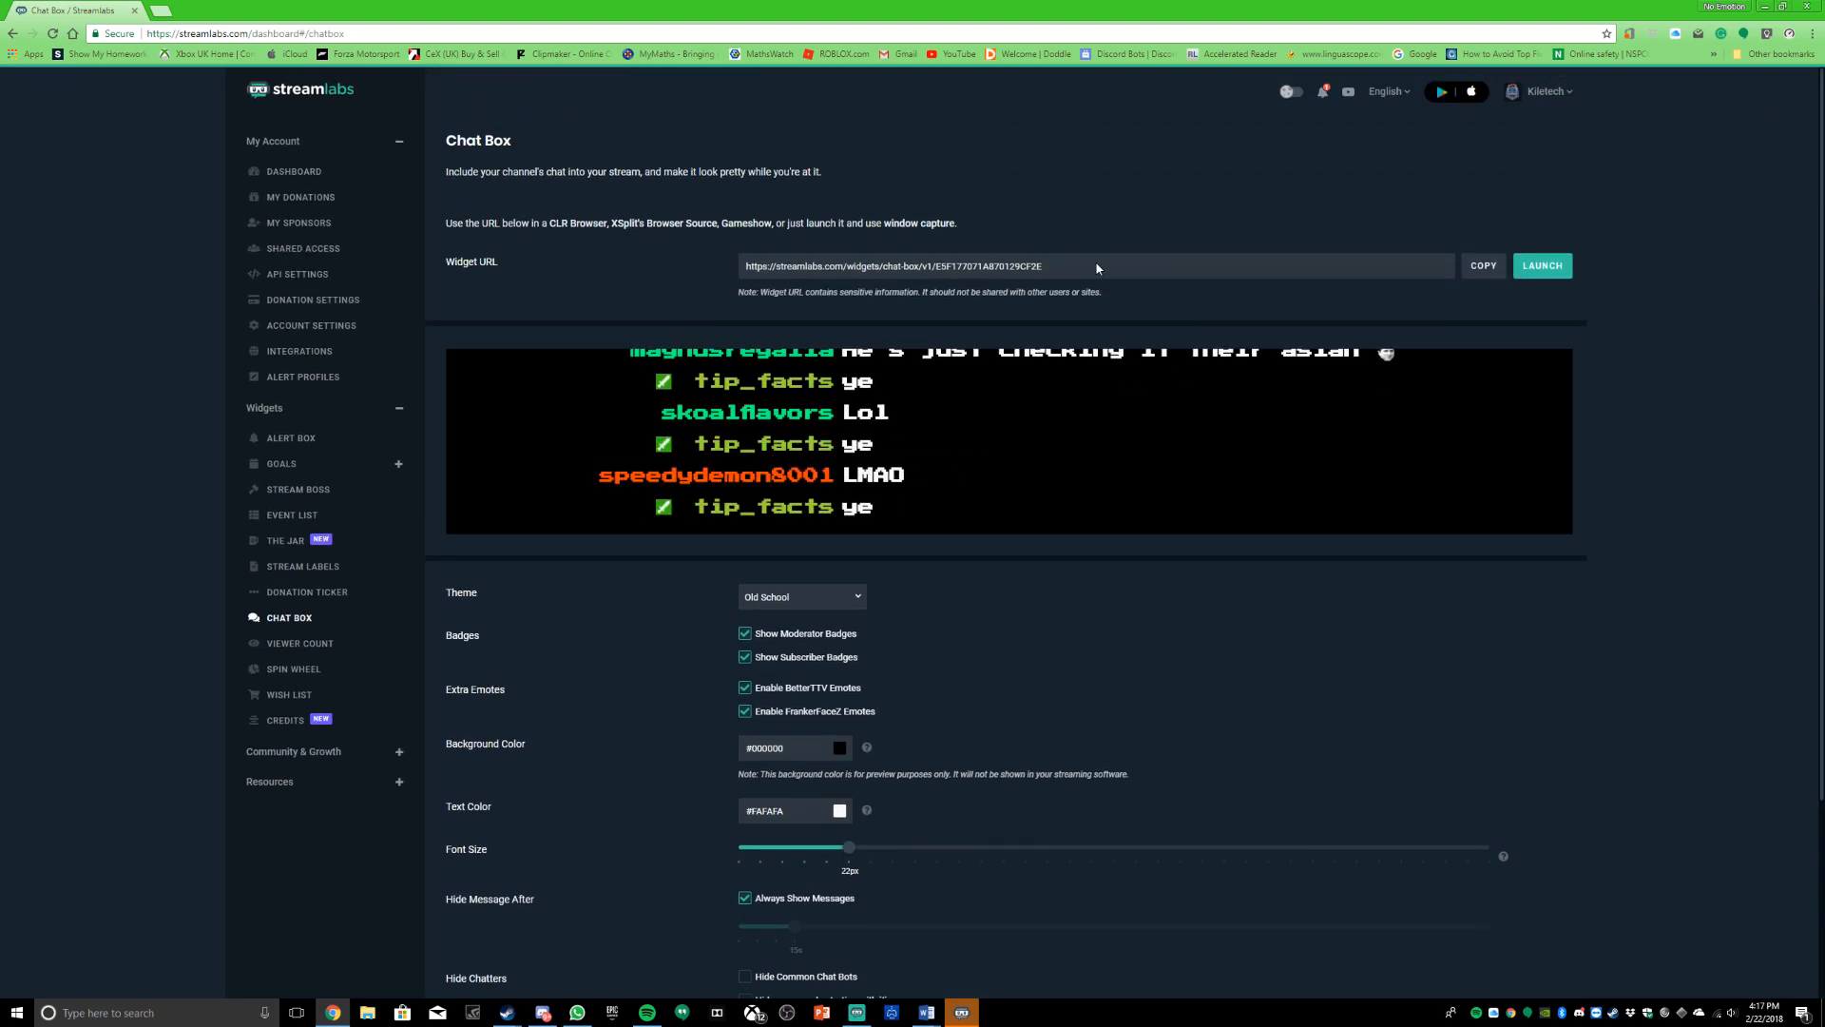
click(1483, 266)
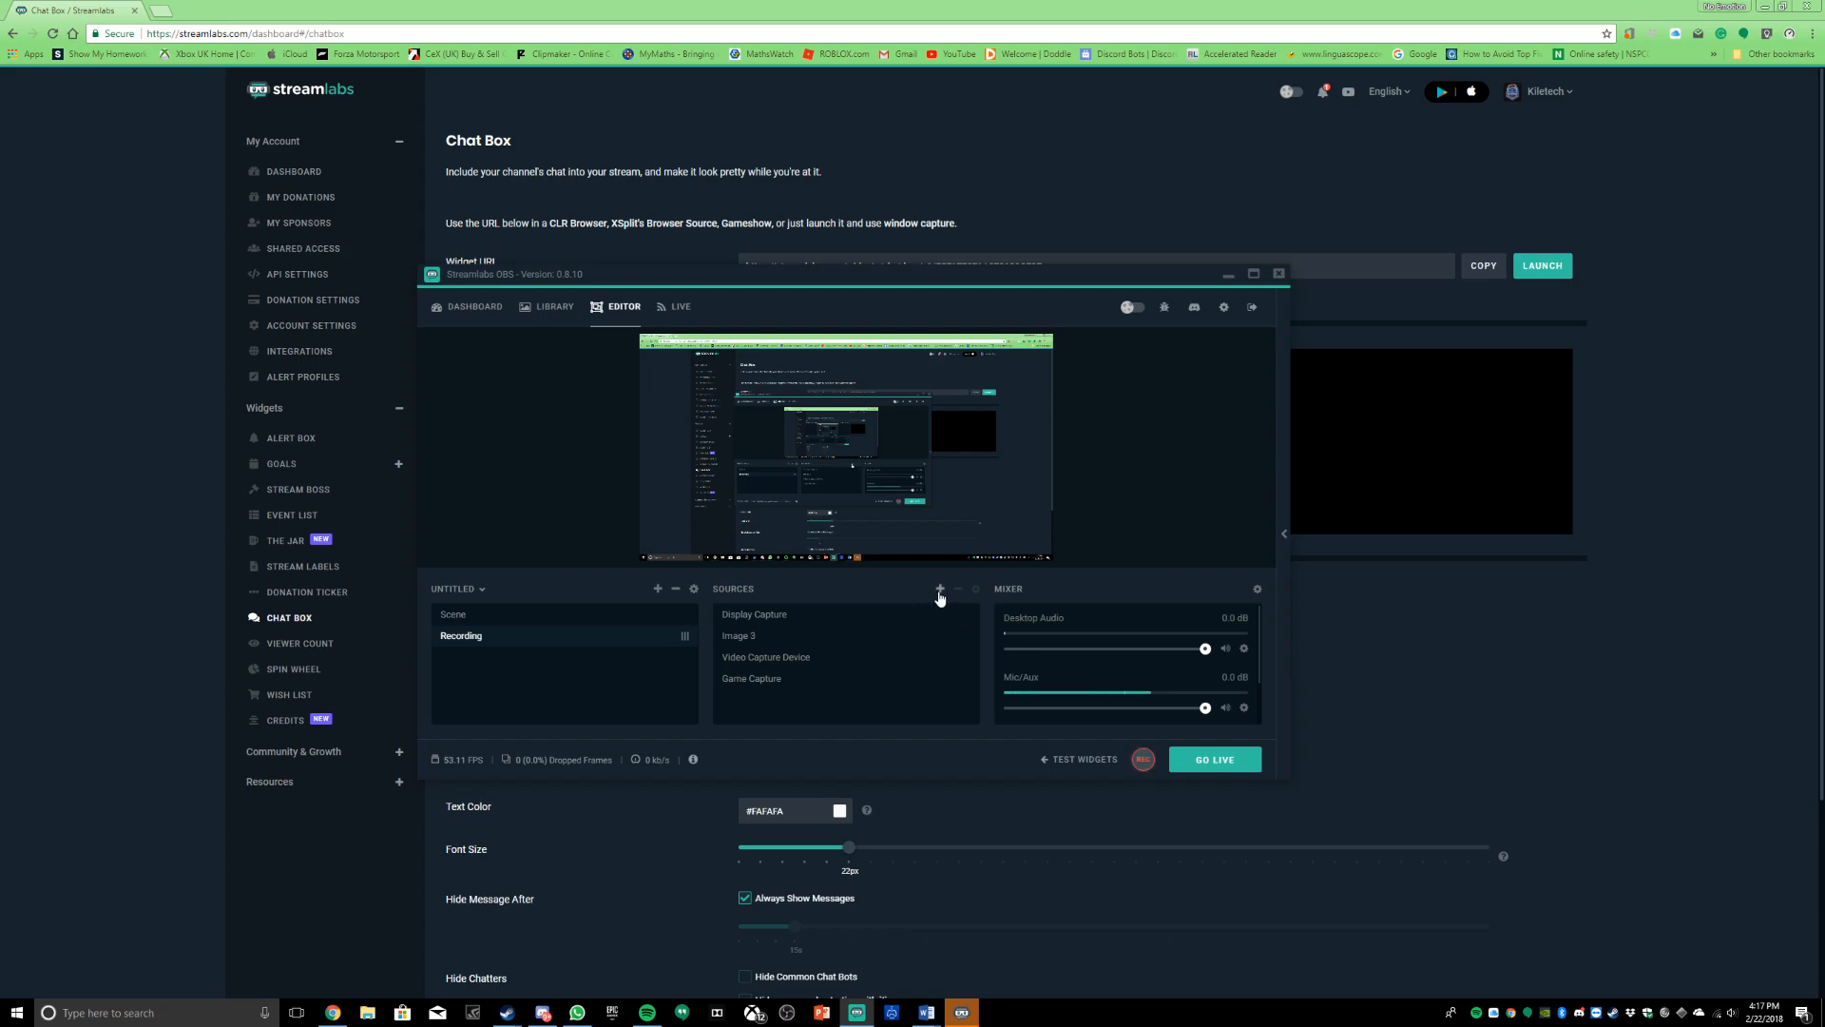
Step: Add a new Browser Source to the scene, keeping the default name
click(941, 593)
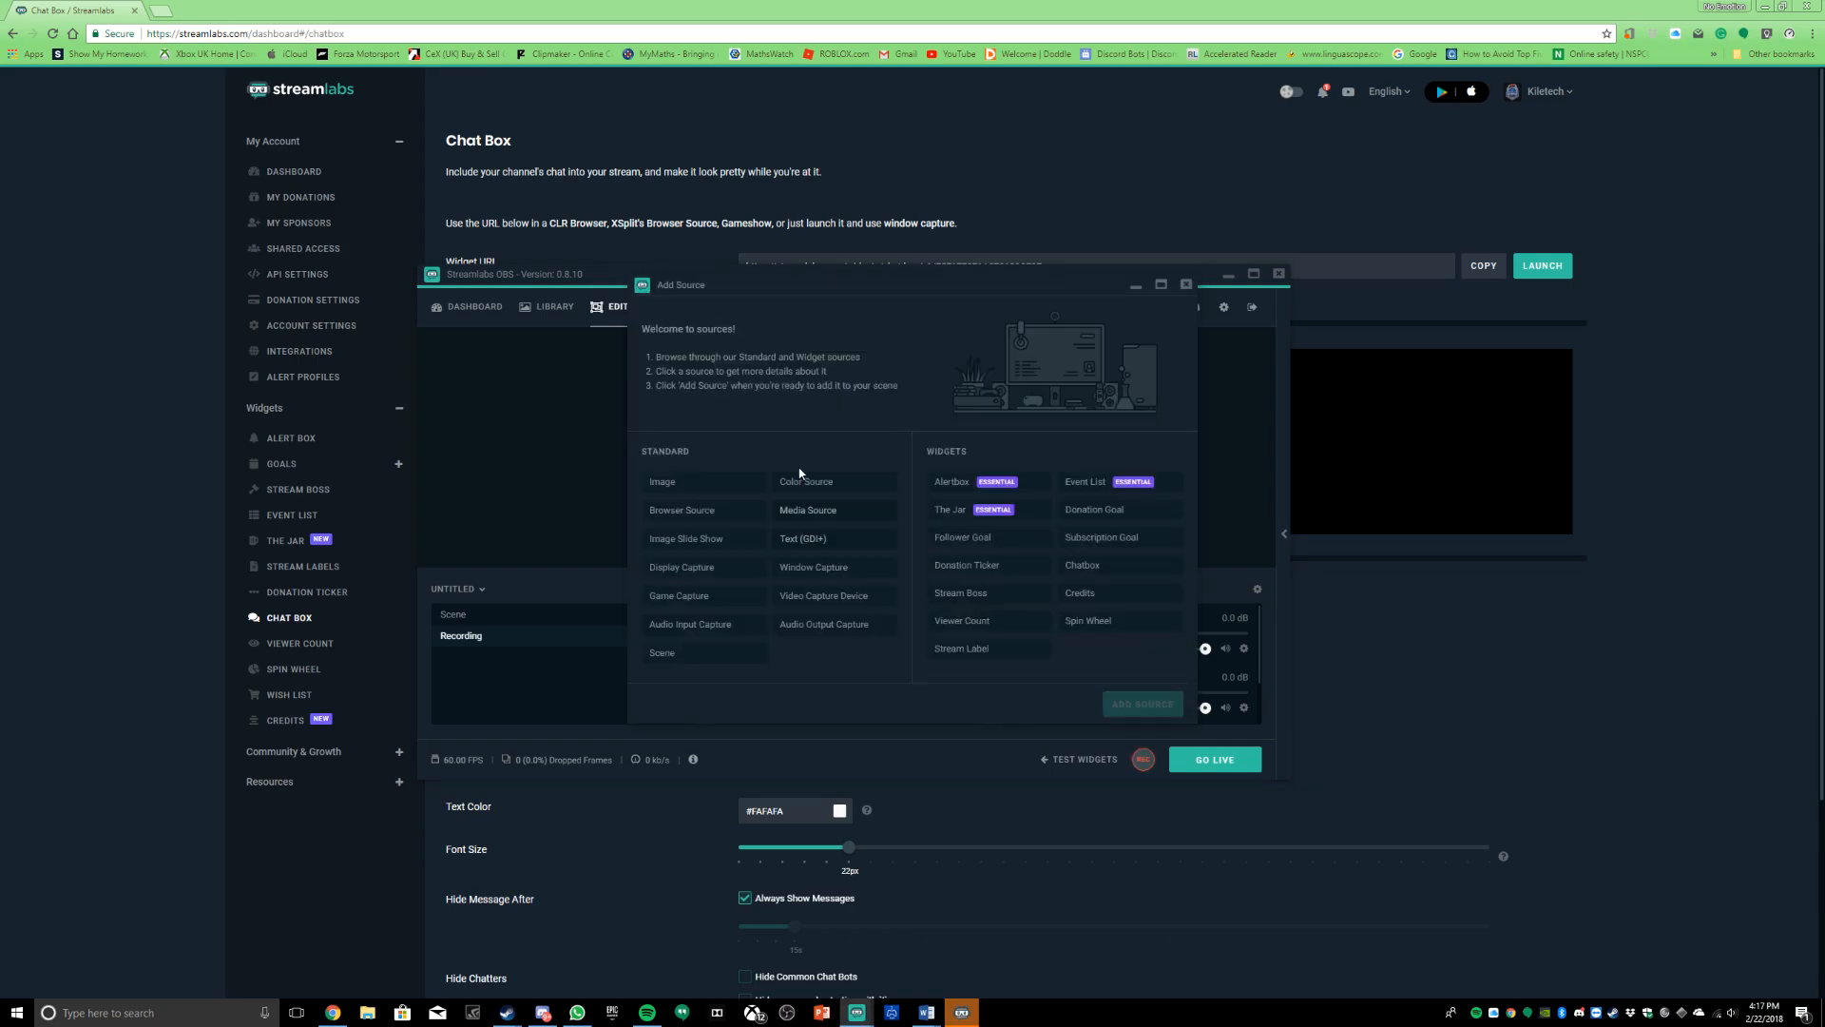
click(681, 509)
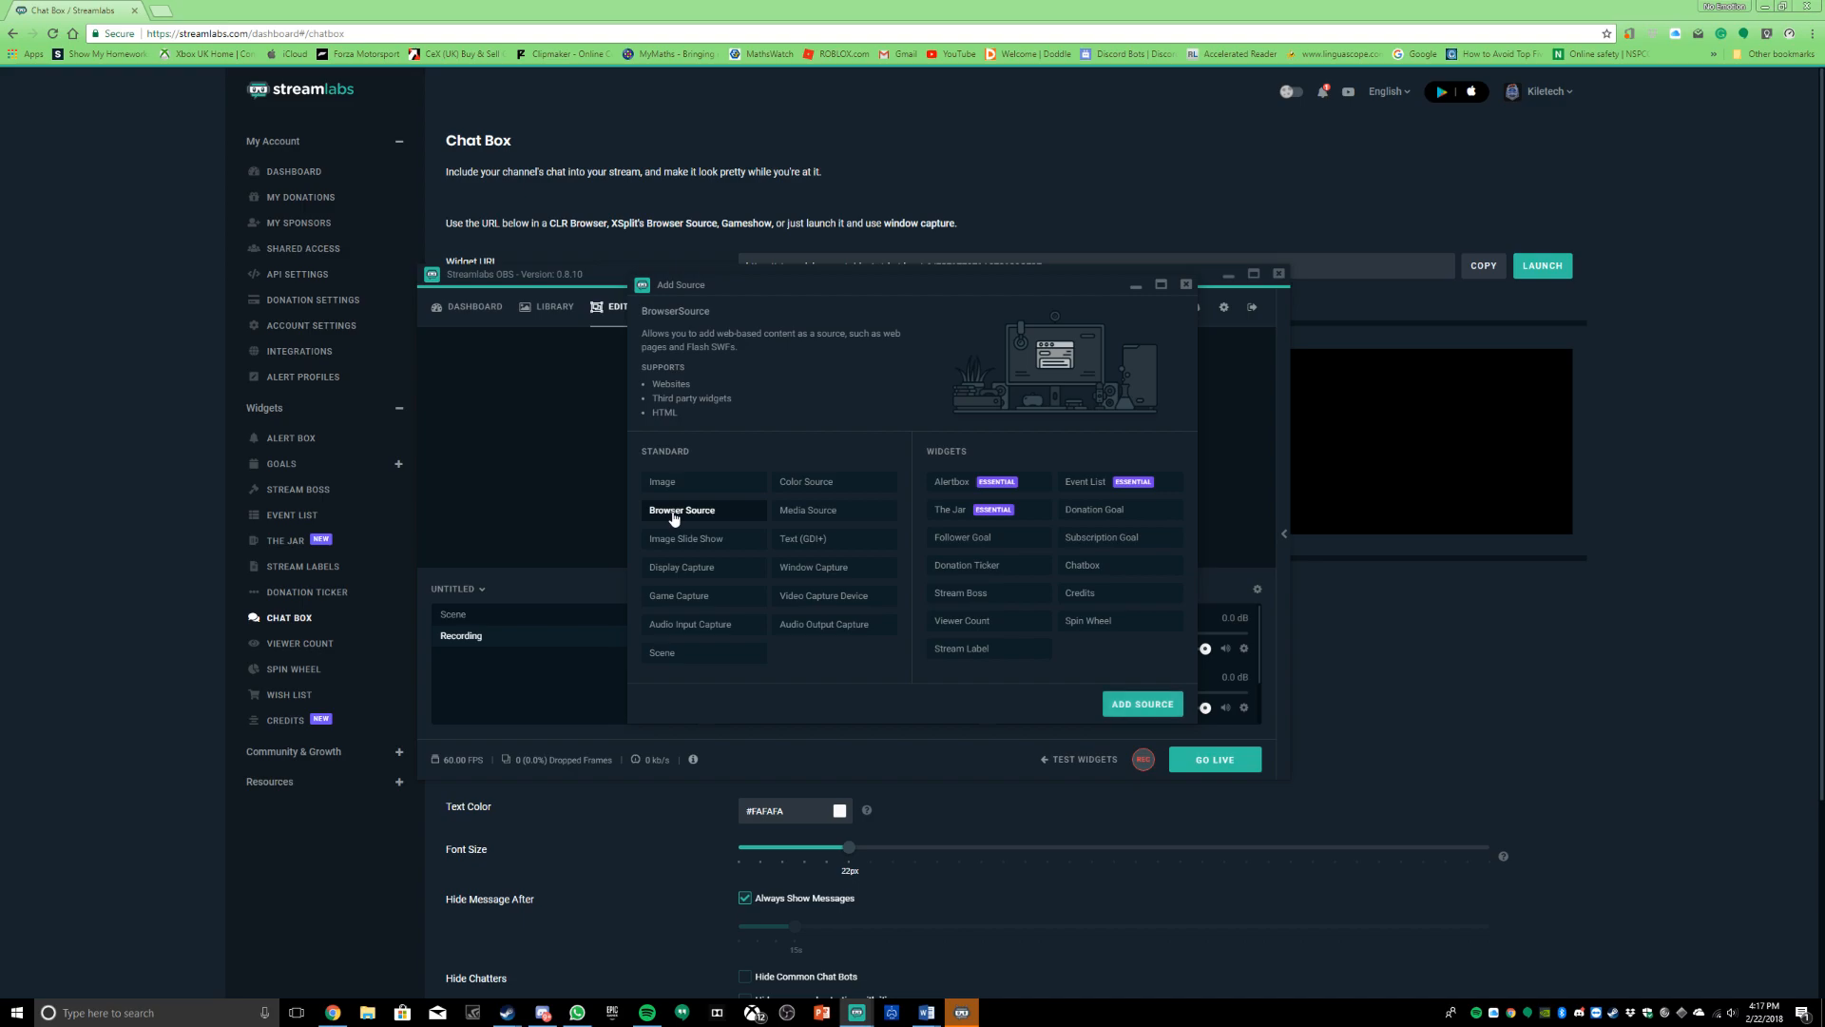
click(1139, 704)
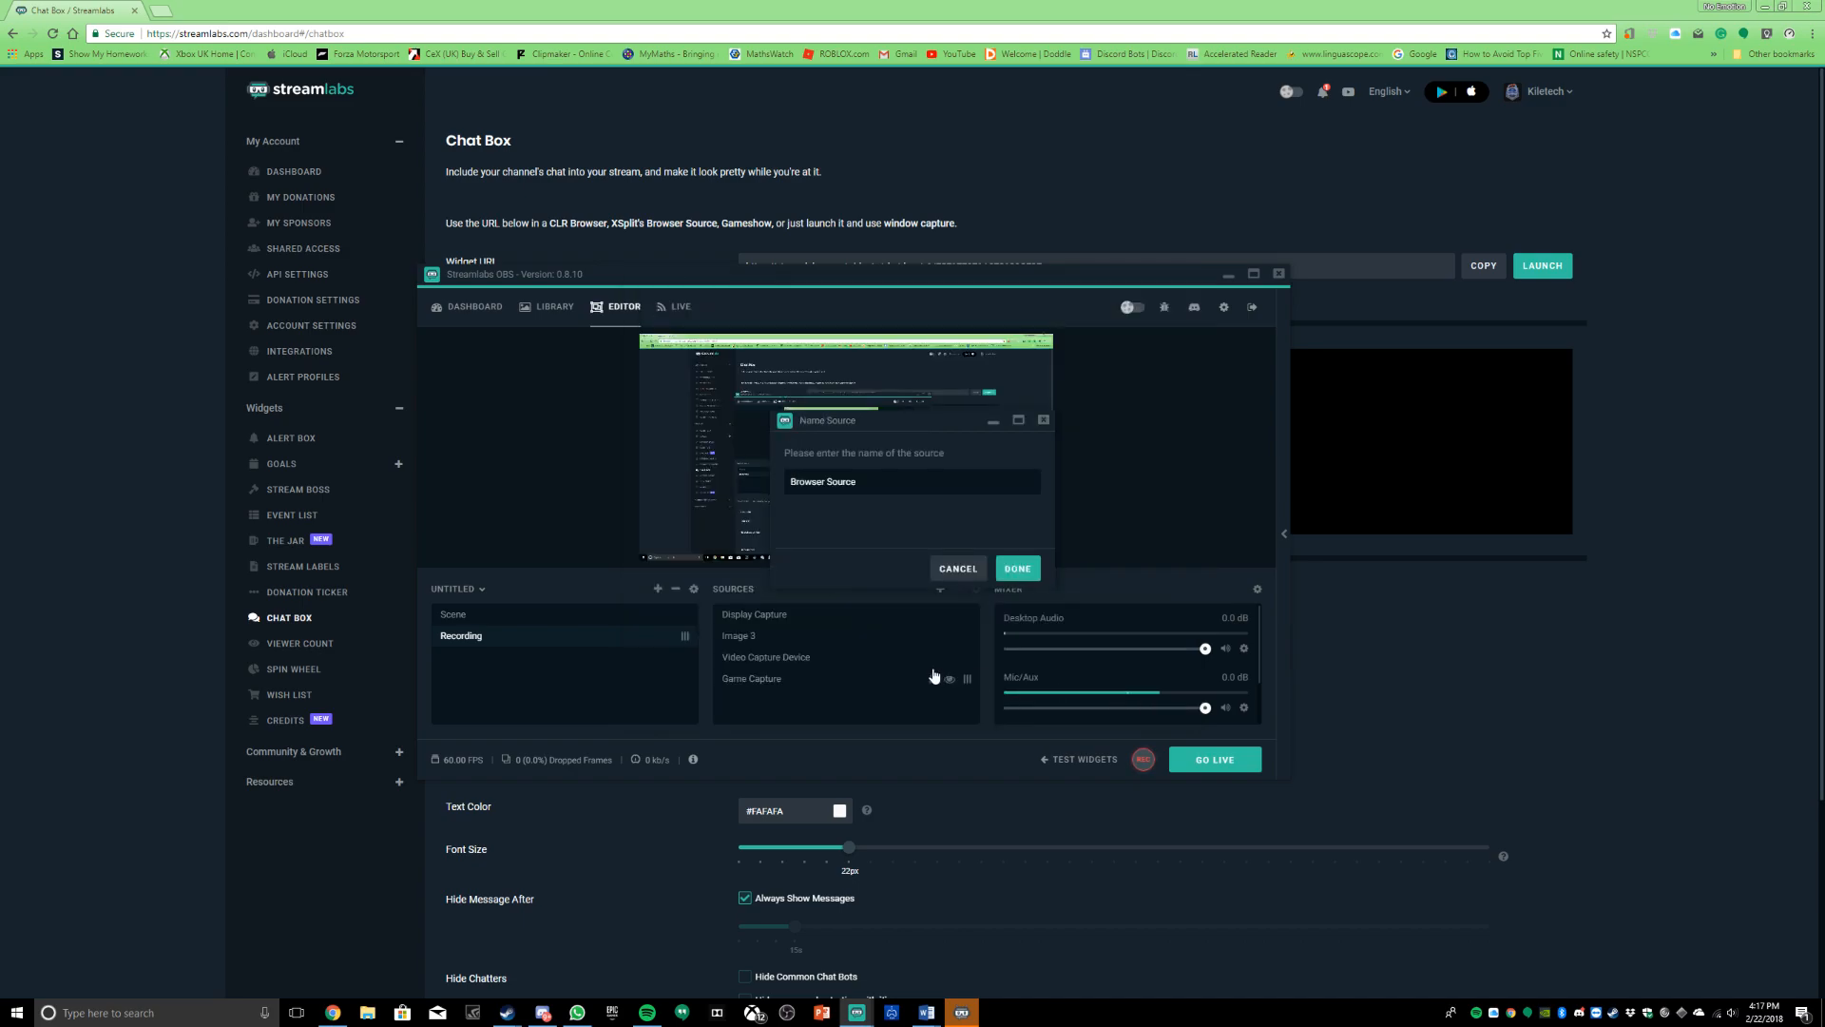
click(1014, 569)
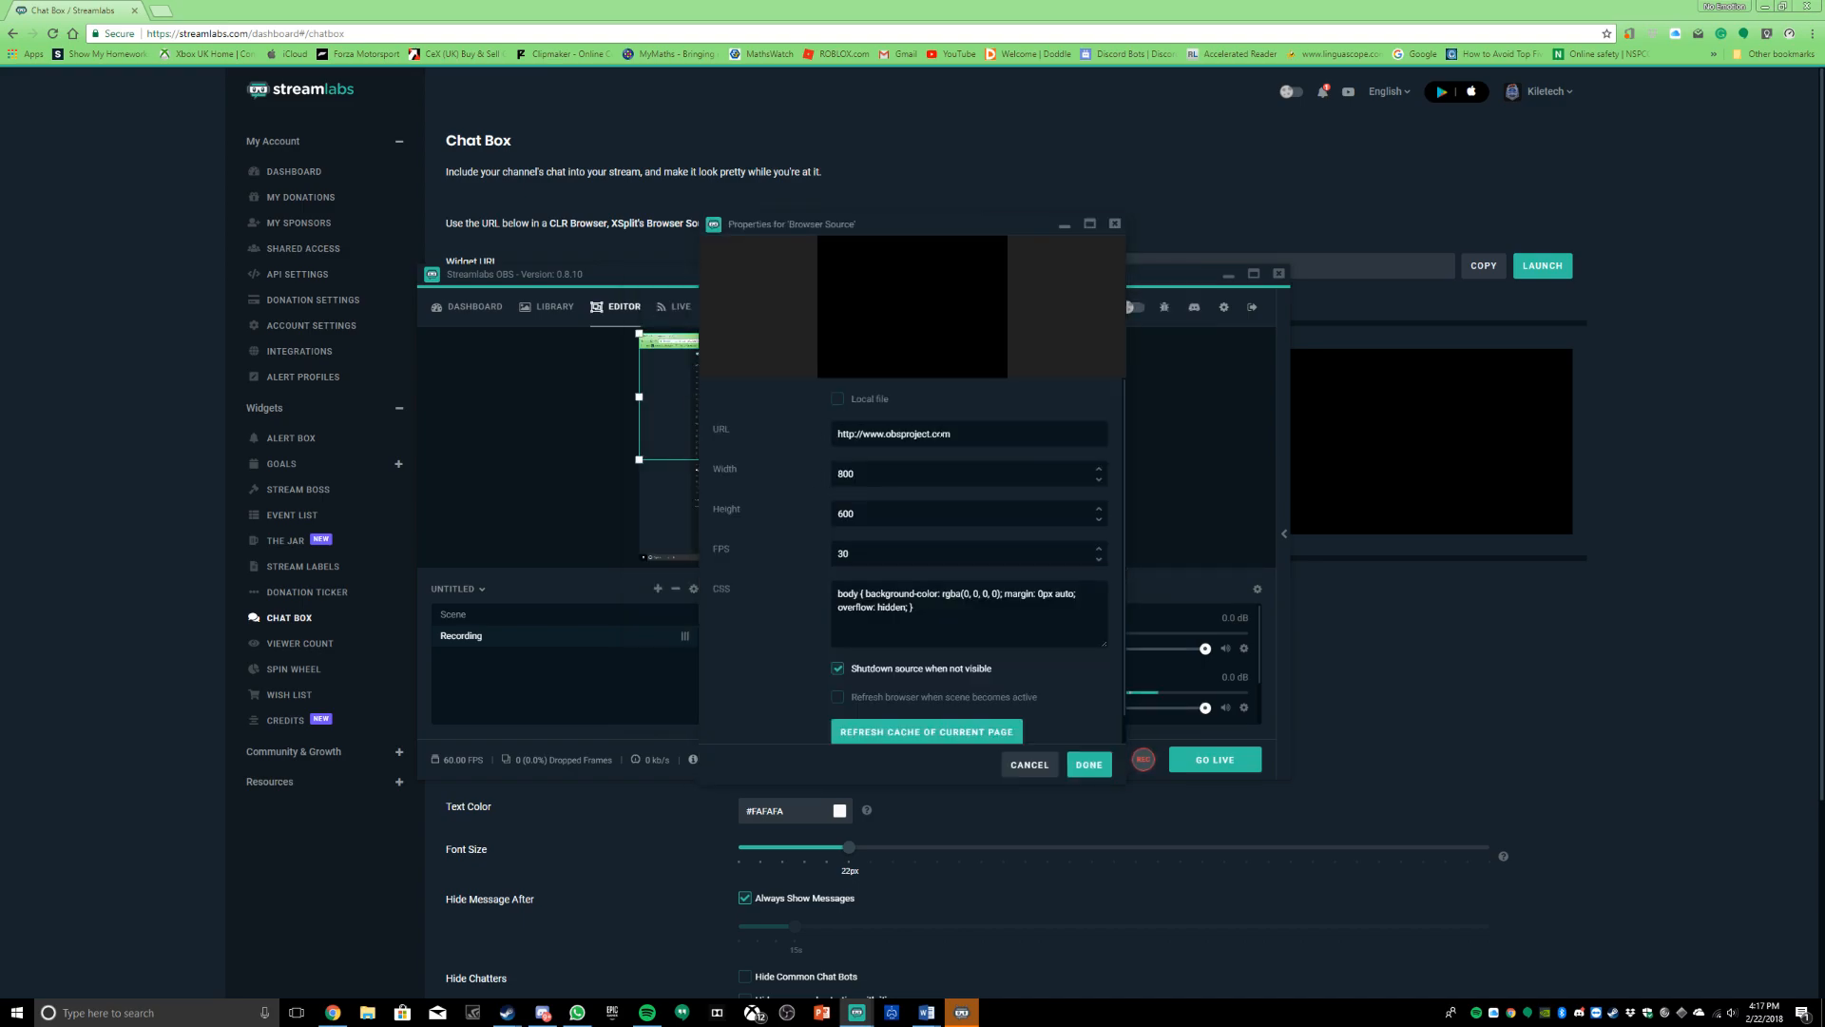
Step: Point the browser source at the chat box widget URL at 60 FPS and apply
triple_click(894, 434)
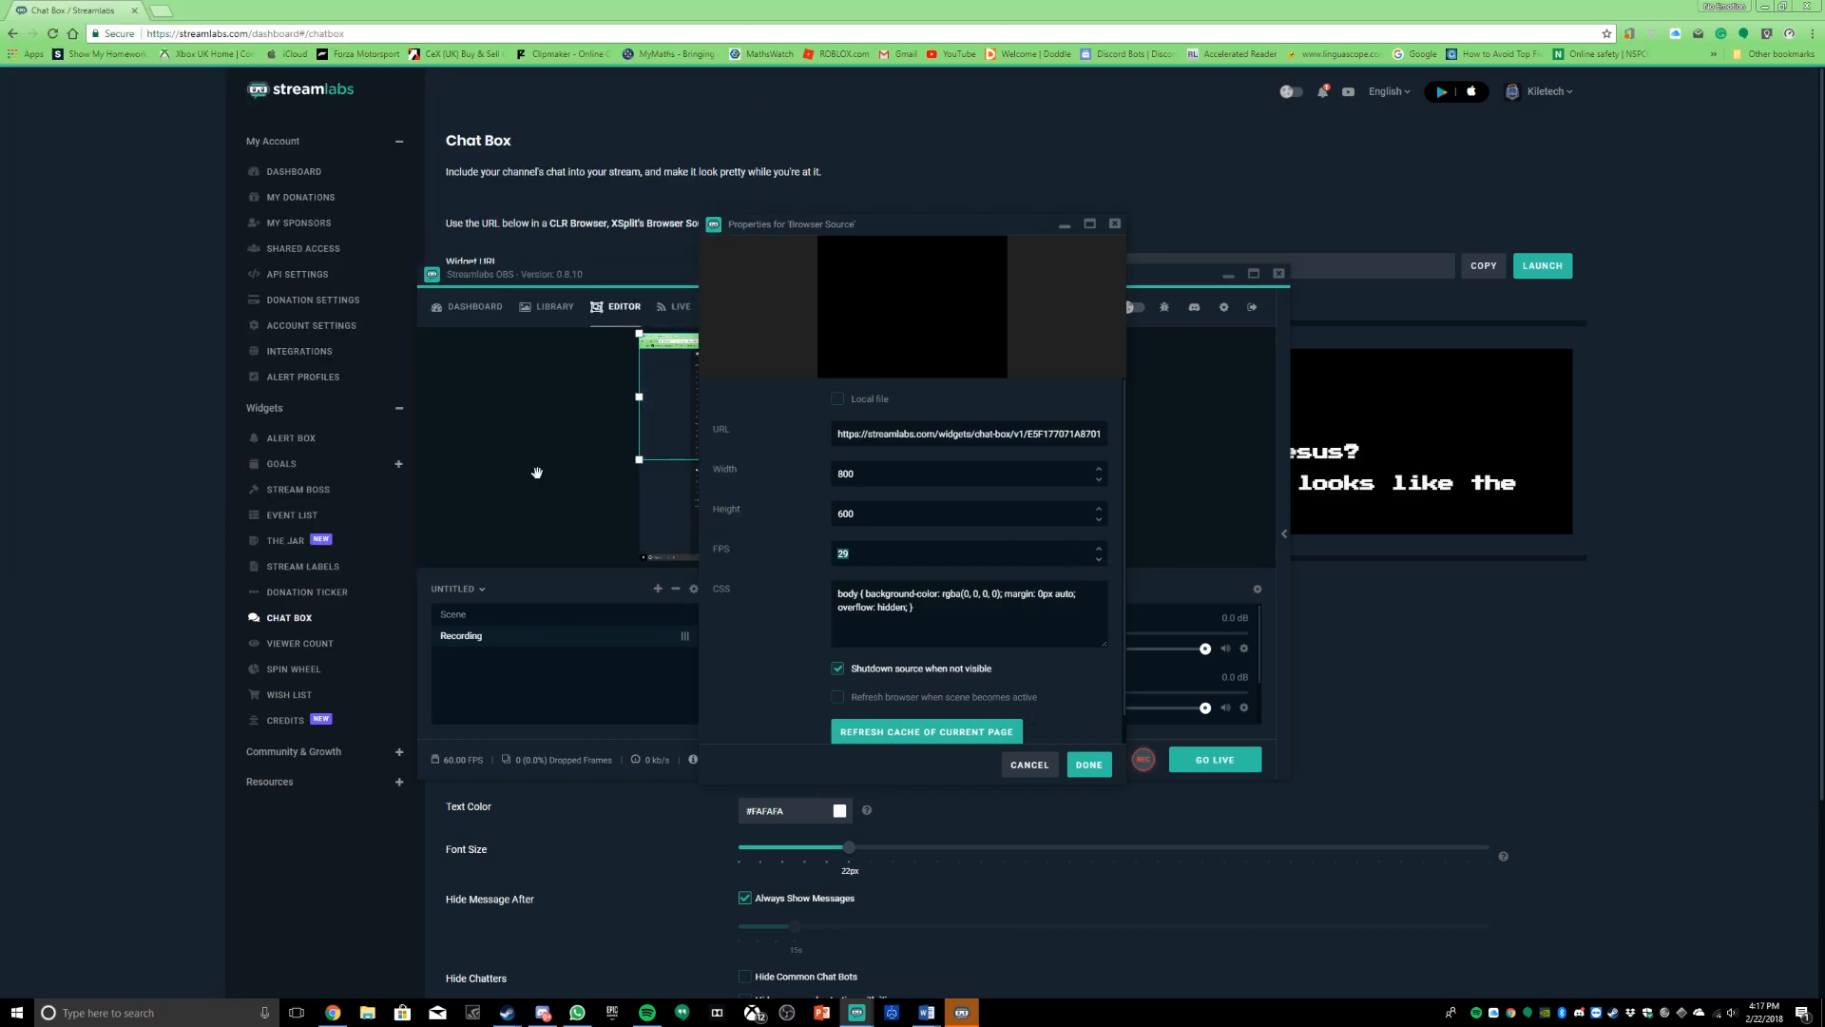
text(60)
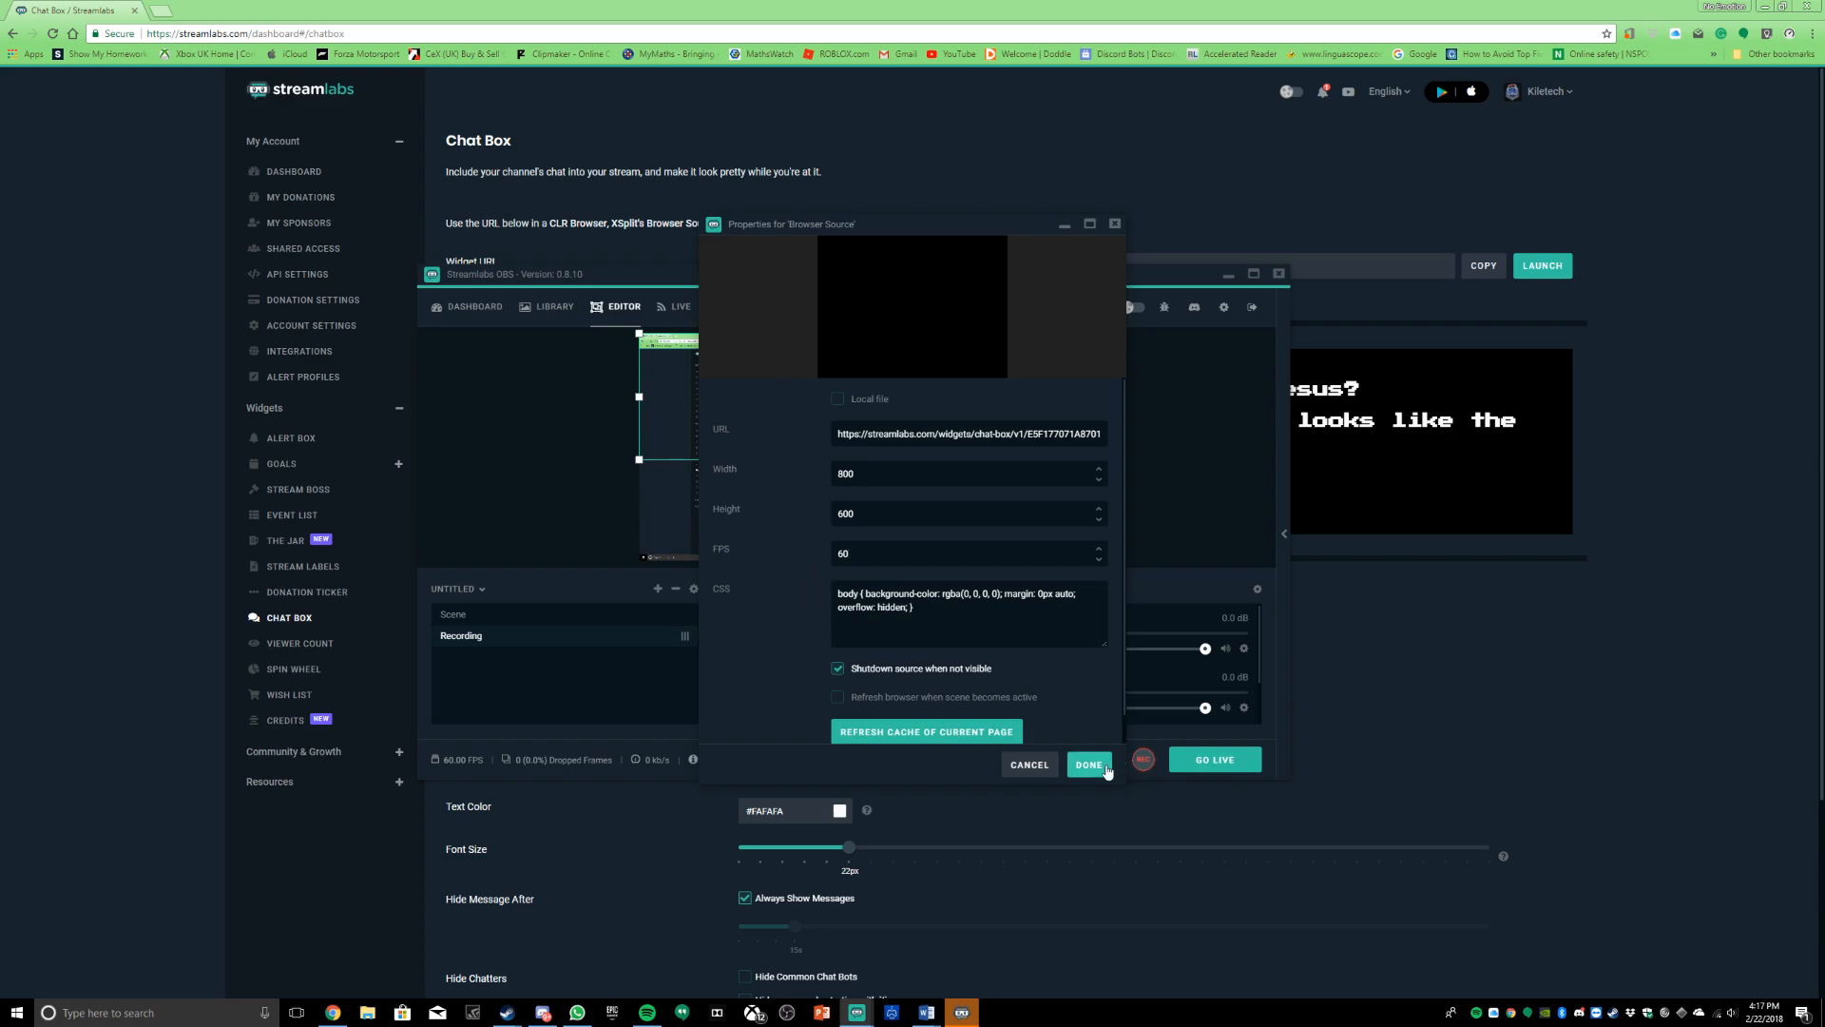
click(1087, 764)
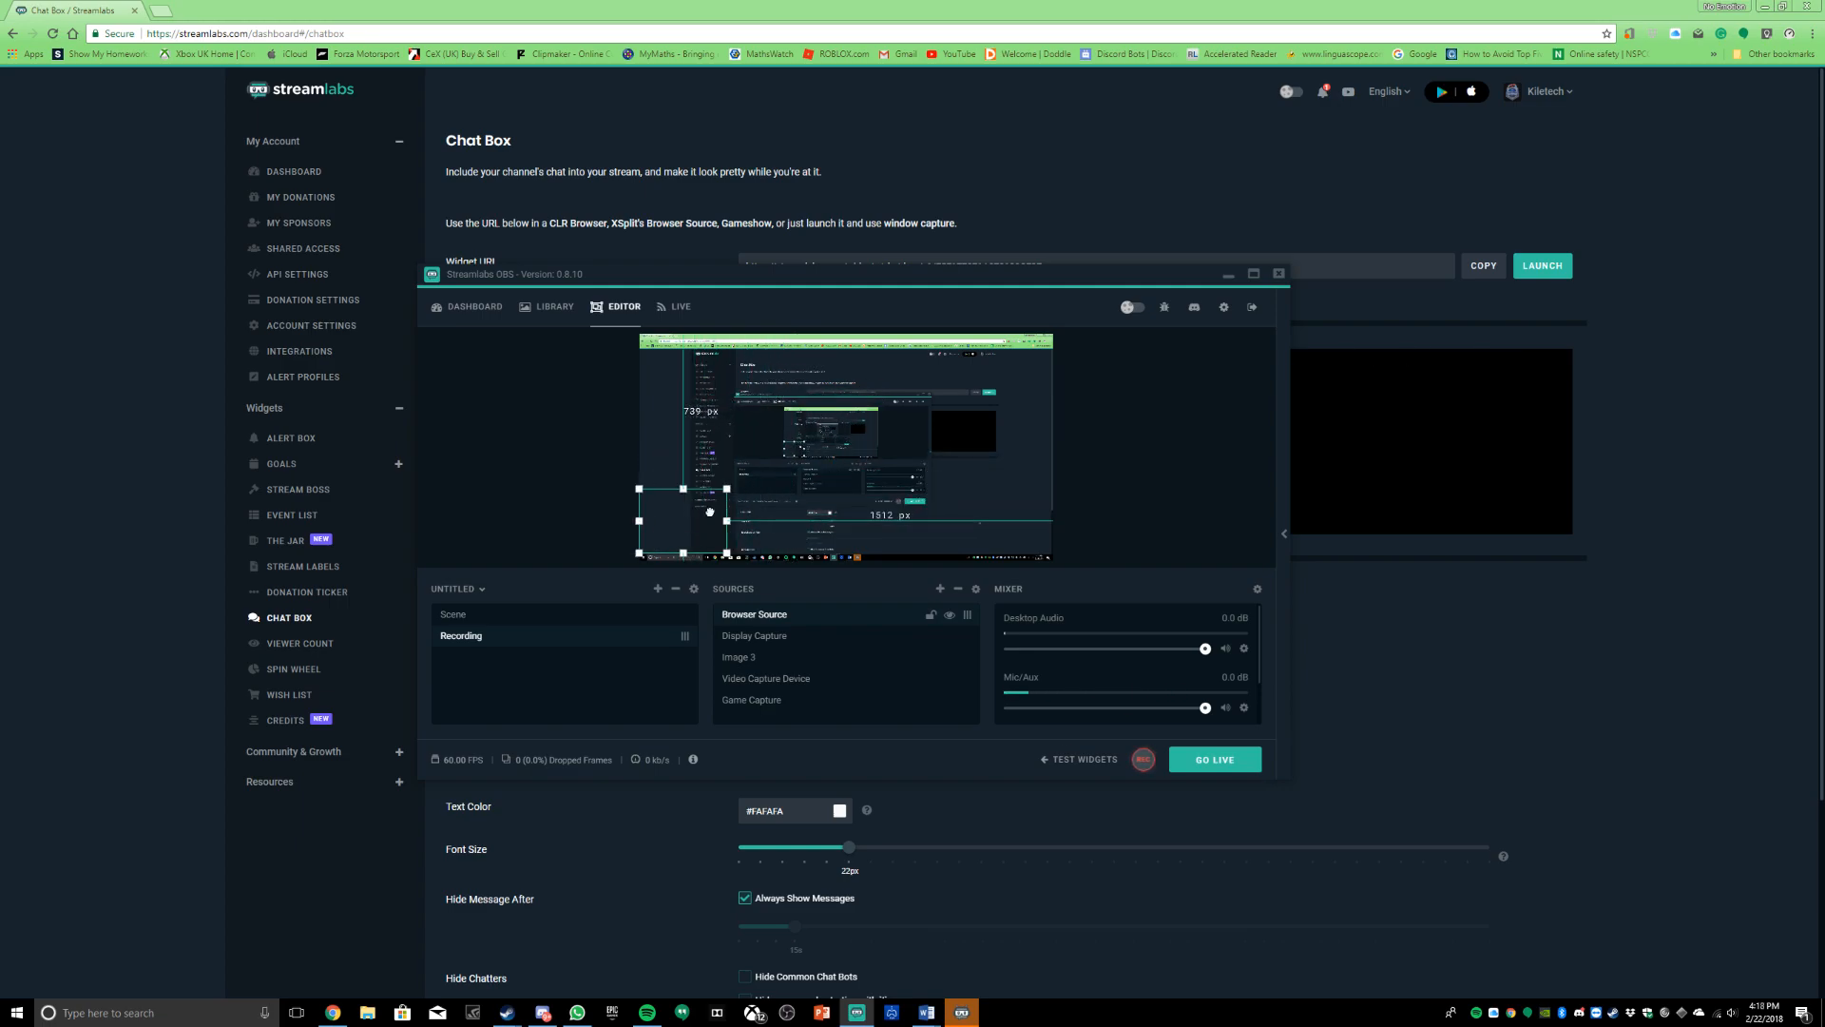
Step: Move the chat box source to the lower-left of the preview and reselect it
drag(710, 509, 711, 515)
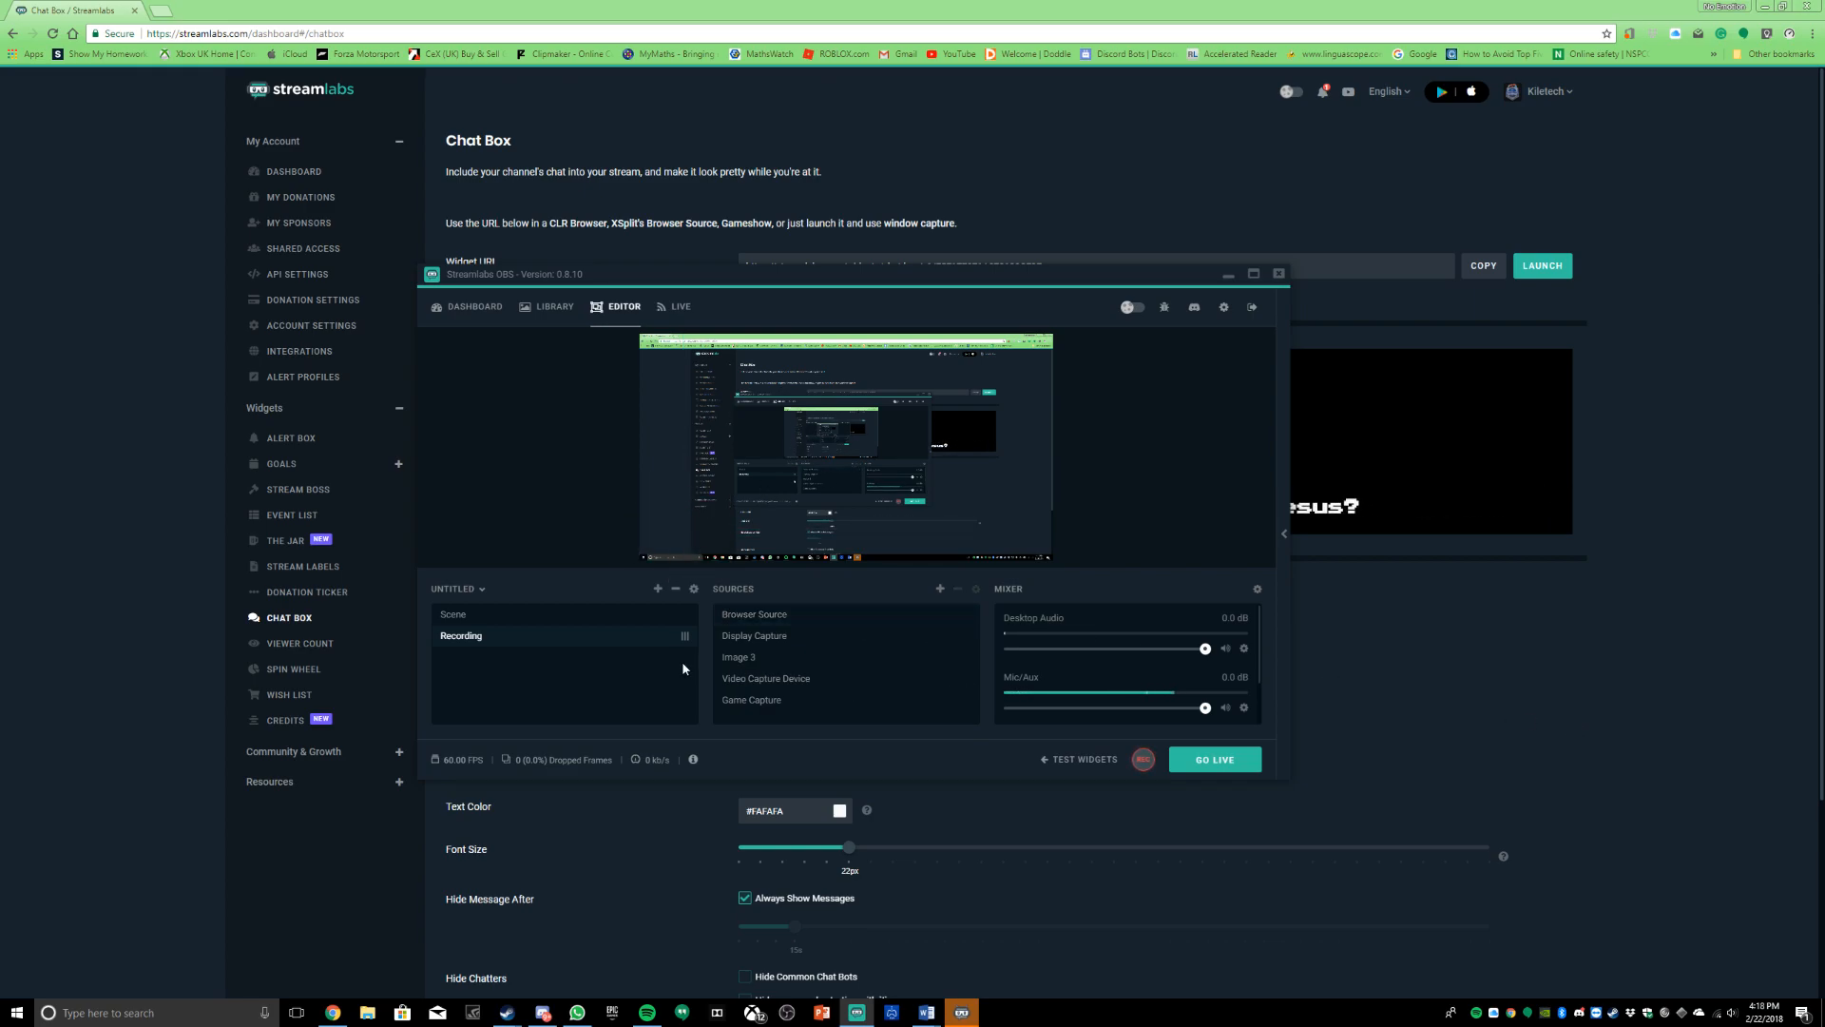
click(755, 614)
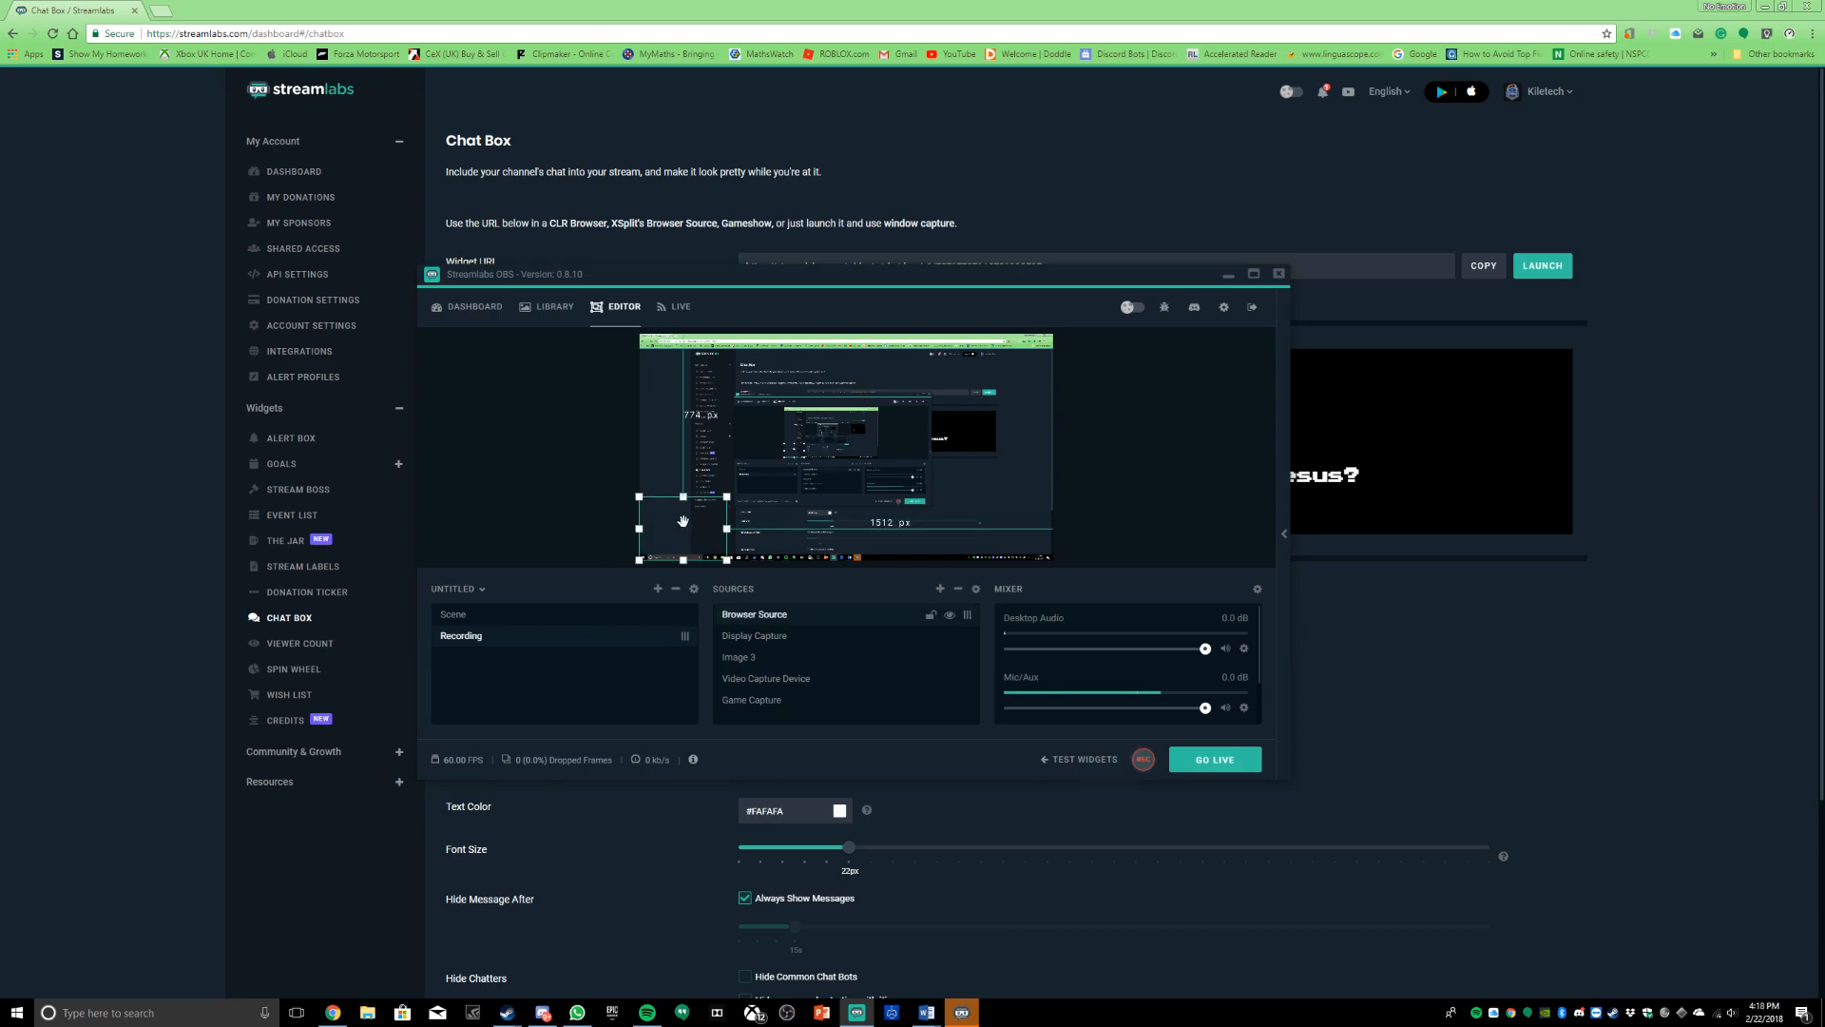